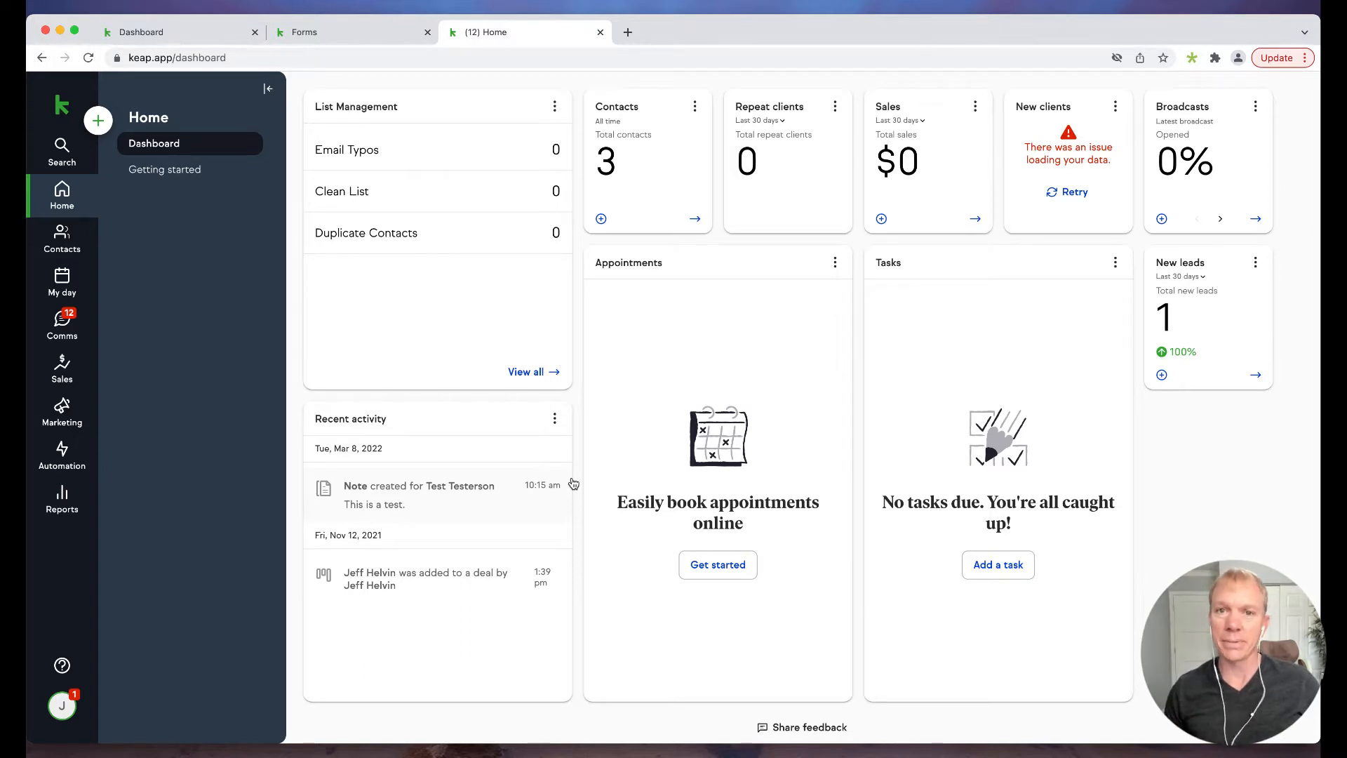
pyautogui.moveTo(313, 289)
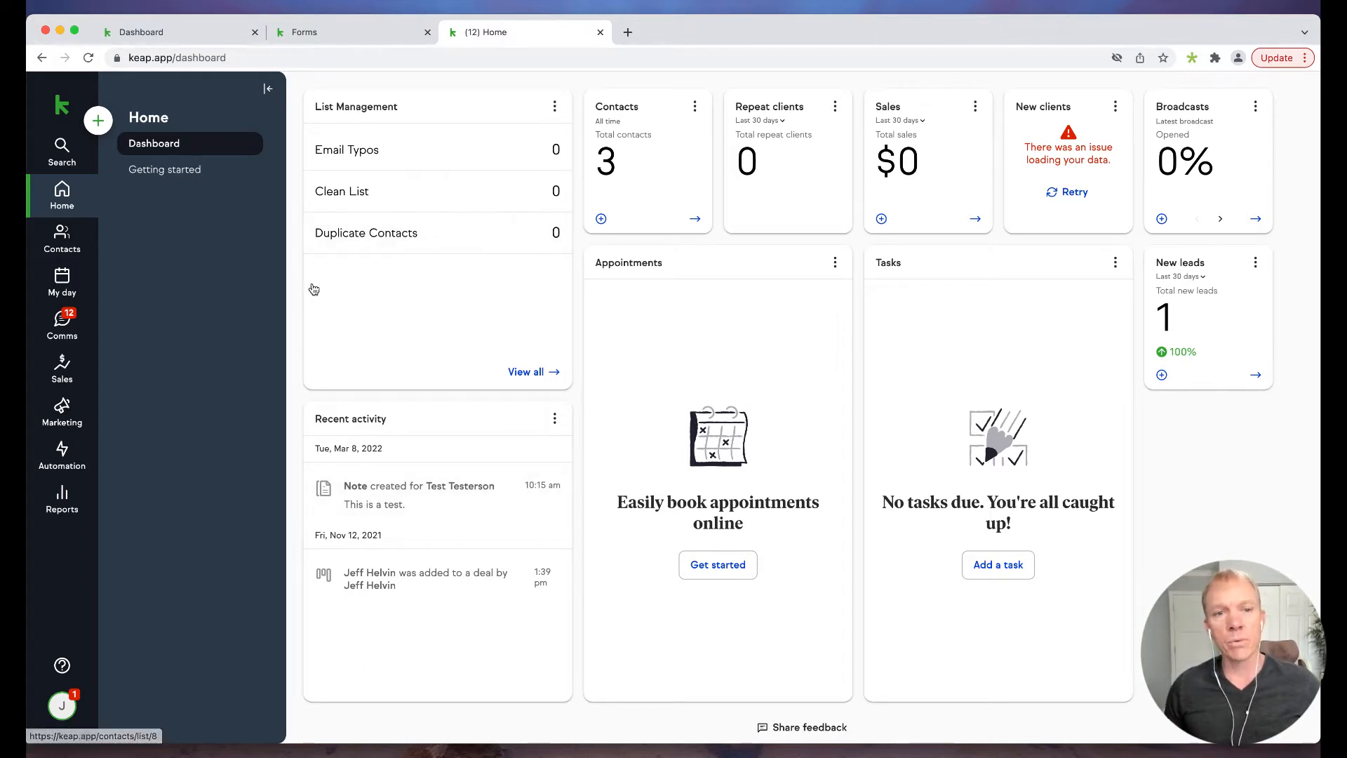
pyautogui.moveTo(300, 289)
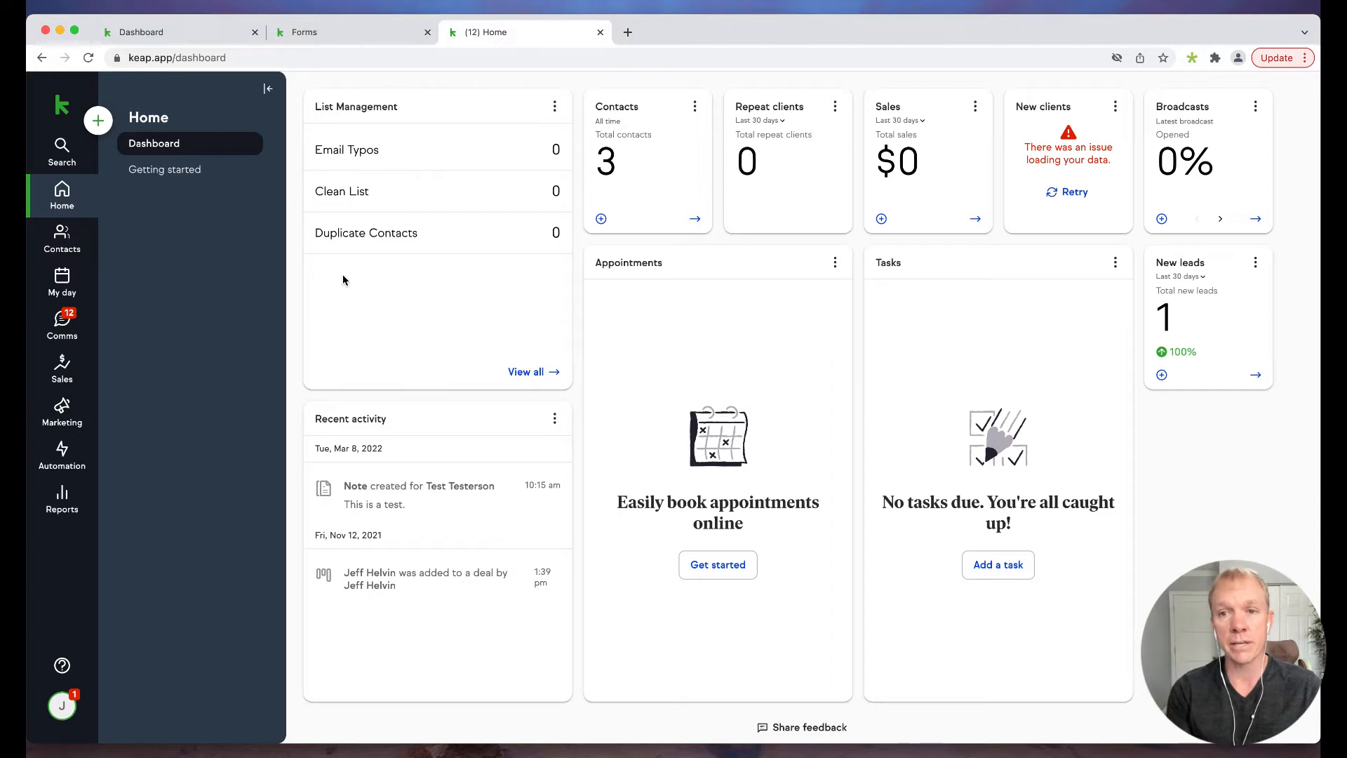
pyautogui.moveTo(295, 293)
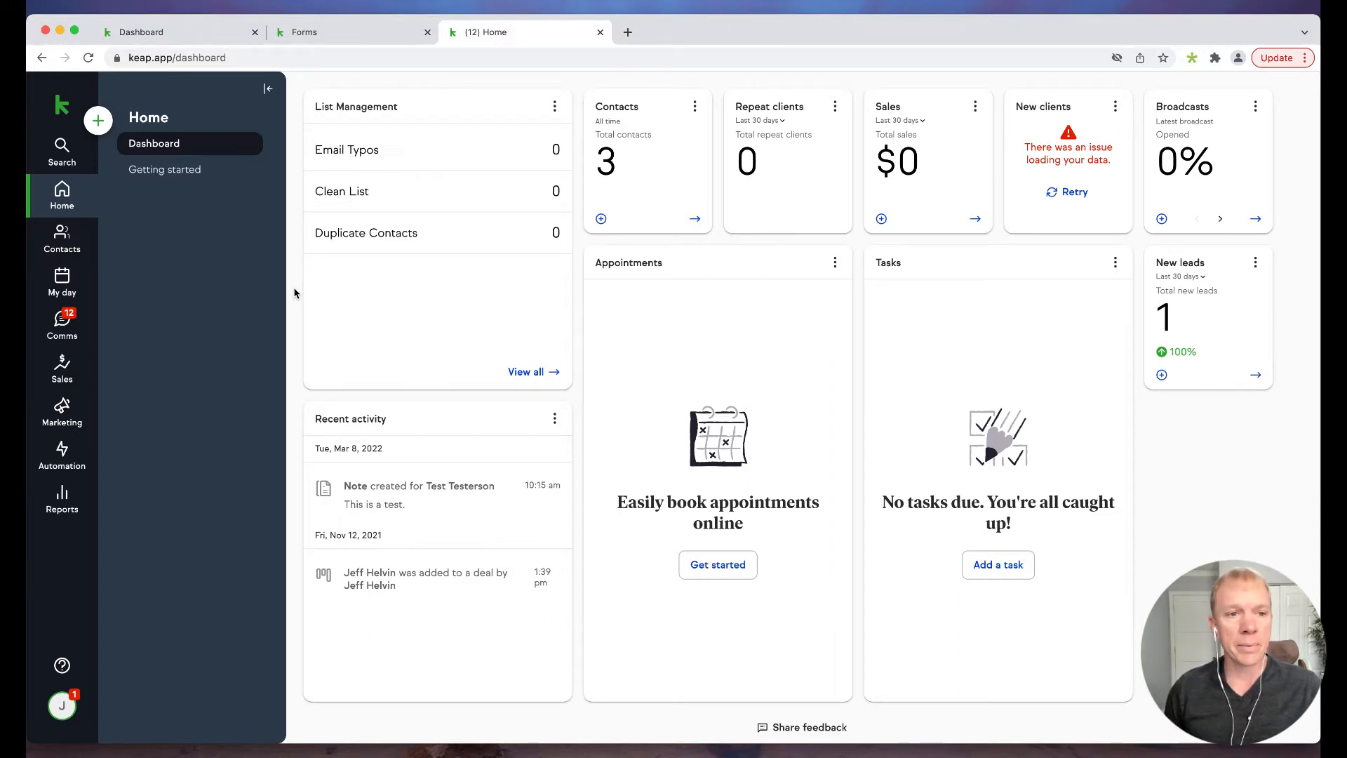
# - Go to Marketing forms, glance at the Internal forms list, then return to Public forms
pyautogui.click(60, 238)
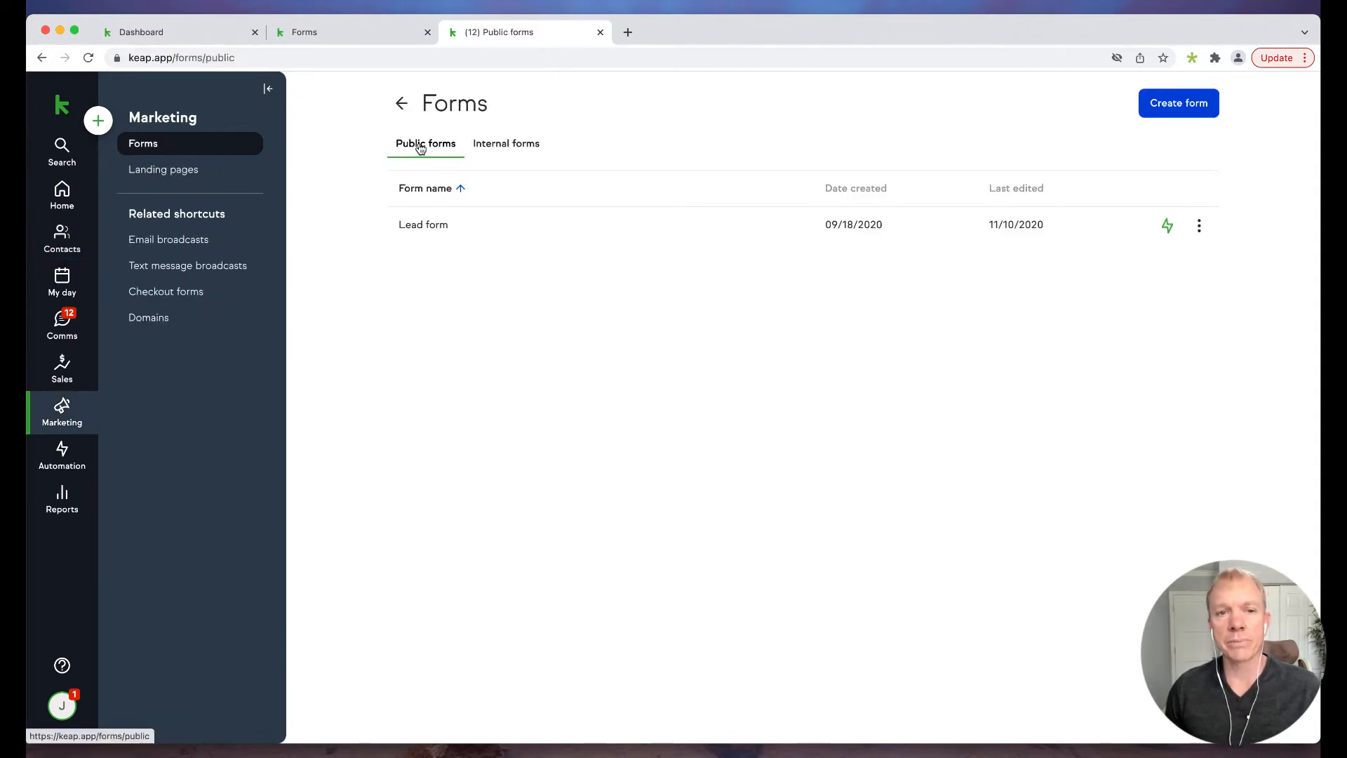
pyautogui.click(507, 143)
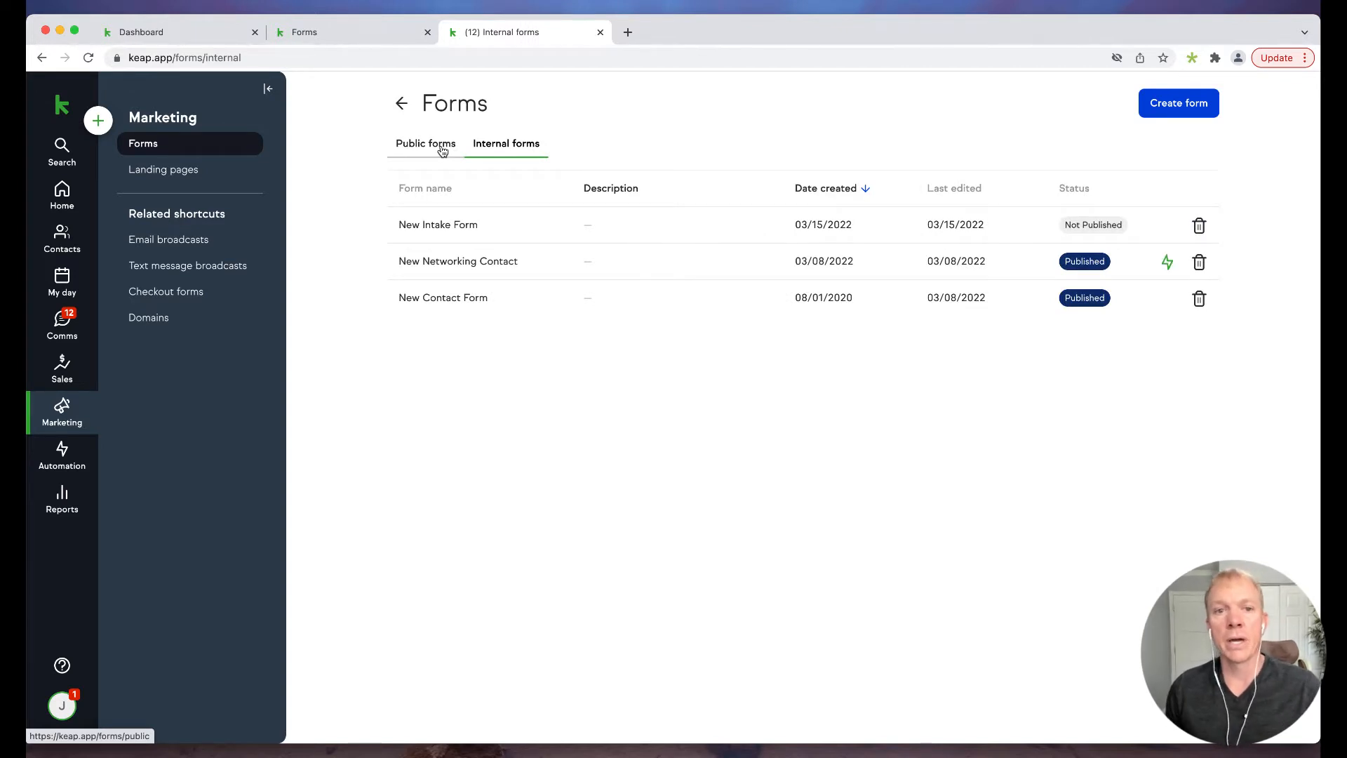
pyautogui.click(423, 143)
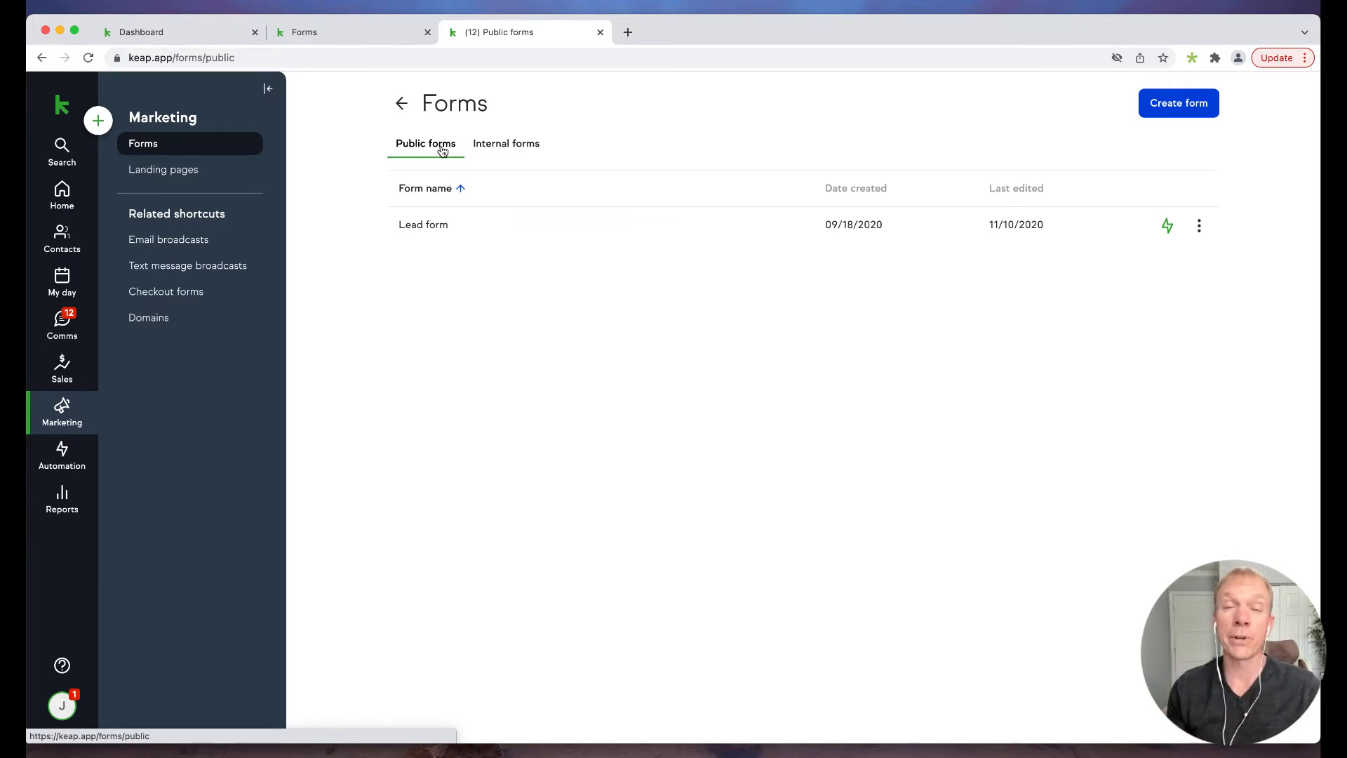
pyautogui.moveTo(696, 83)
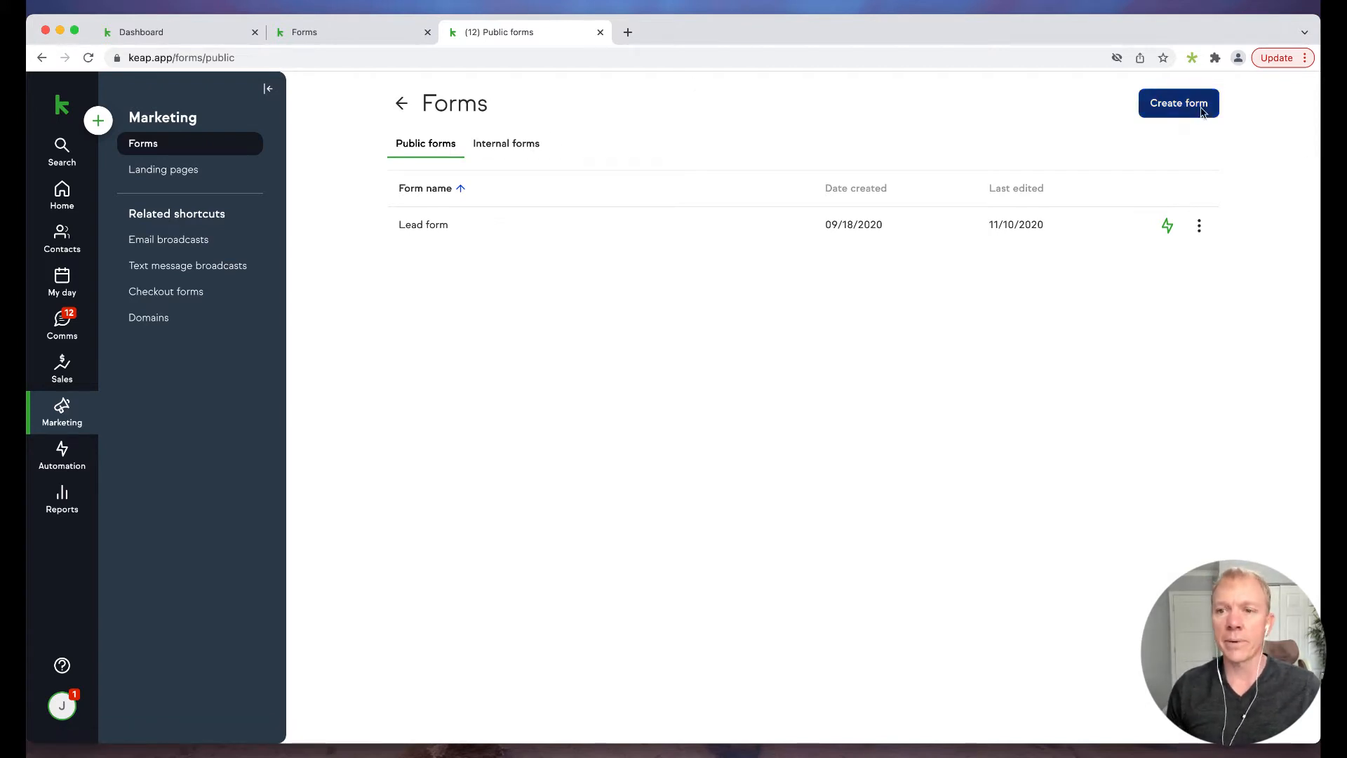
# - Start a new form and choose the Public type, keeping the Lead form template
pyautogui.click(1177, 102)
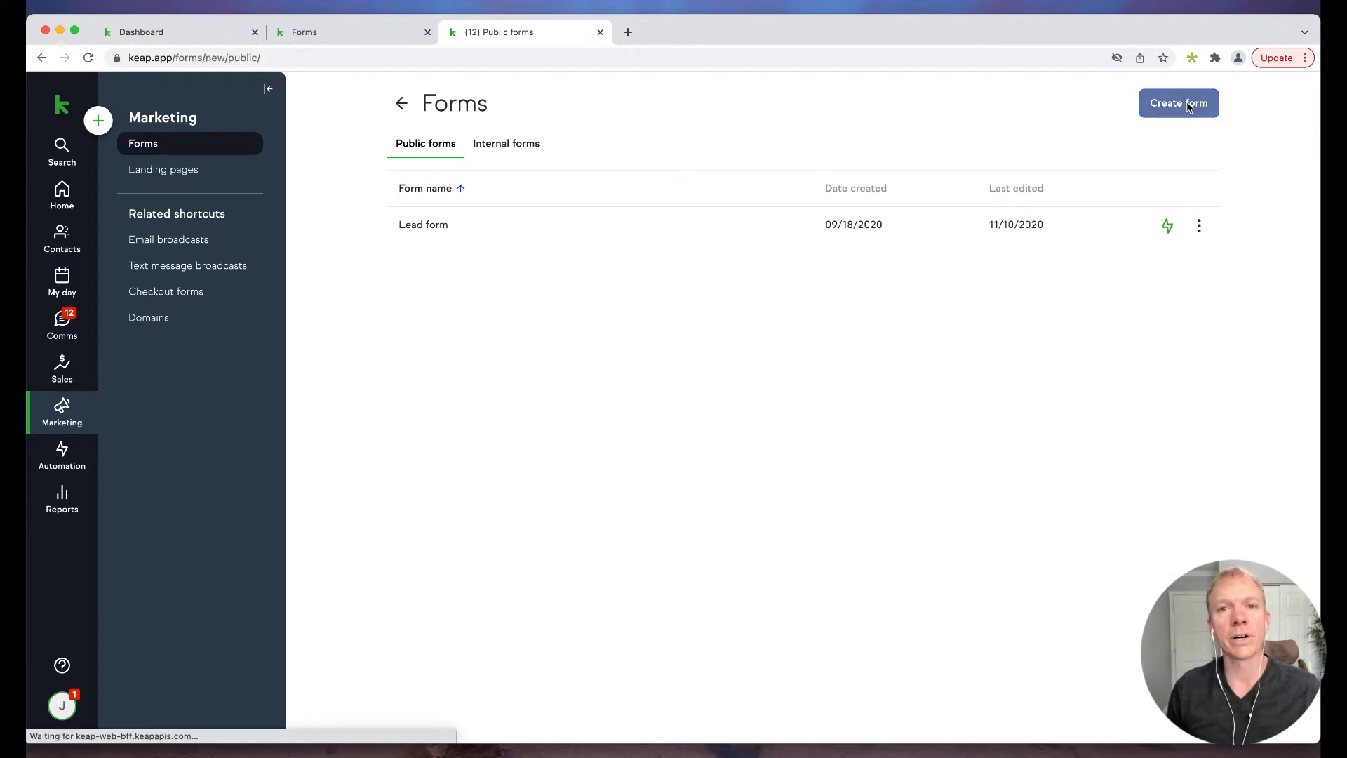
pyautogui.click(1177, 102)
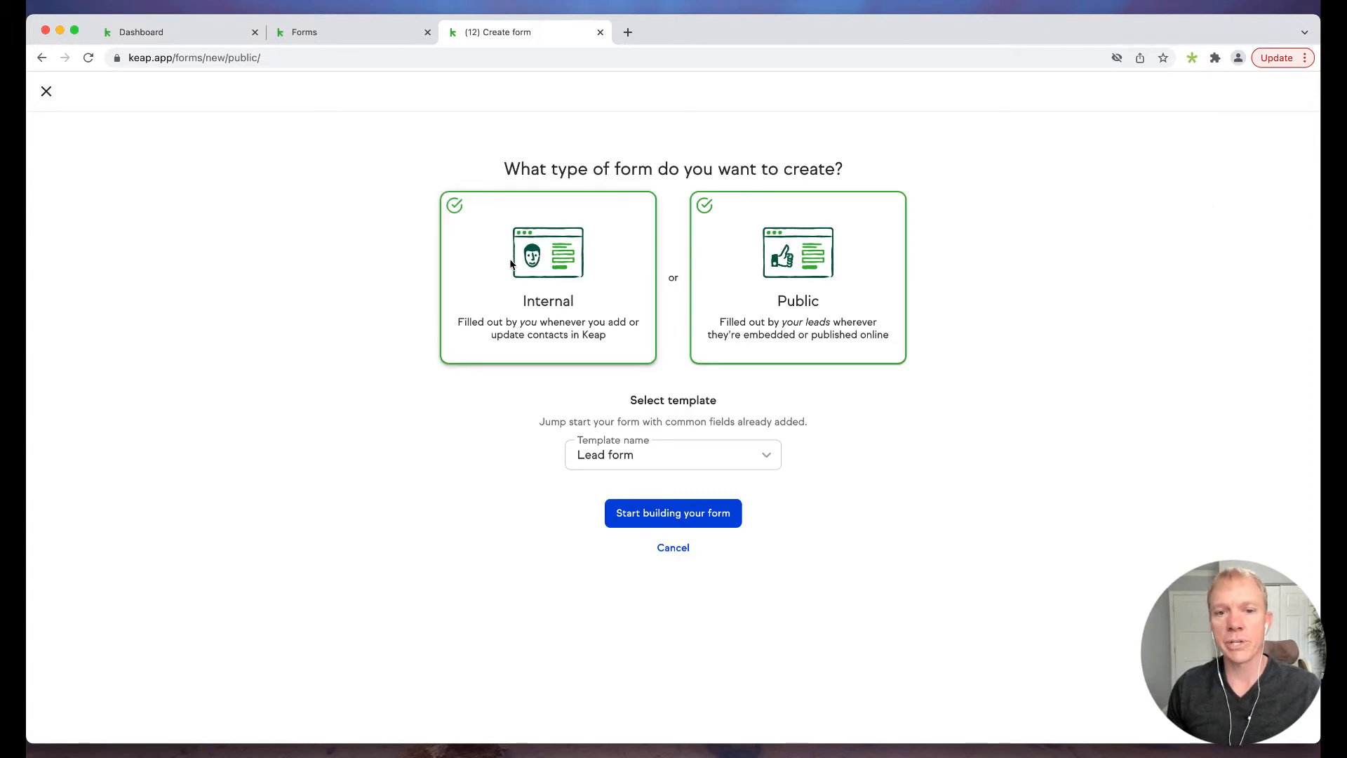
pyautogui.click(797, 275)
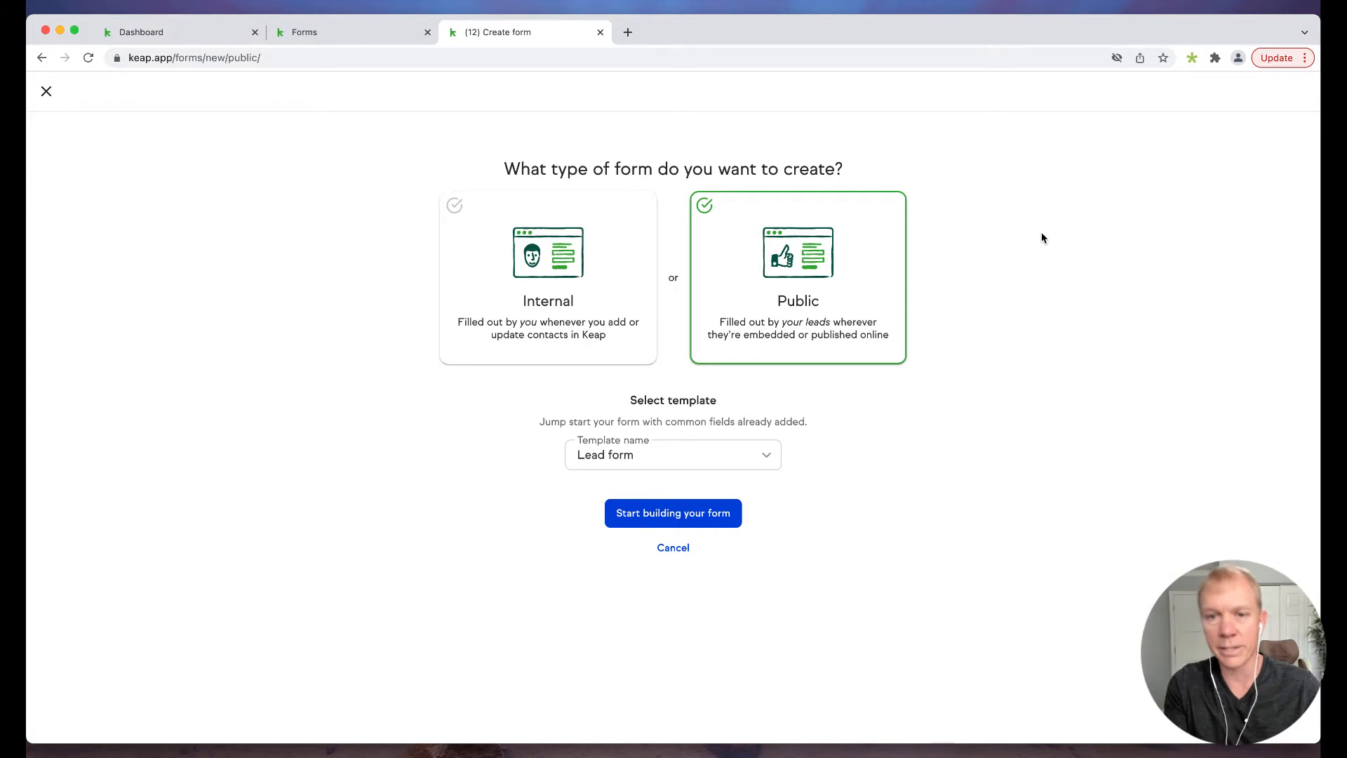
pyautogui.moveTo(724, 487)
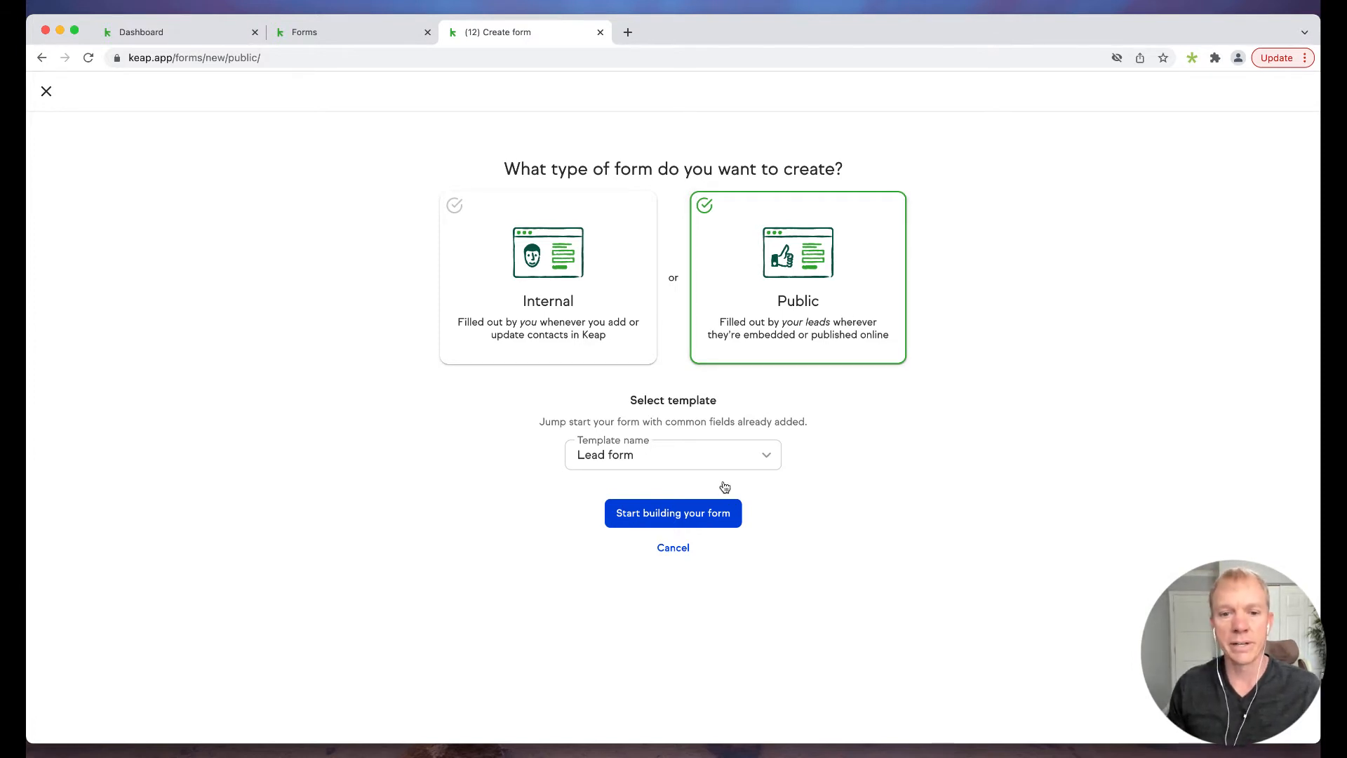
pyautogui.moveTo(813, 422)
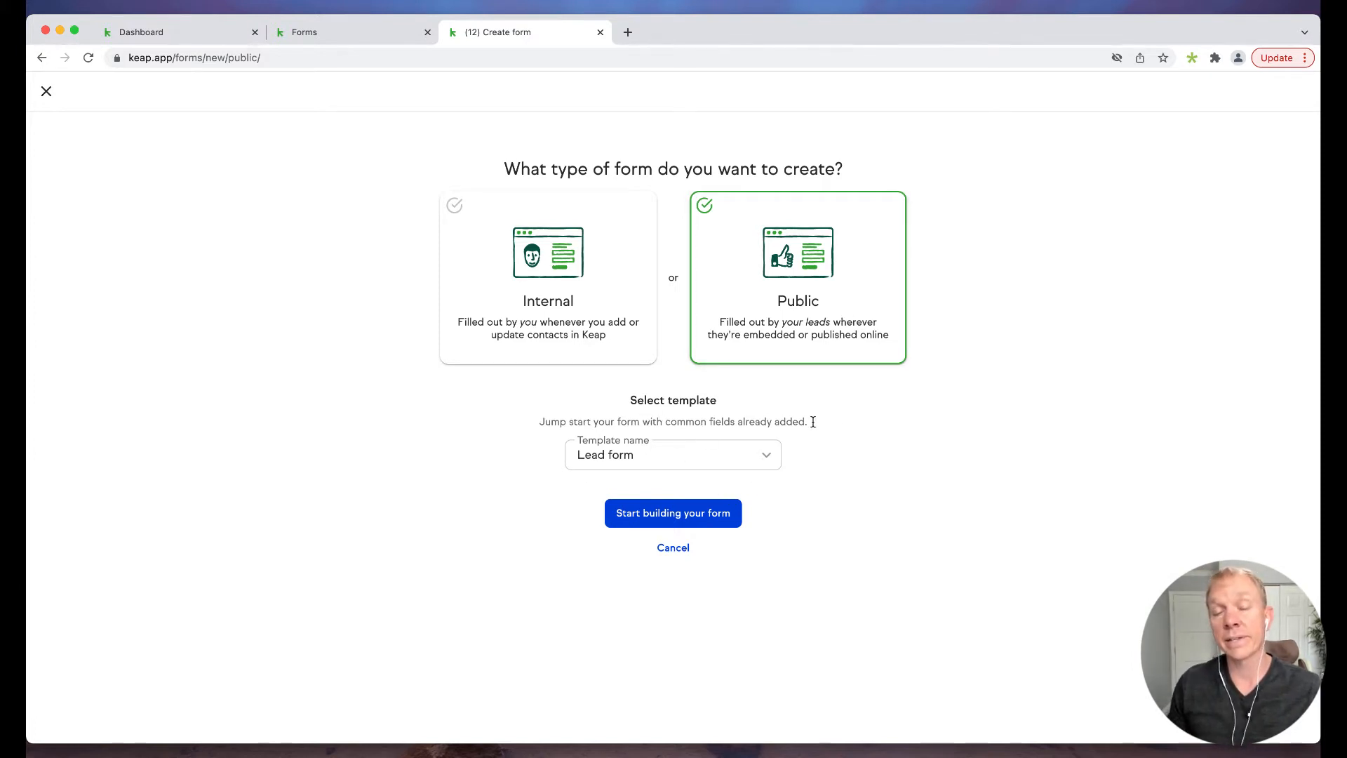
pyautogui.moveTo(847, 422)
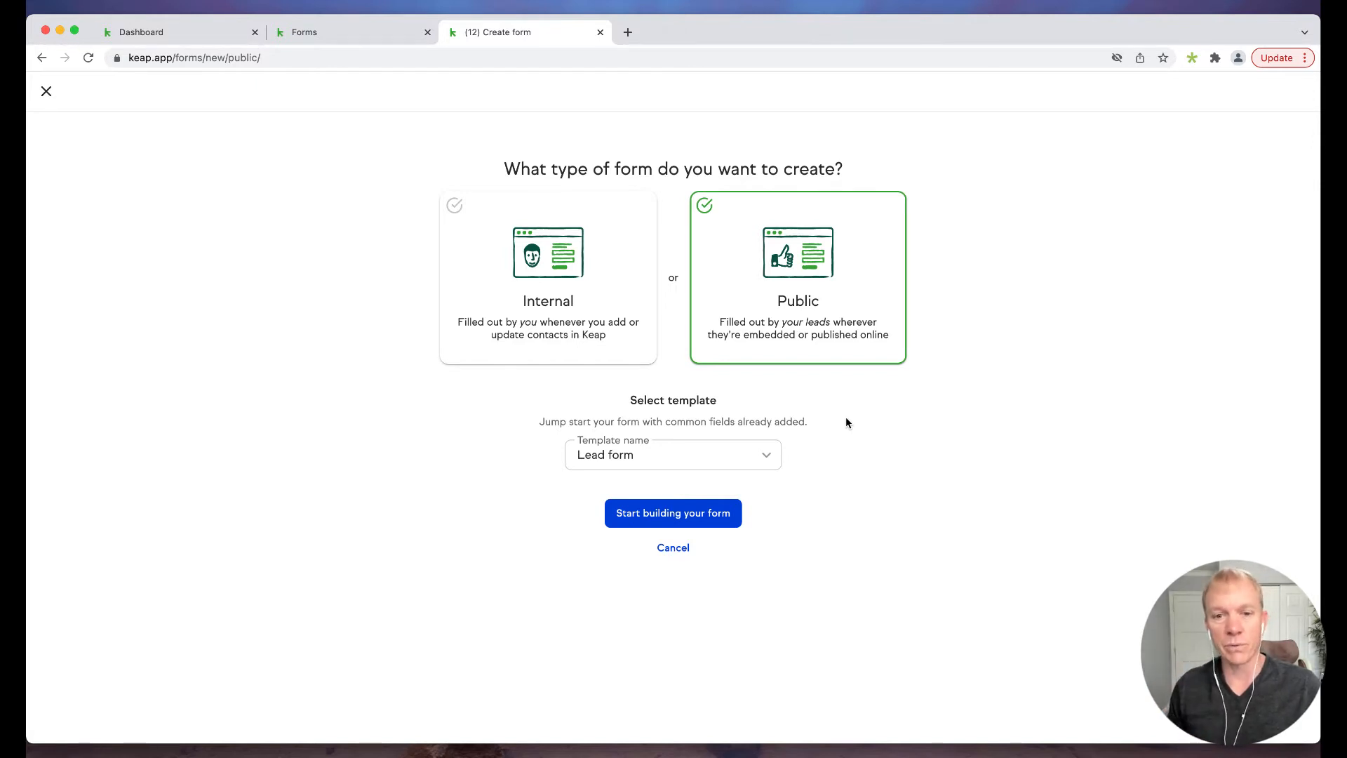
pyautogui.moveTo(655, 465)
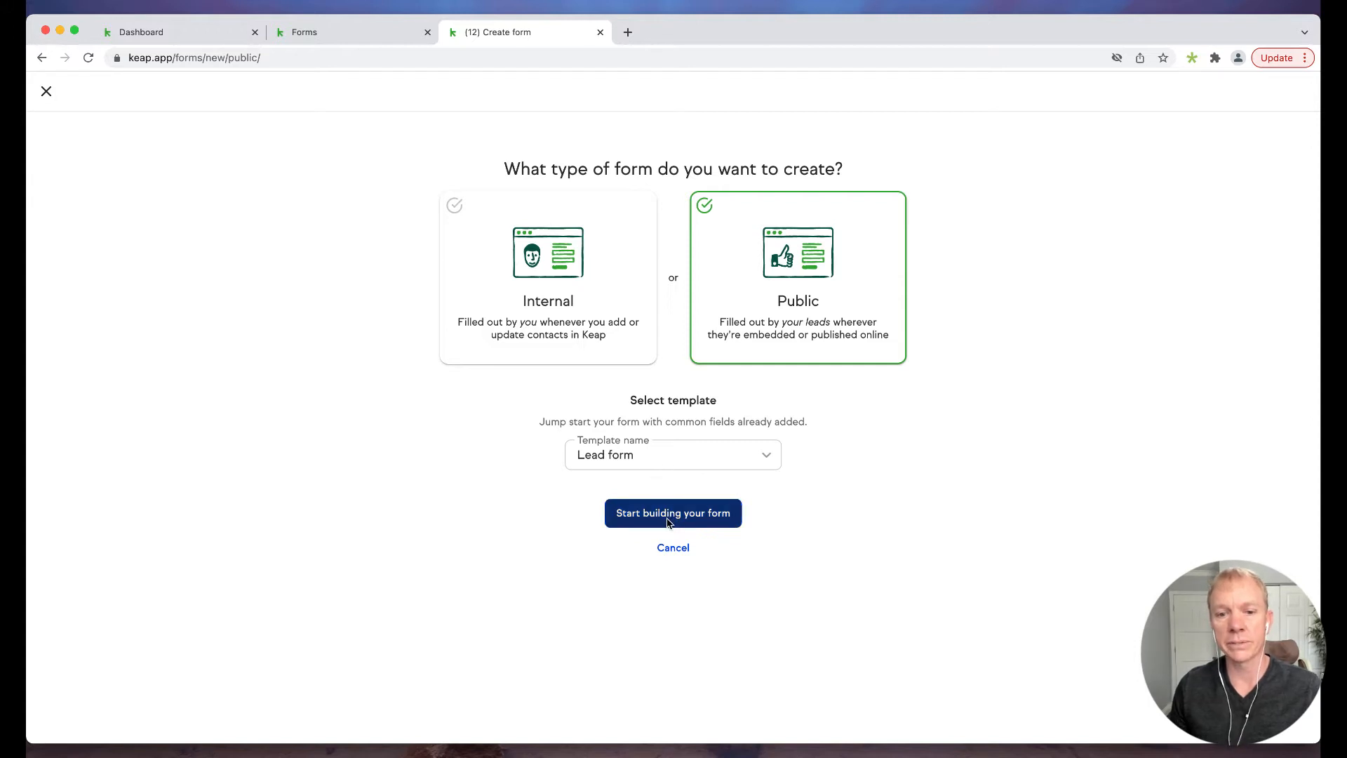
# - Begin building, naming the form 'Customer Information Form' with headline 'We'd Love to Know More About You!'
pyautogui.click(672, 513)
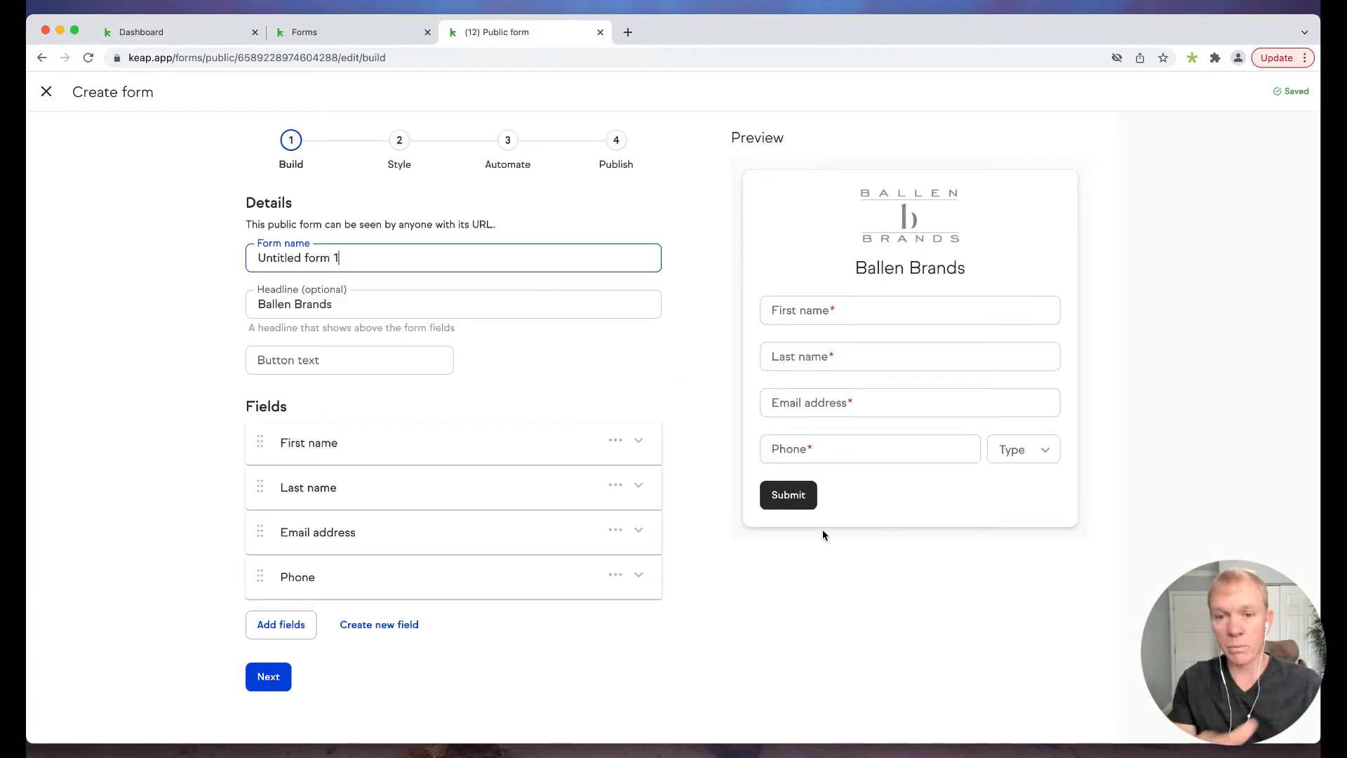
pyautogui.moveTo(976, 356)
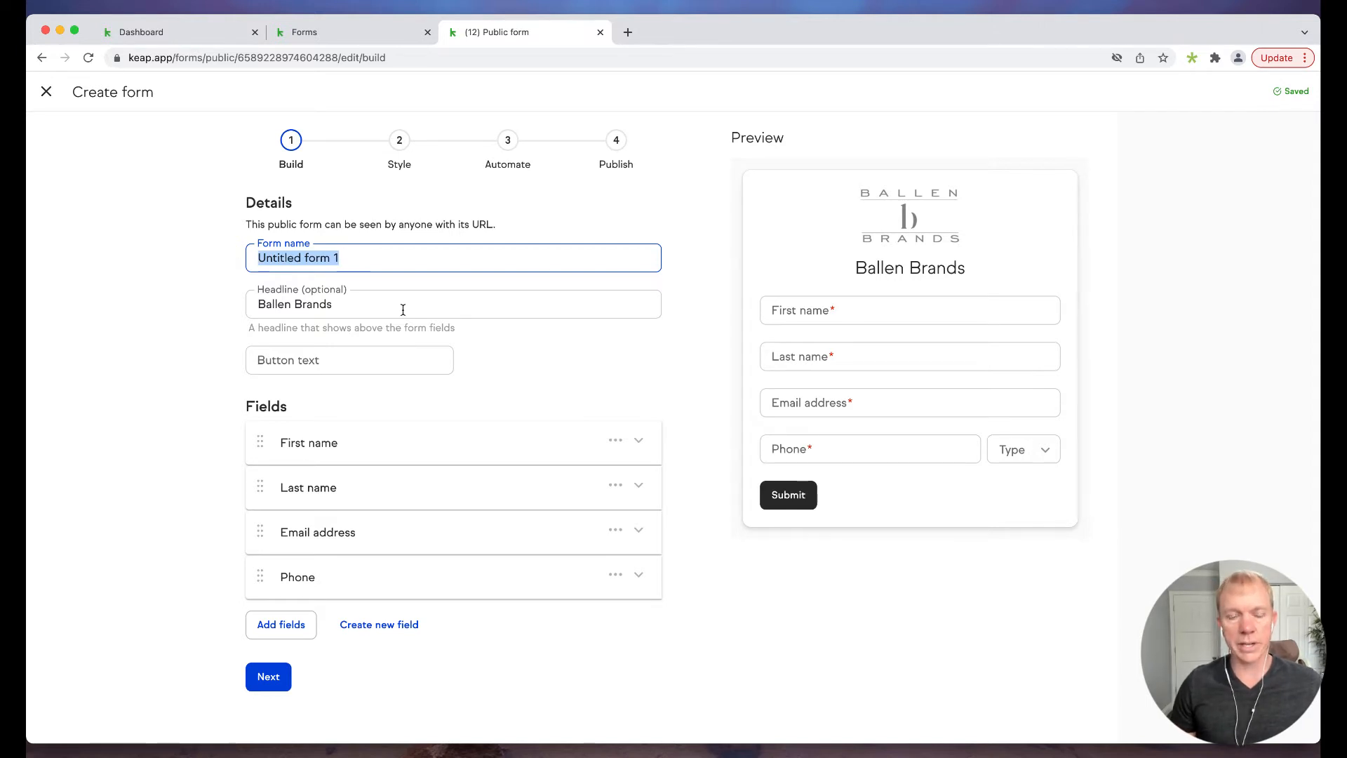
pyautogui.write('Customer')
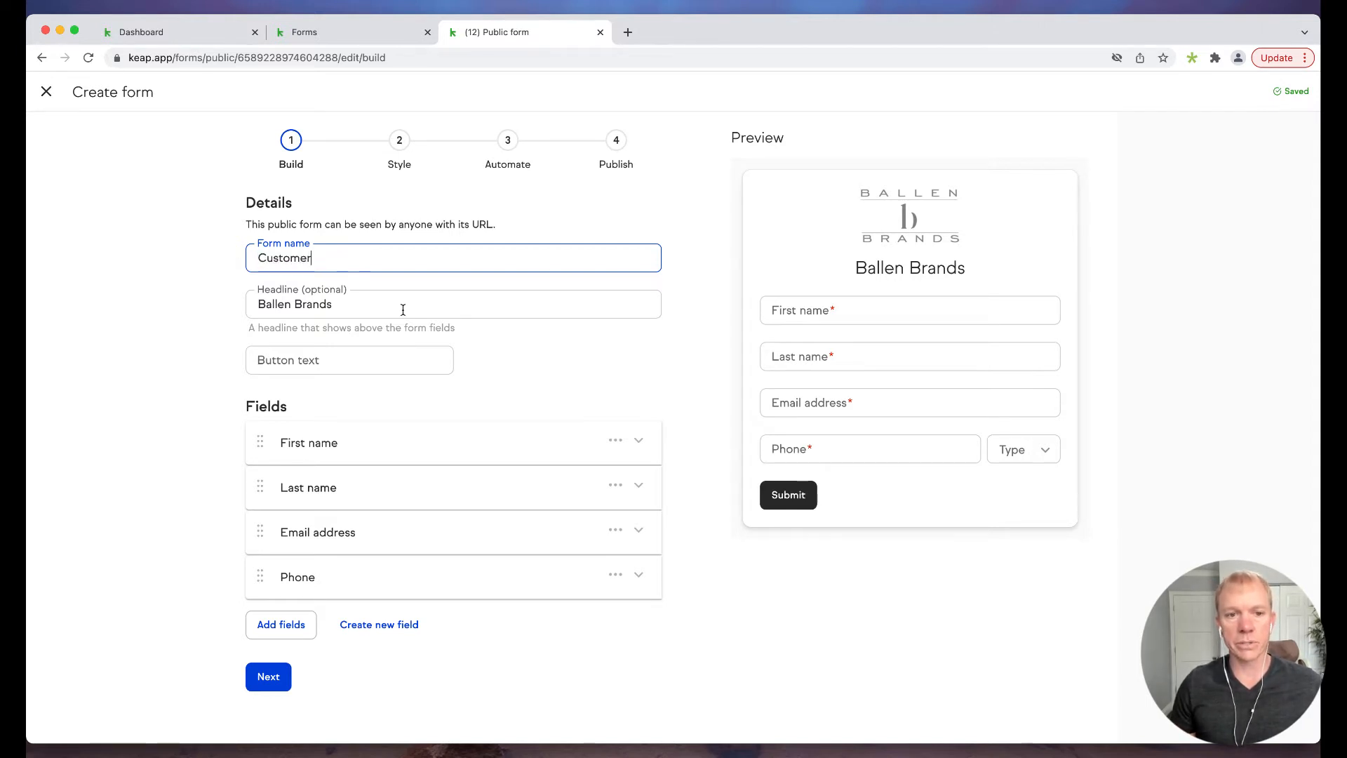
pyautogui.write('Infom')
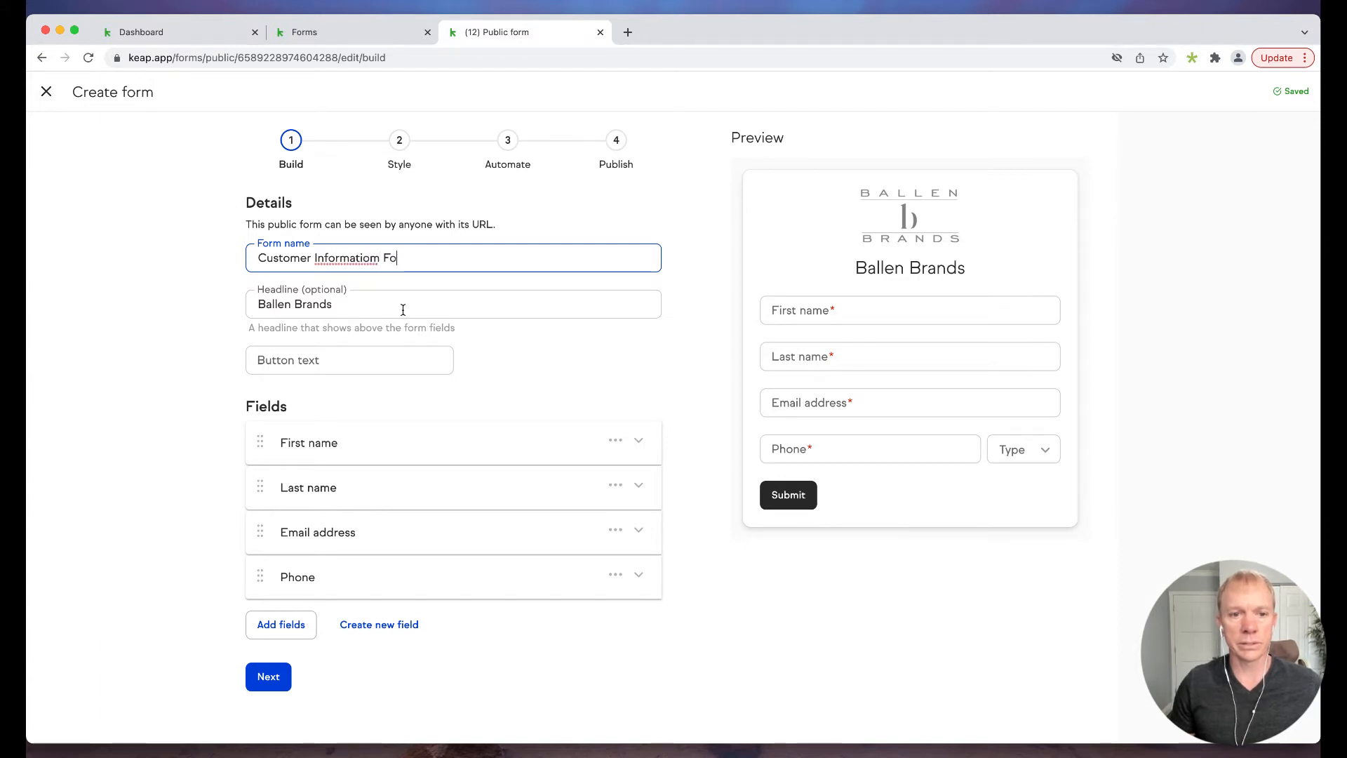
pyautogui.write('rm')
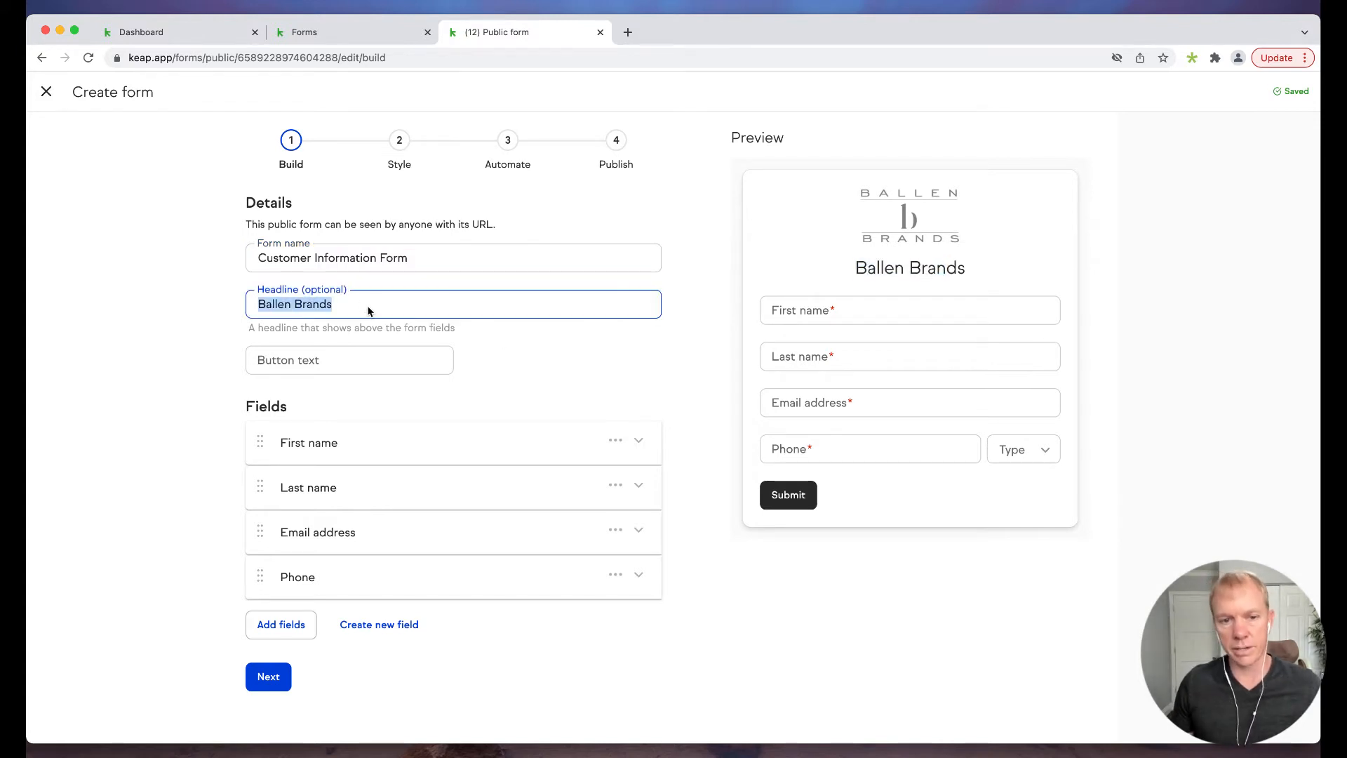
pyautogui.write("We'd Love")
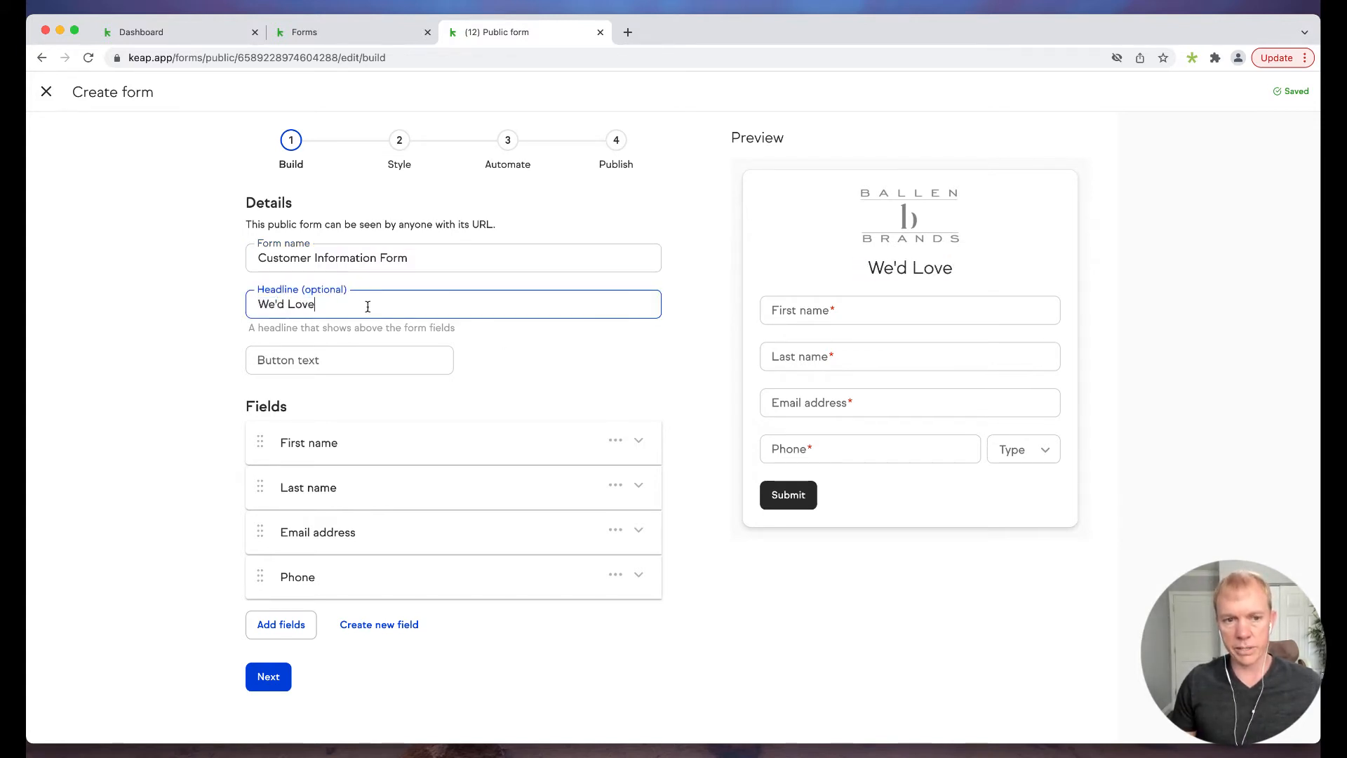
pyautogui.write('to Know More About You!')
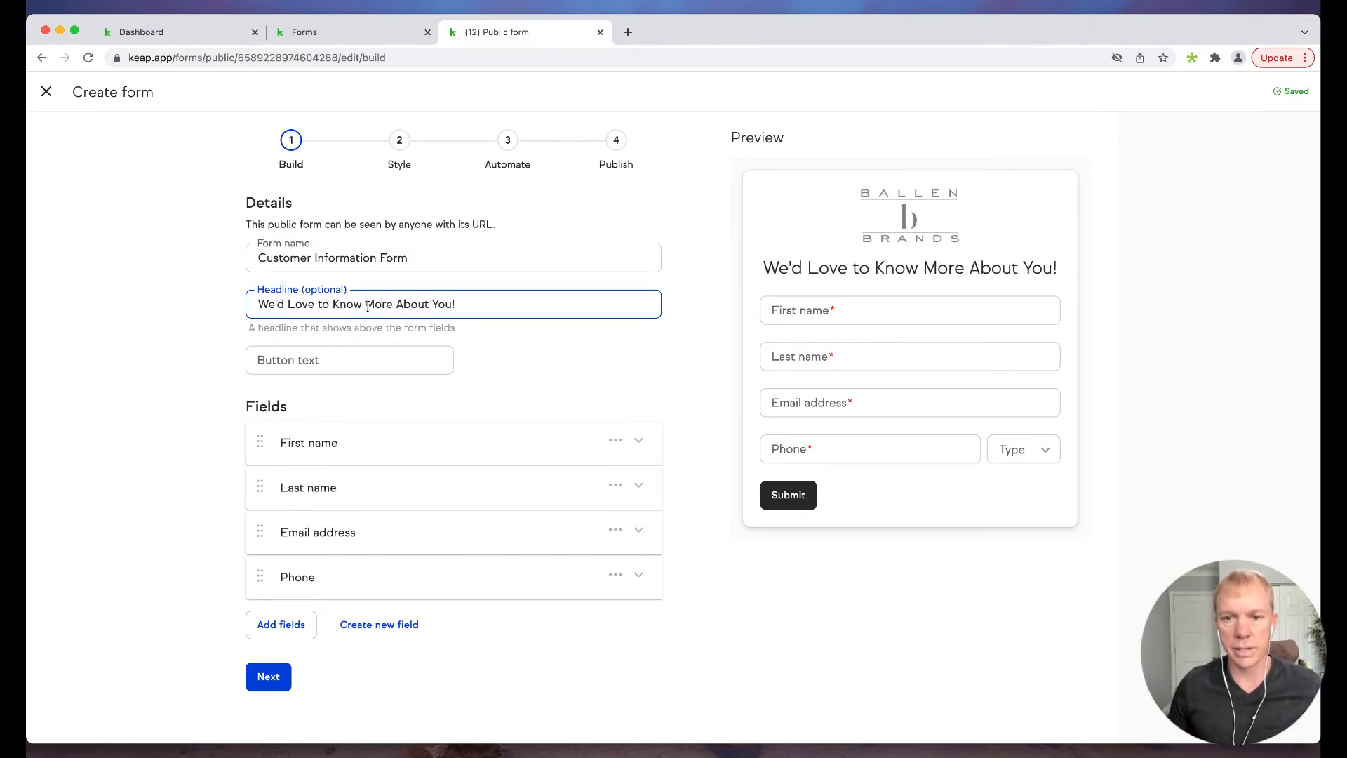
pyautogui.moveTo(528, 360)
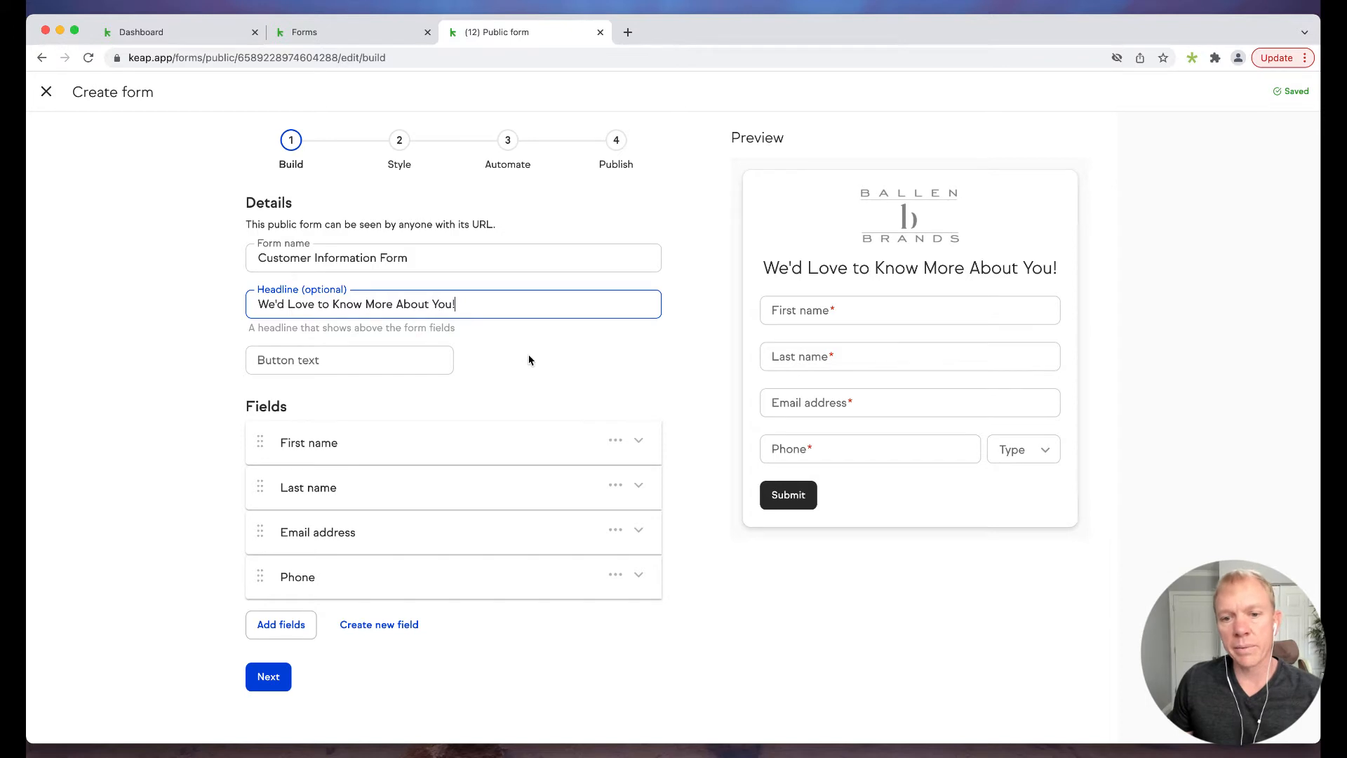
# - Change the submit button text to 'Send Now'
pyautogui.click(350, 360)
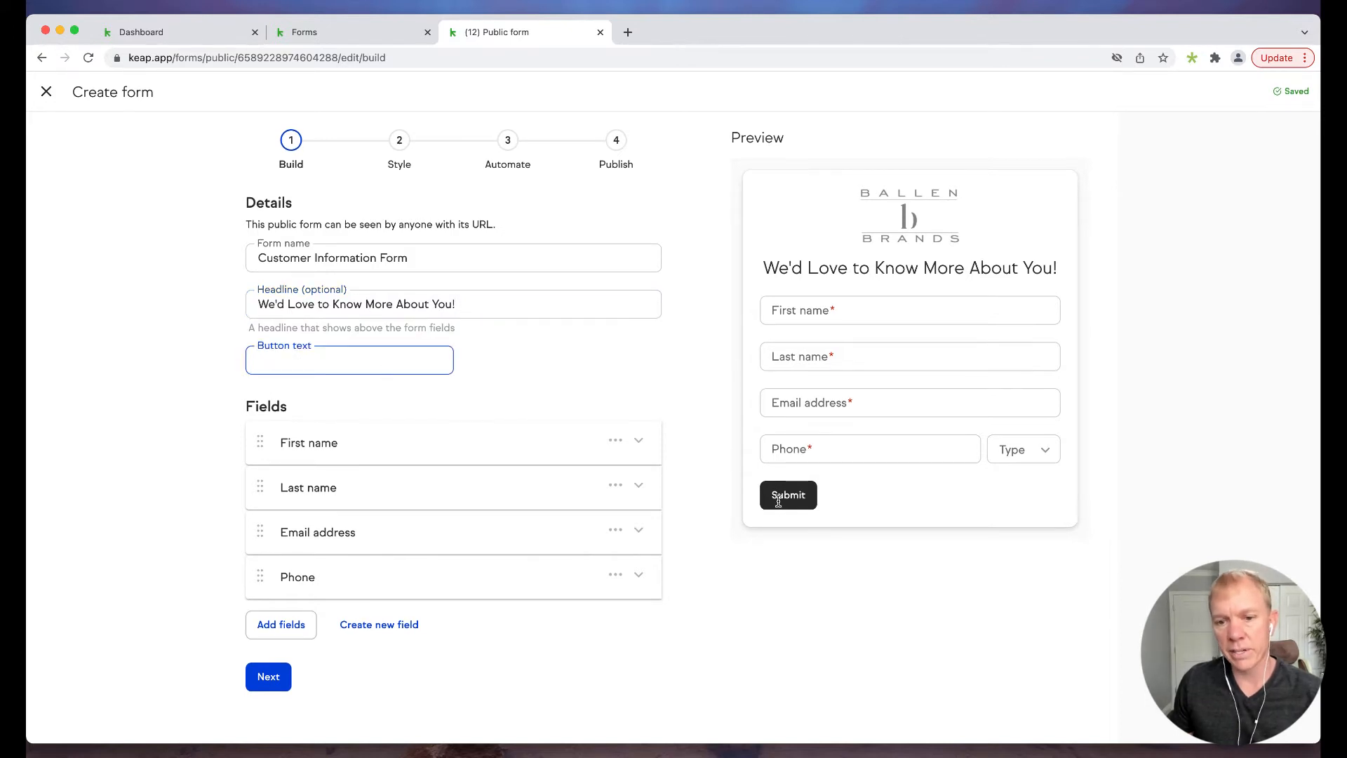
pyautogui.write('S')
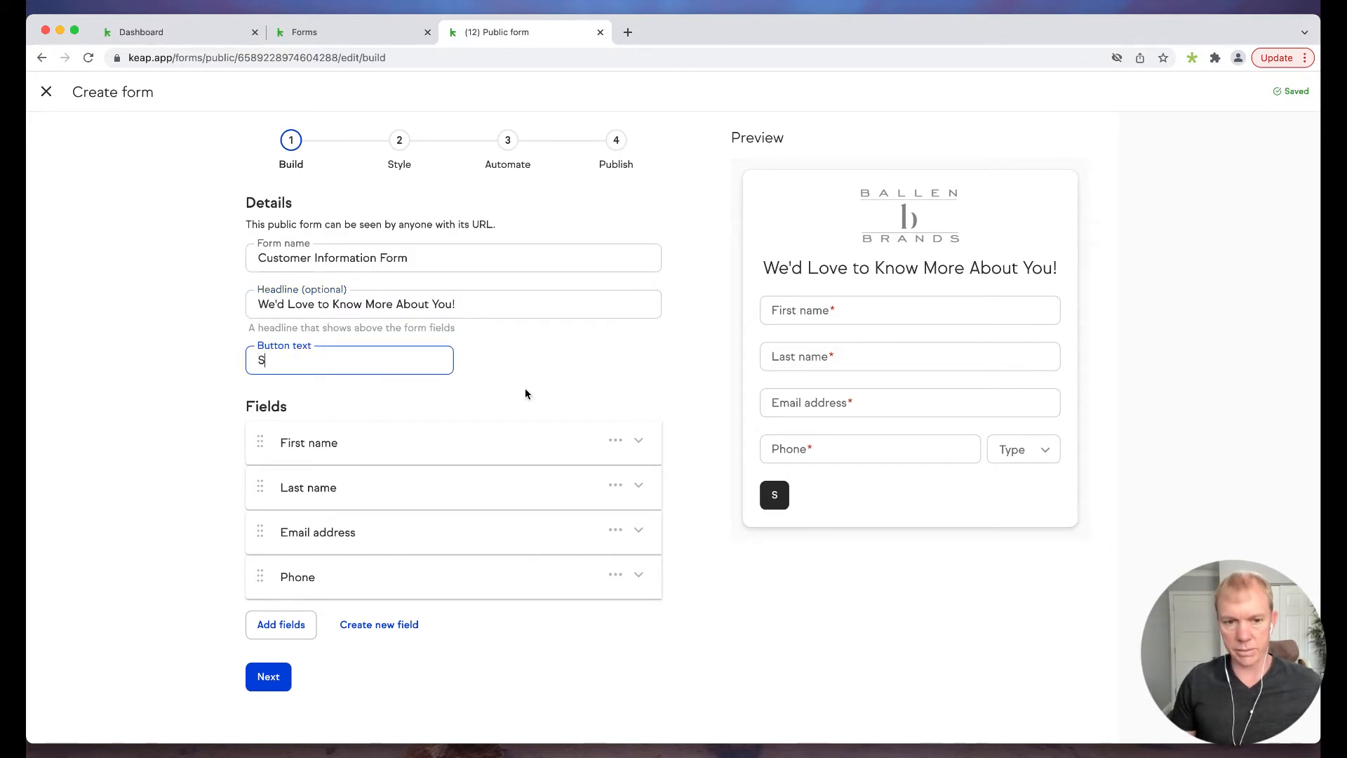
pyautogui.write('Send Now')
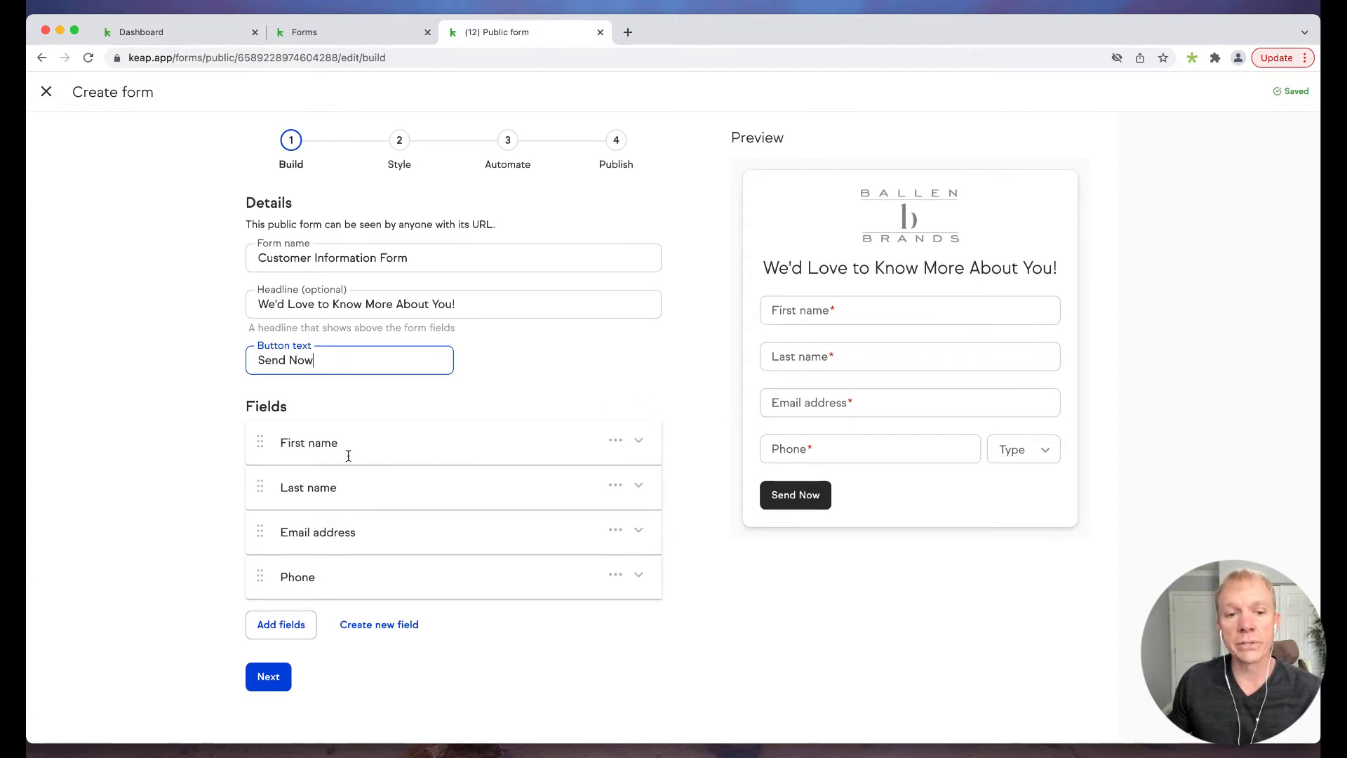
pyautogui.moveTo(319, 487)
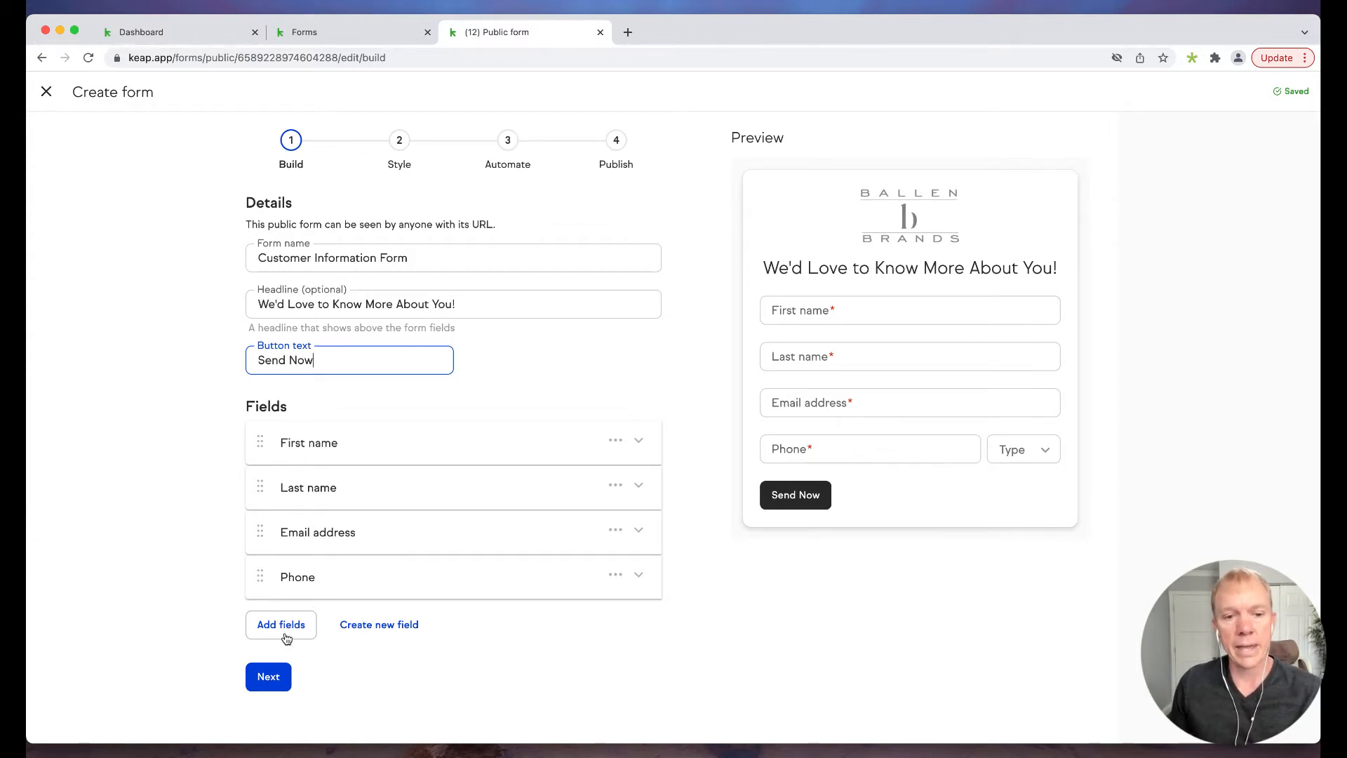
# - Add a Website field to the form from the field list
pyautogui.click(281, 623)
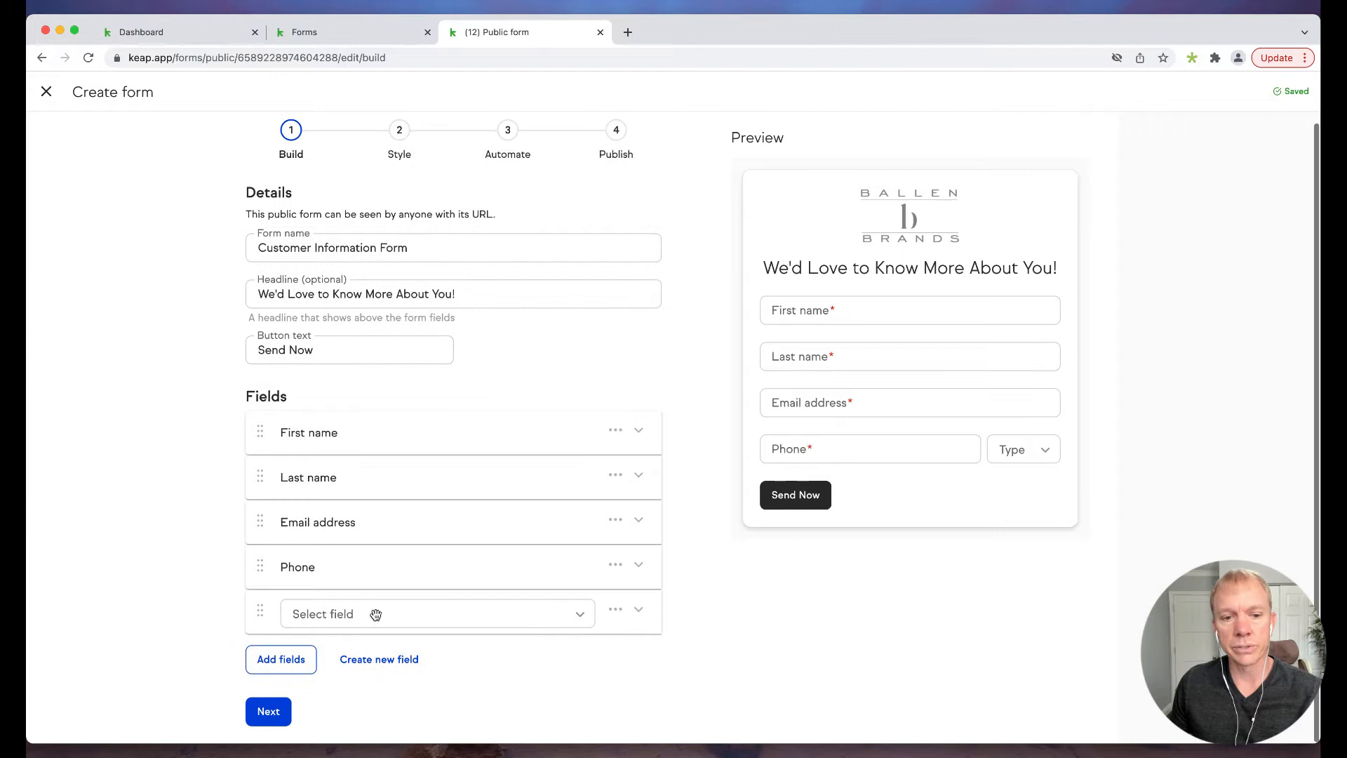
pyautogui.click(434, 613)
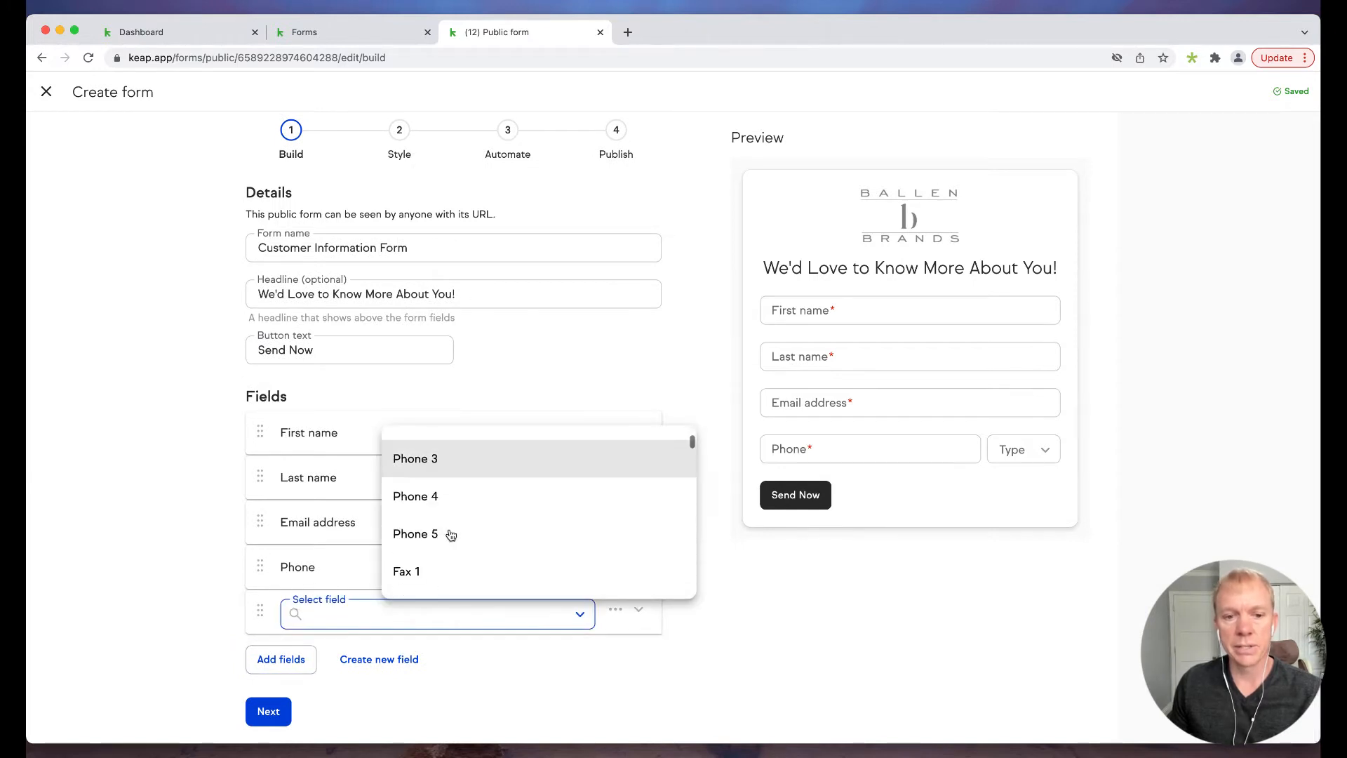
pyautogui.scroll(-3)
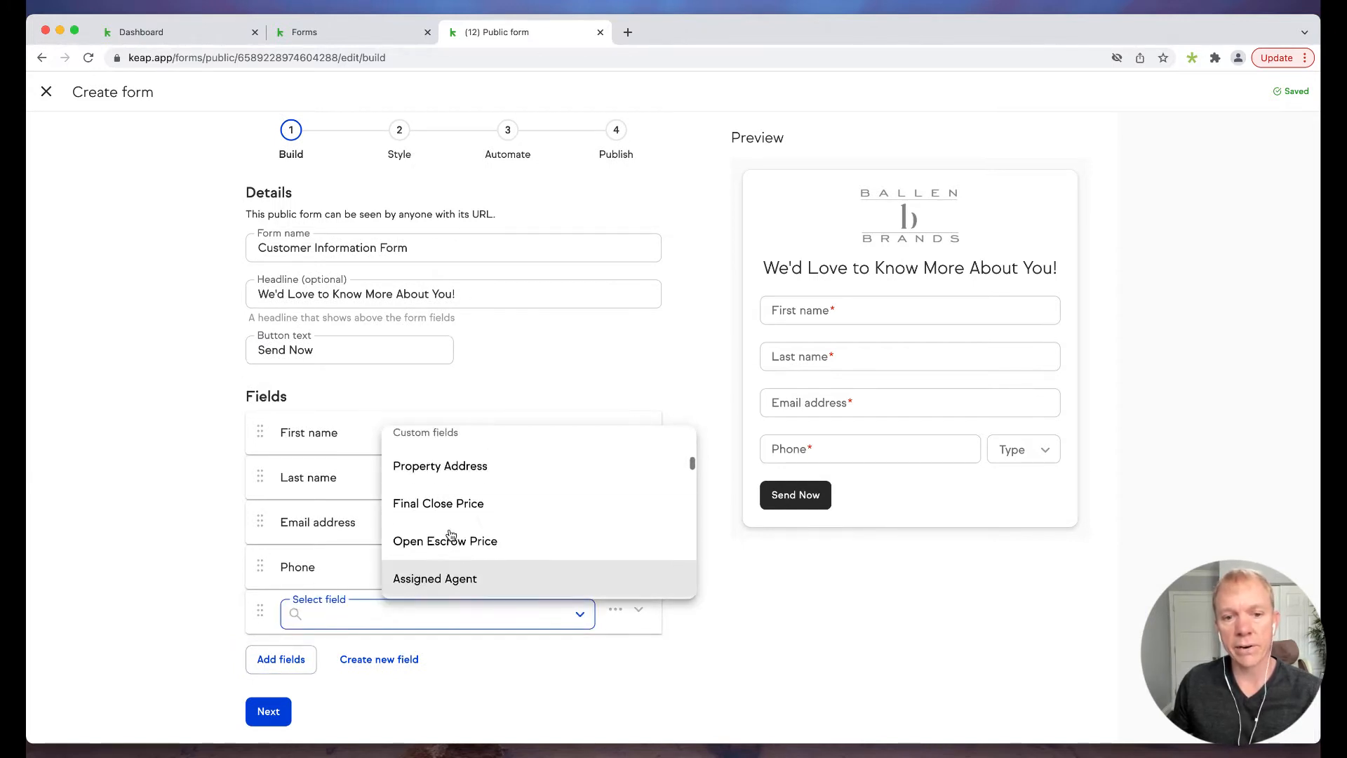
pyautogui.scroll(3)
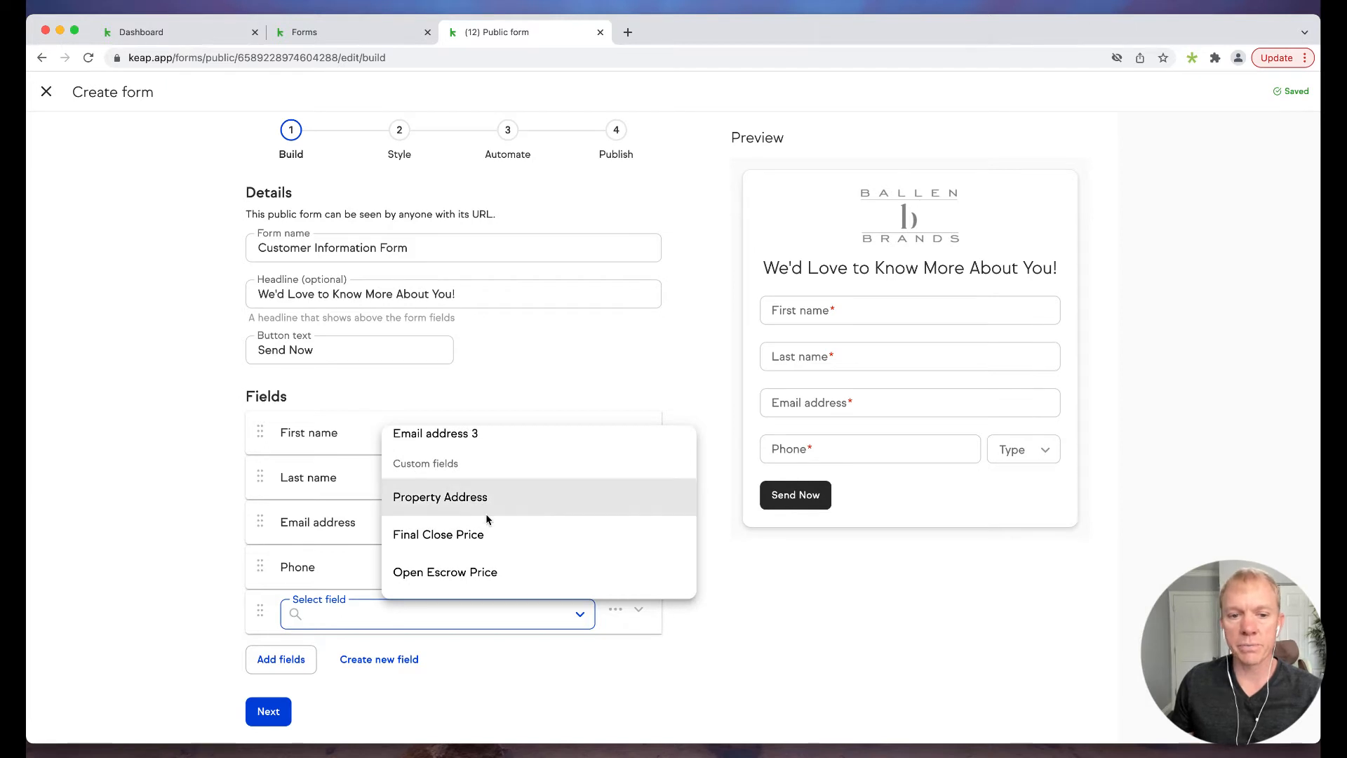
pyautogui.scroll(-3)
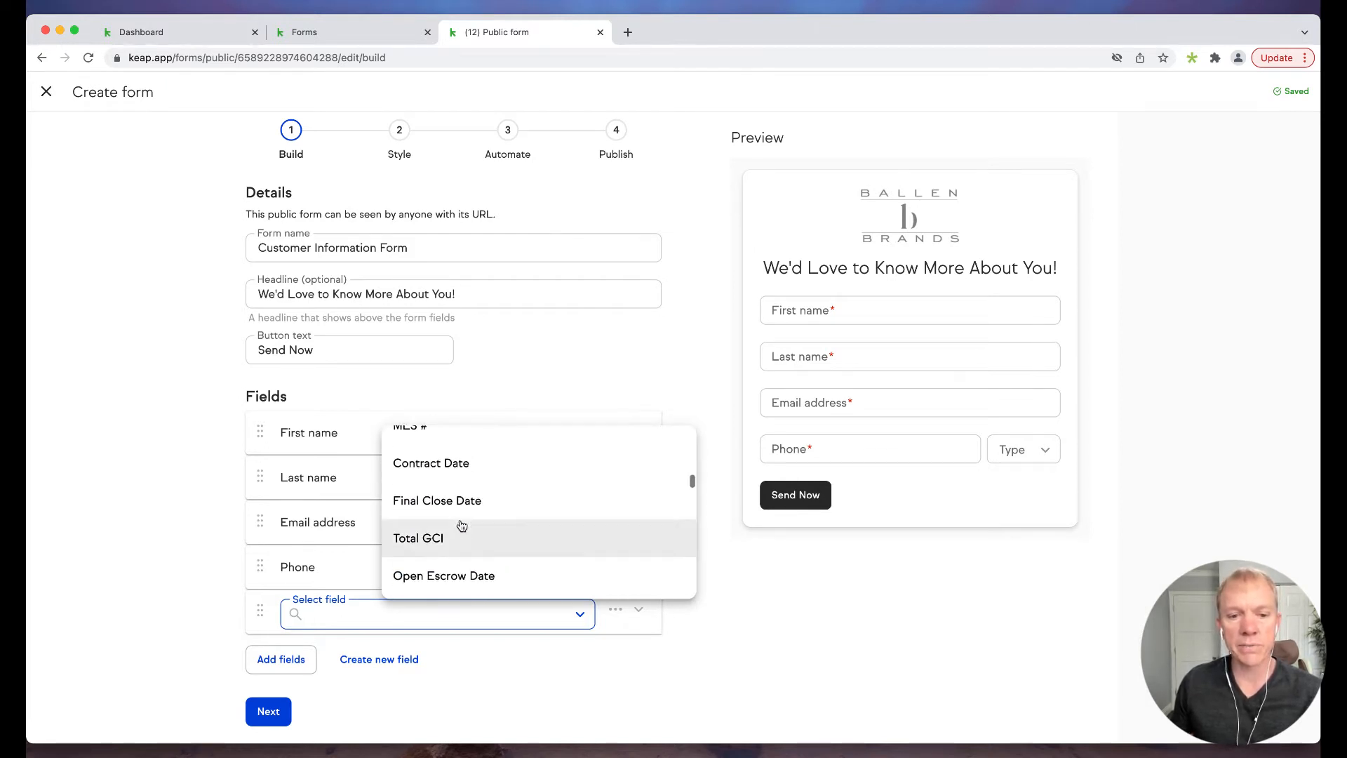
pyautogui.scroll(-3)
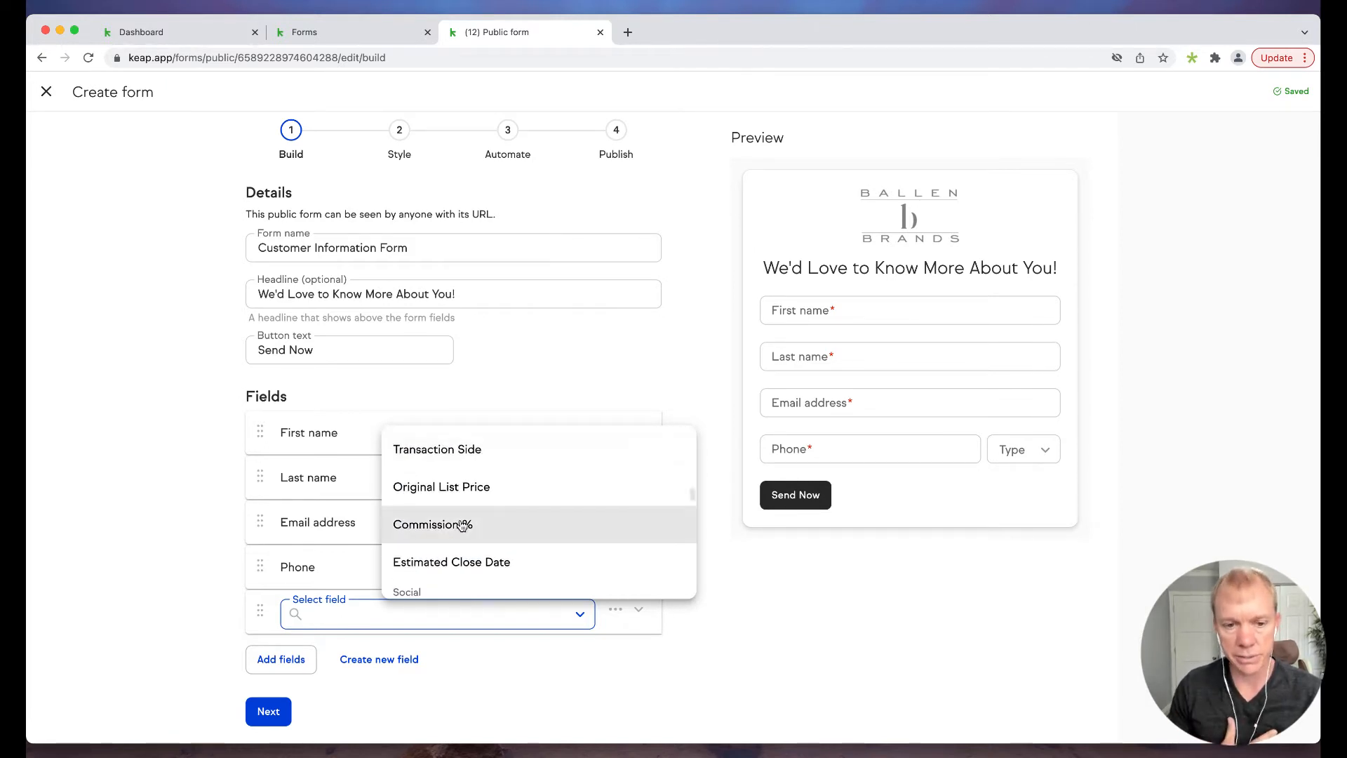
pyautogui.scroll(-3)
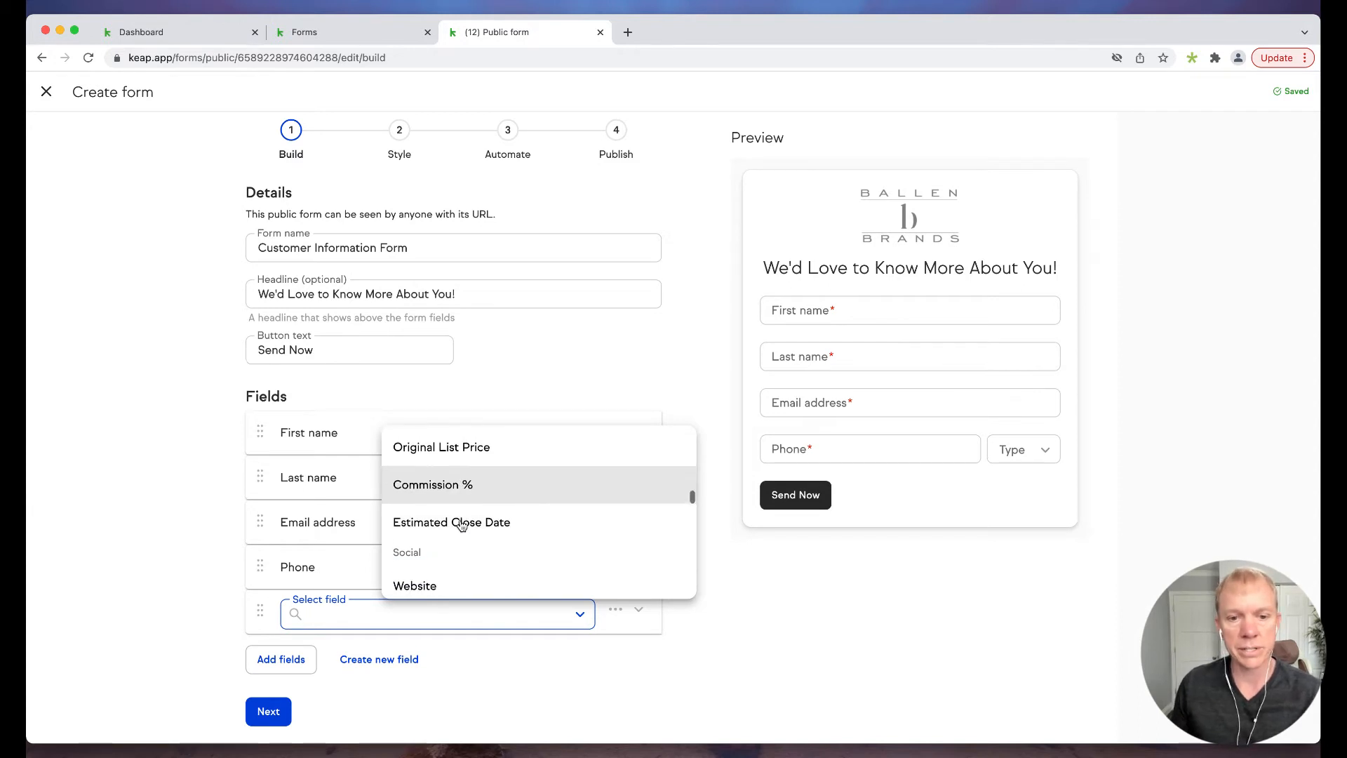
pyautogui.scroll(-3)
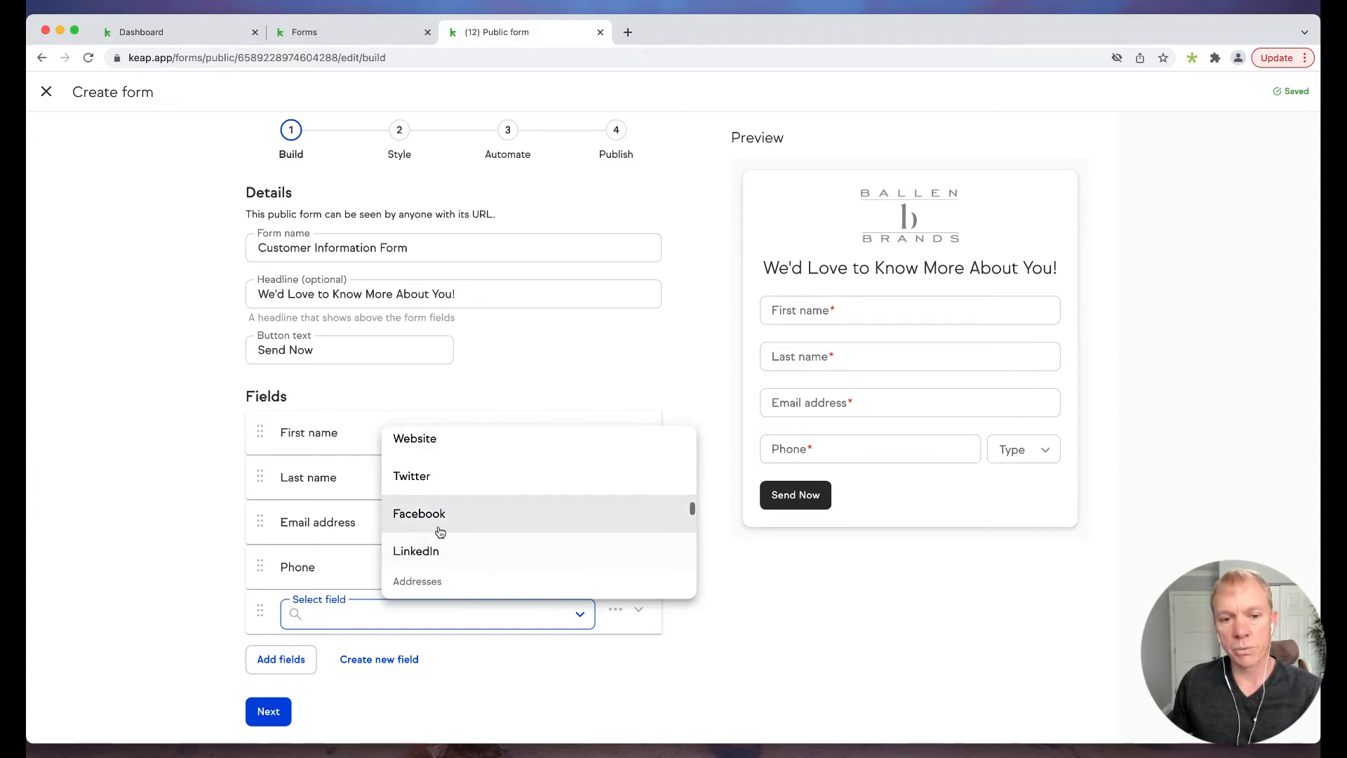
pyautogui.scroll(3)
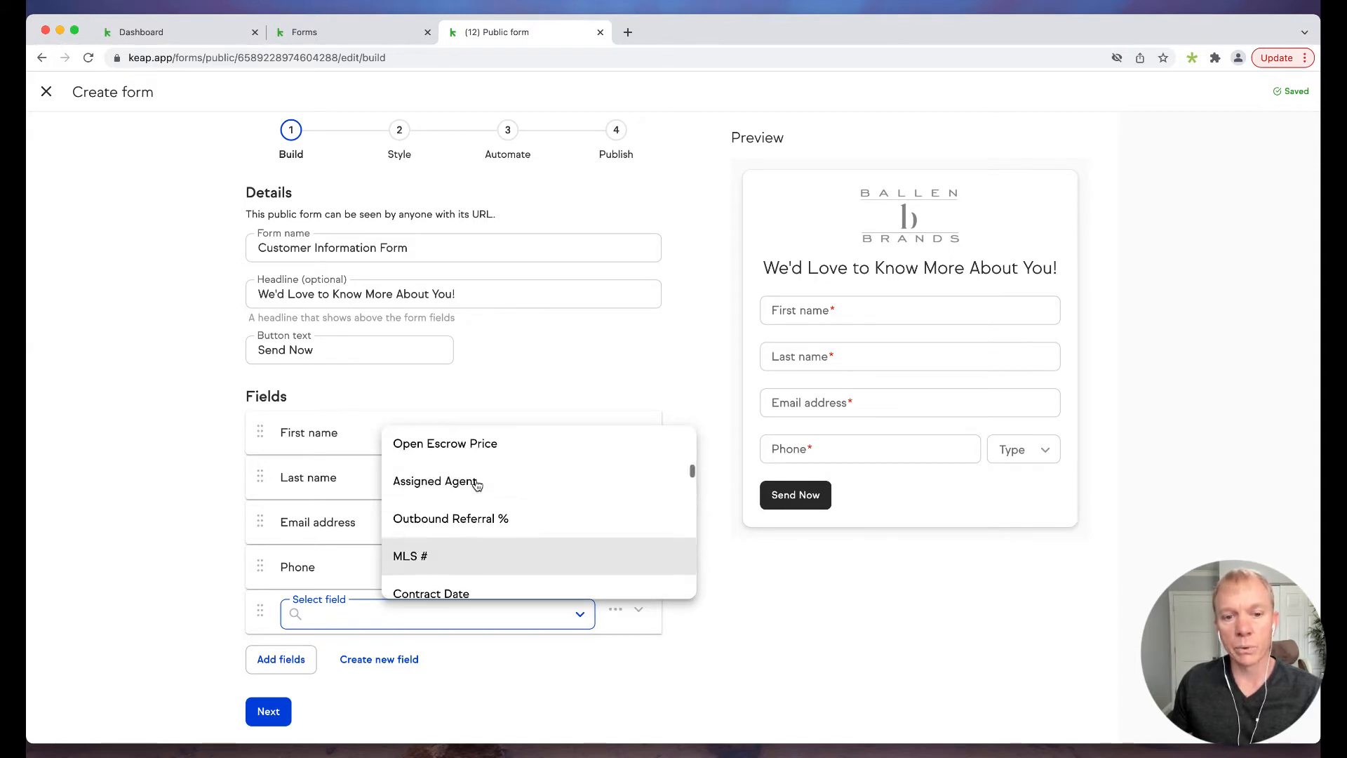
pyautogui.scroll(3)
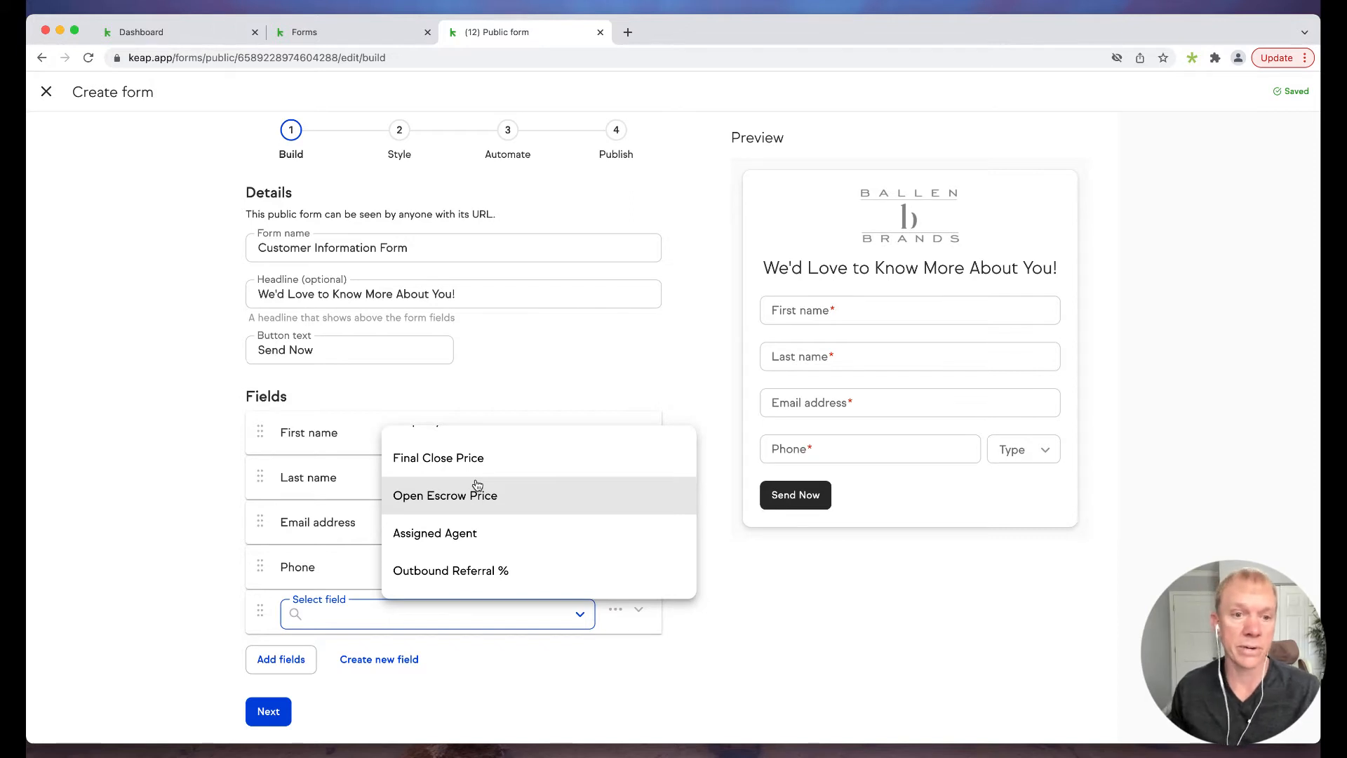
pyautogui.scroll(3)
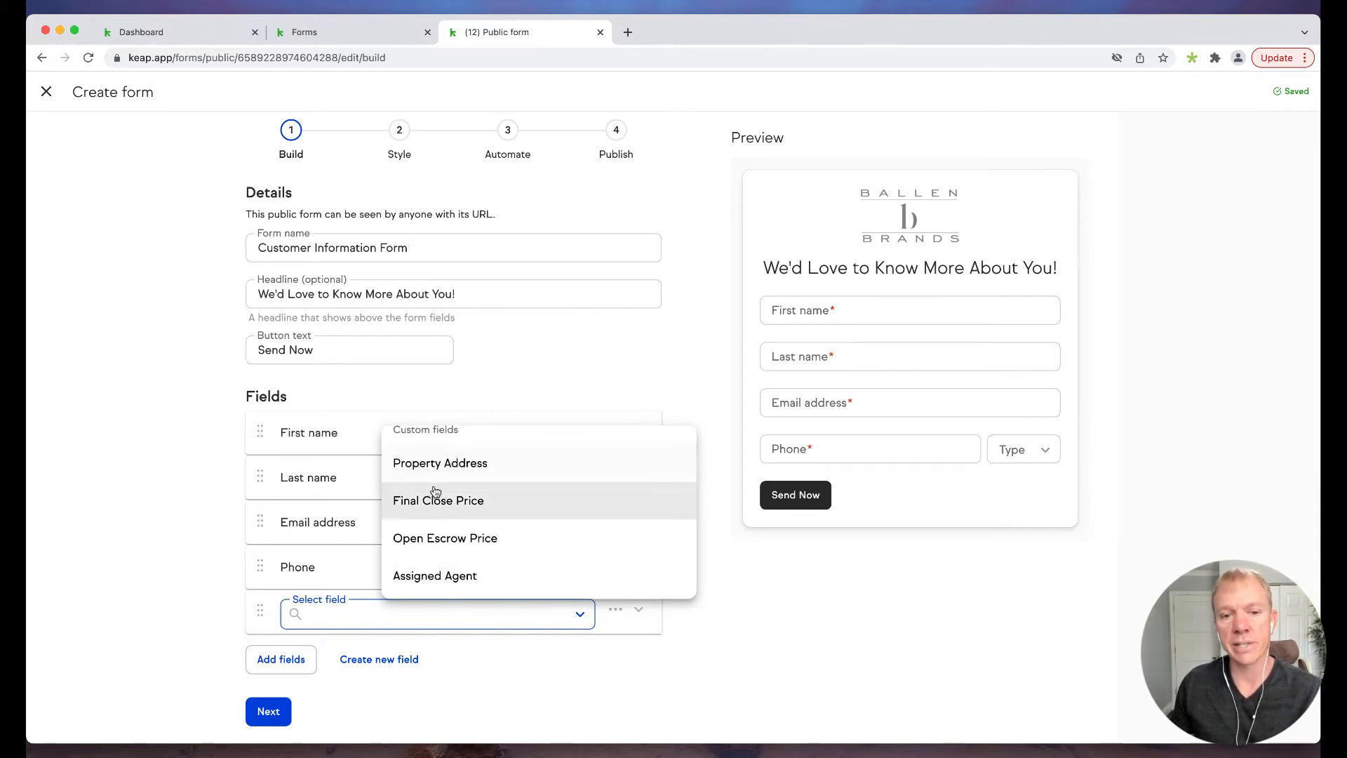
pyautogui.moveTo(473, 537)
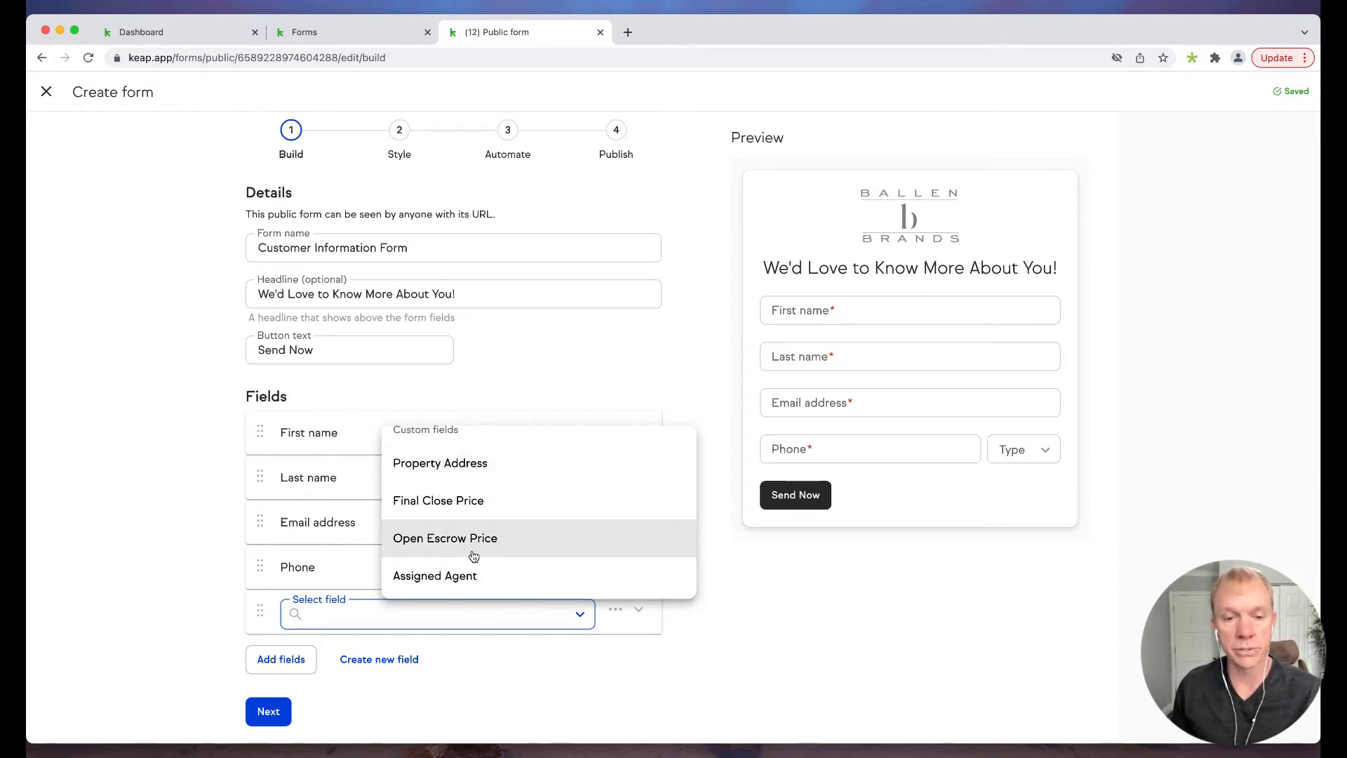
pyautogui.moveTo(447, 500)
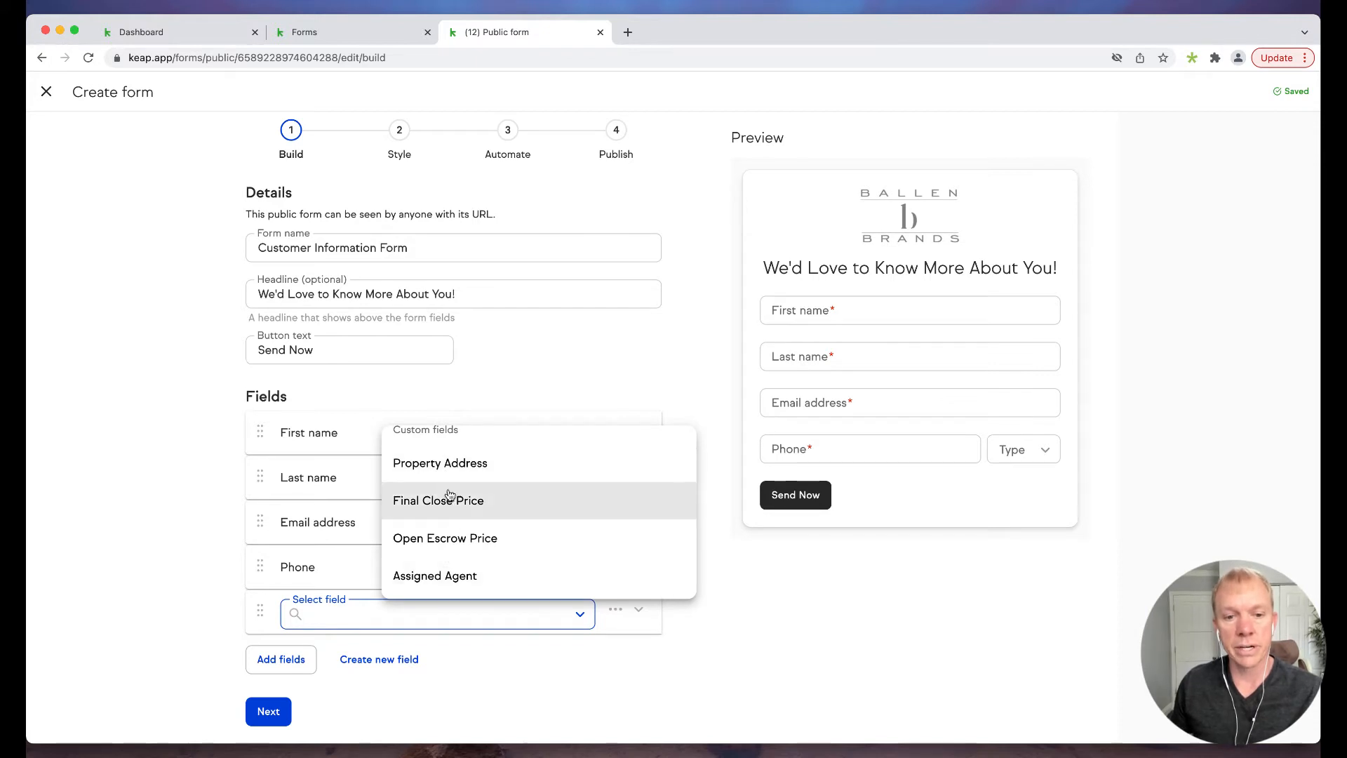
pyautogui.scroll(-3)
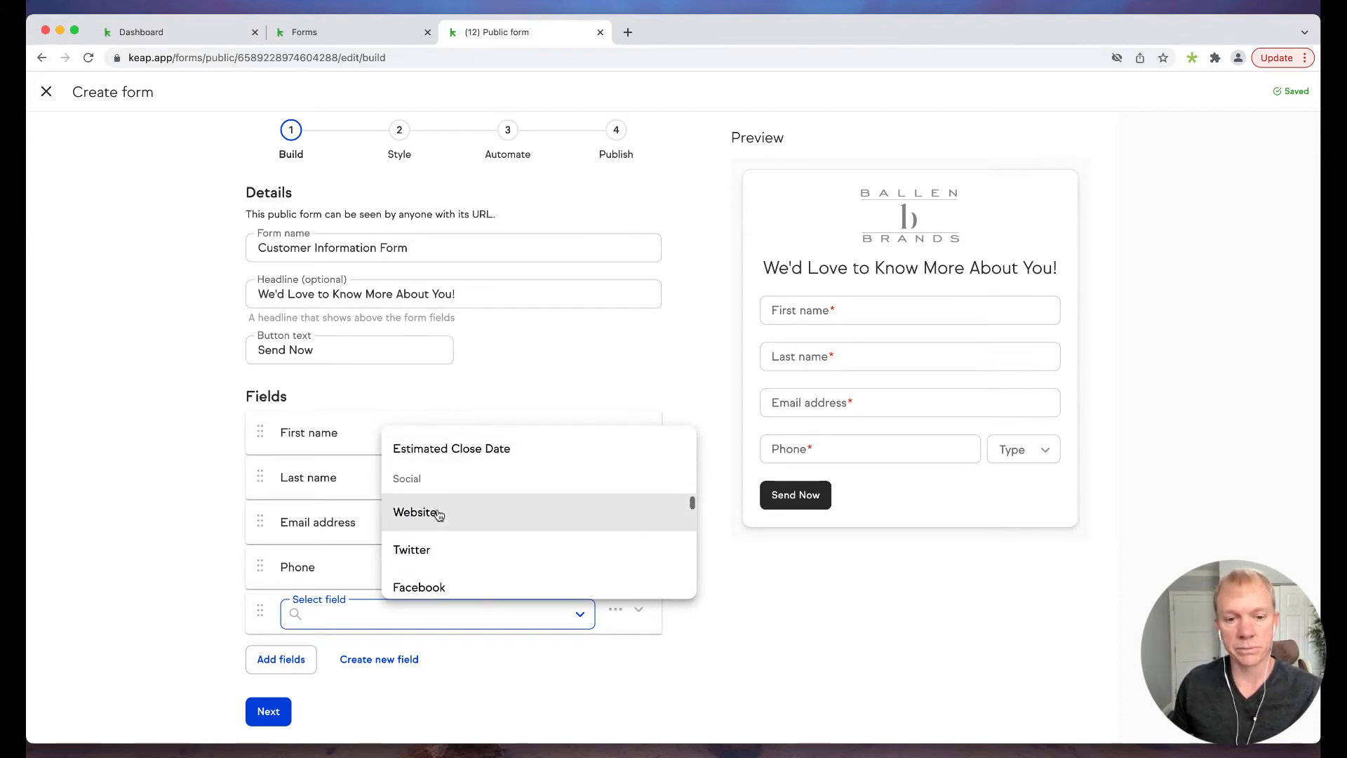
pyautogui.click(416, 512)
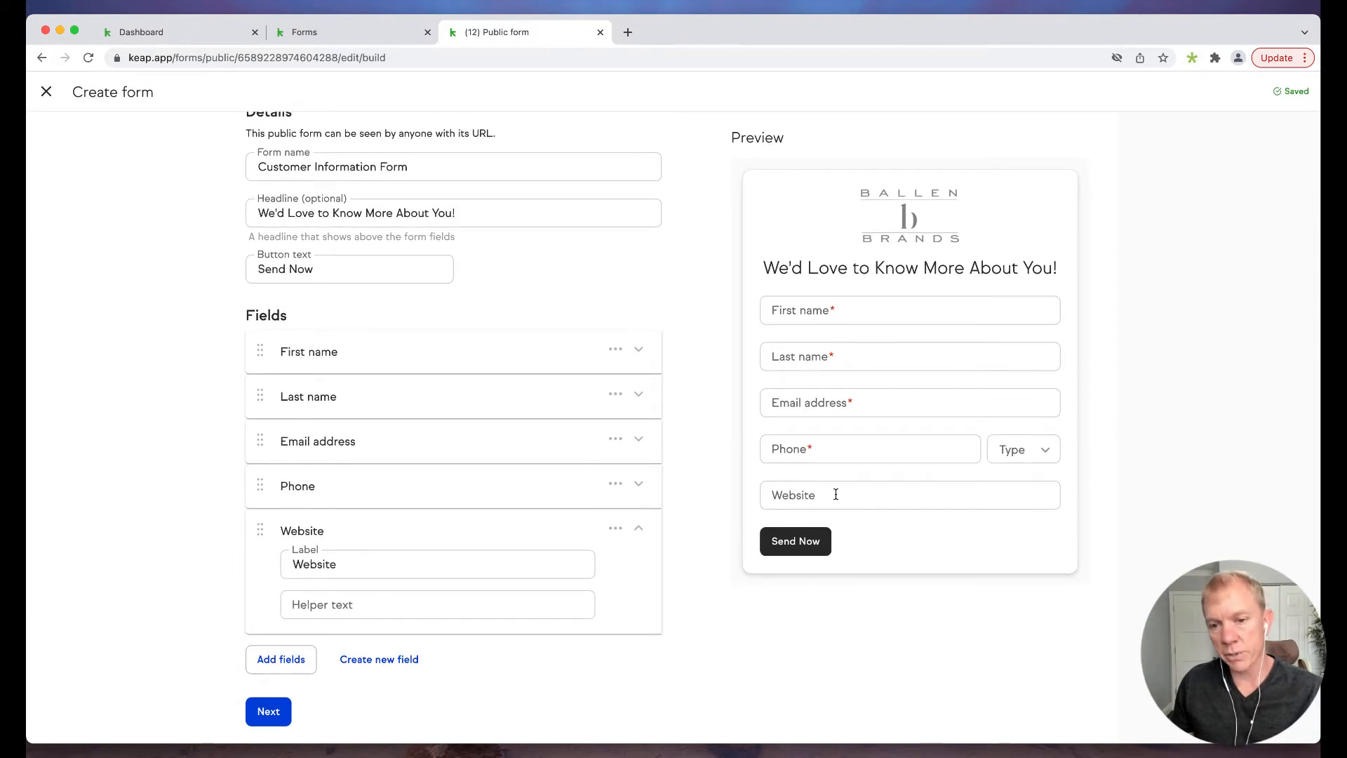
pyautogui.moveTo(732, 502)
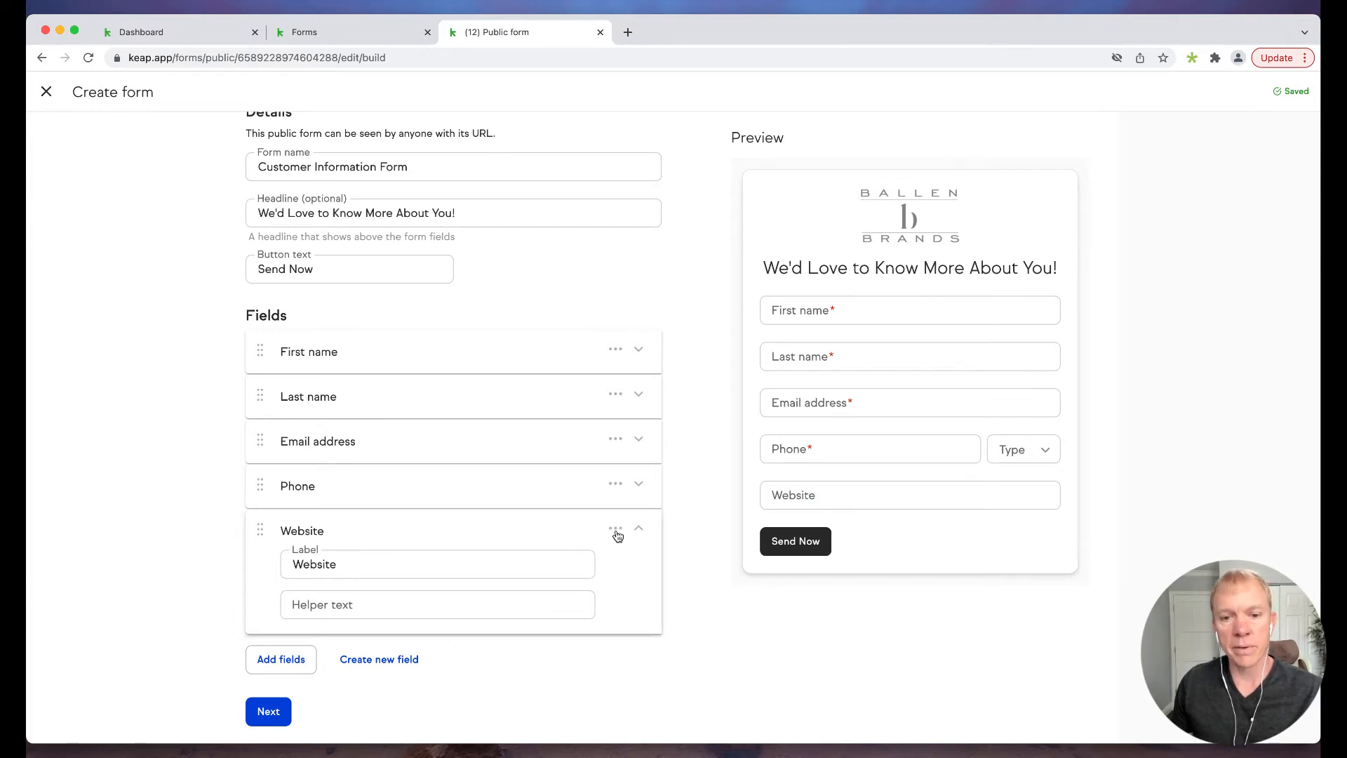
# - Leave the Website field optional via its options menu
pyautogui.click(614, 527)
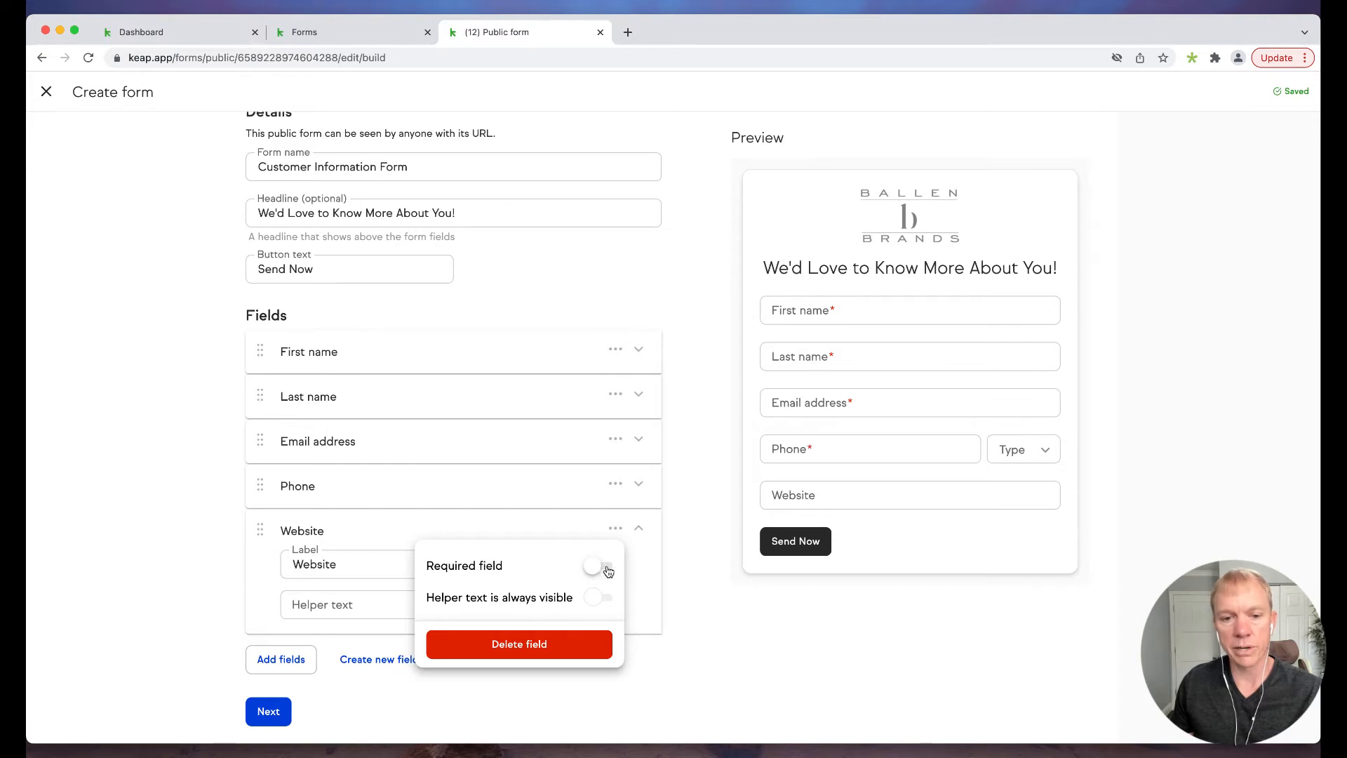
pyautogui.click(692, 601)
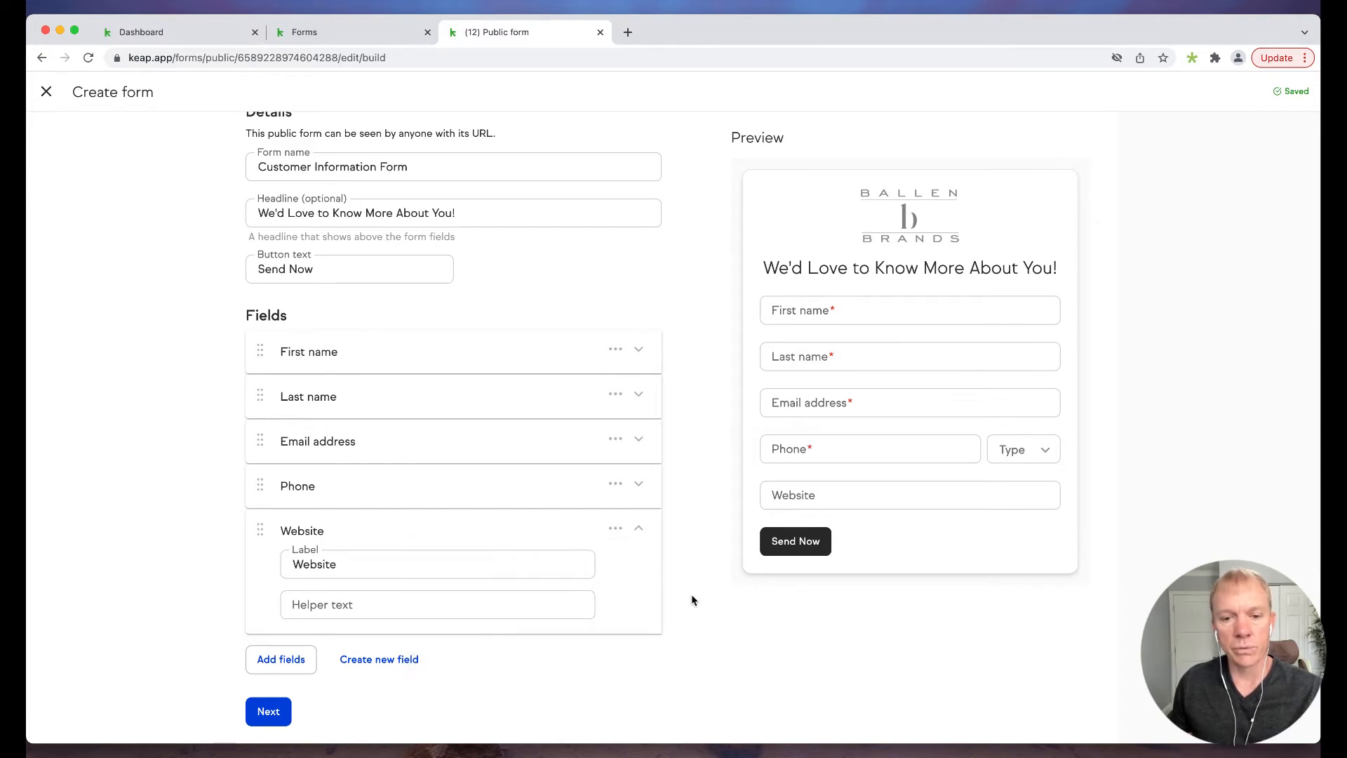
pyautogui.moveTo(643, 527)
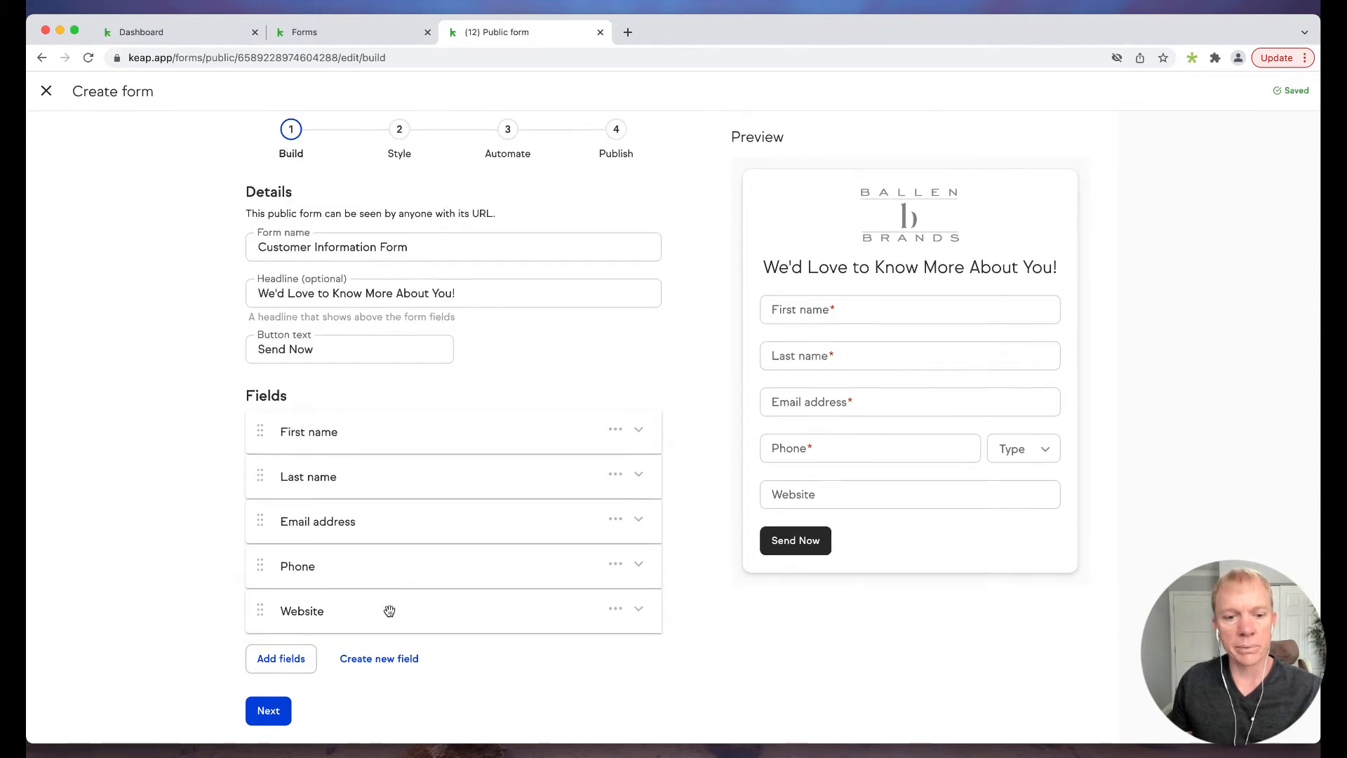
pyautogui.moveTo(268, 710)
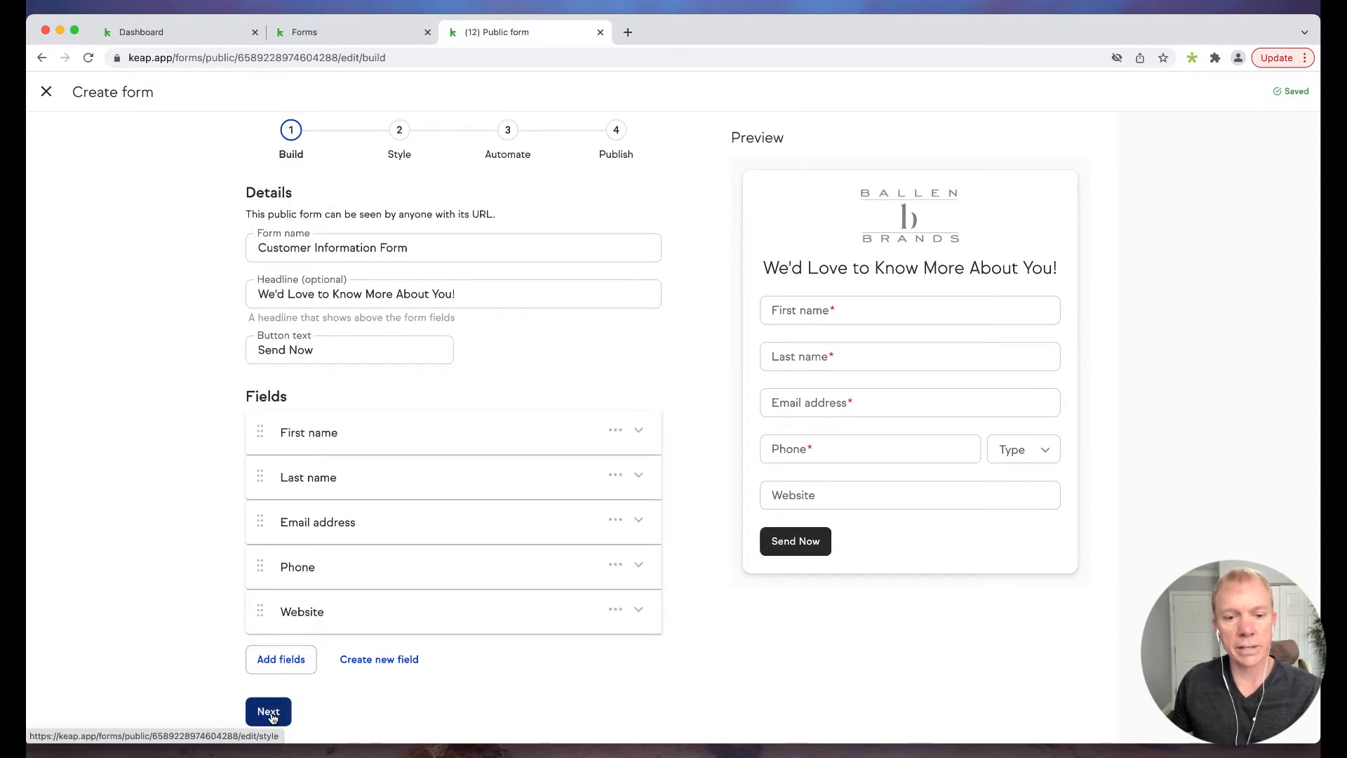
# - Keep the default styling and continue through Style to the Automate step
pyautogui.click(266, 711)
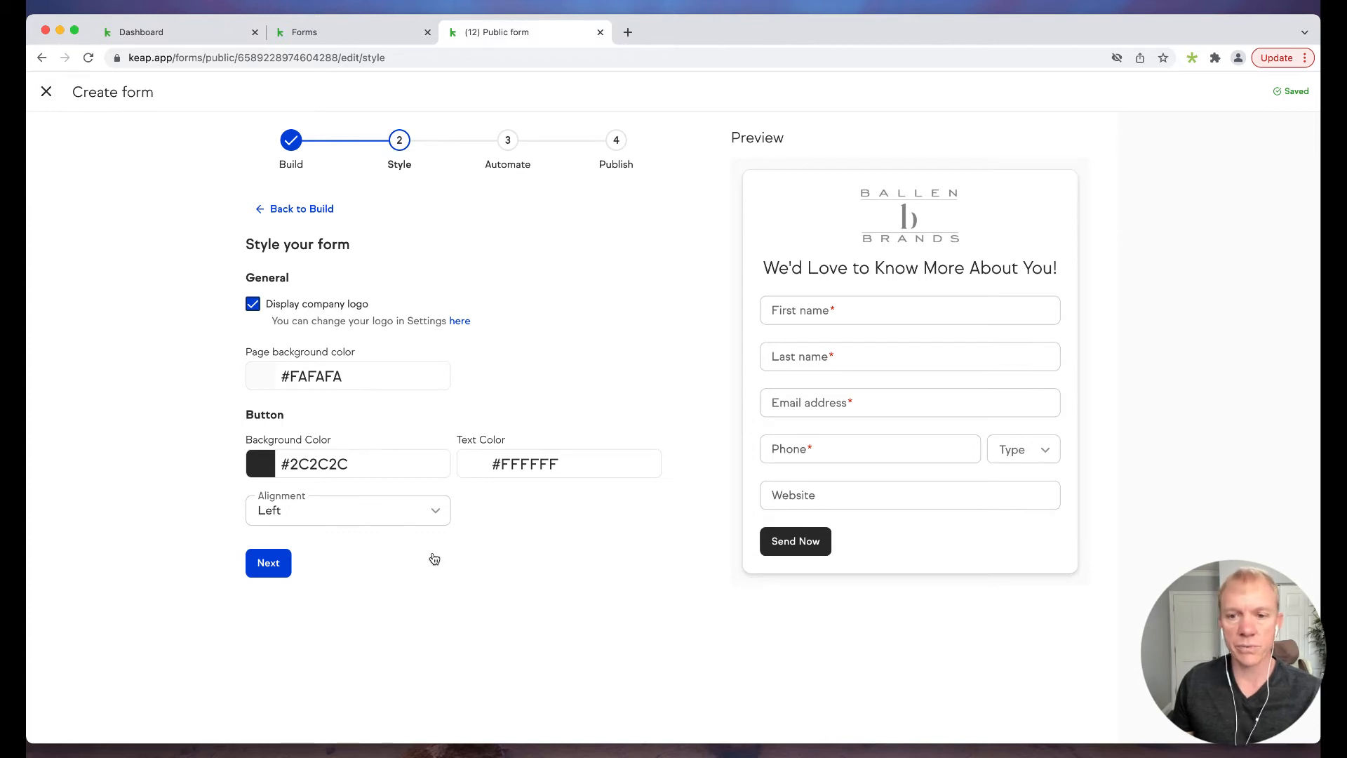
pyautogui.moveTo(393, 468)
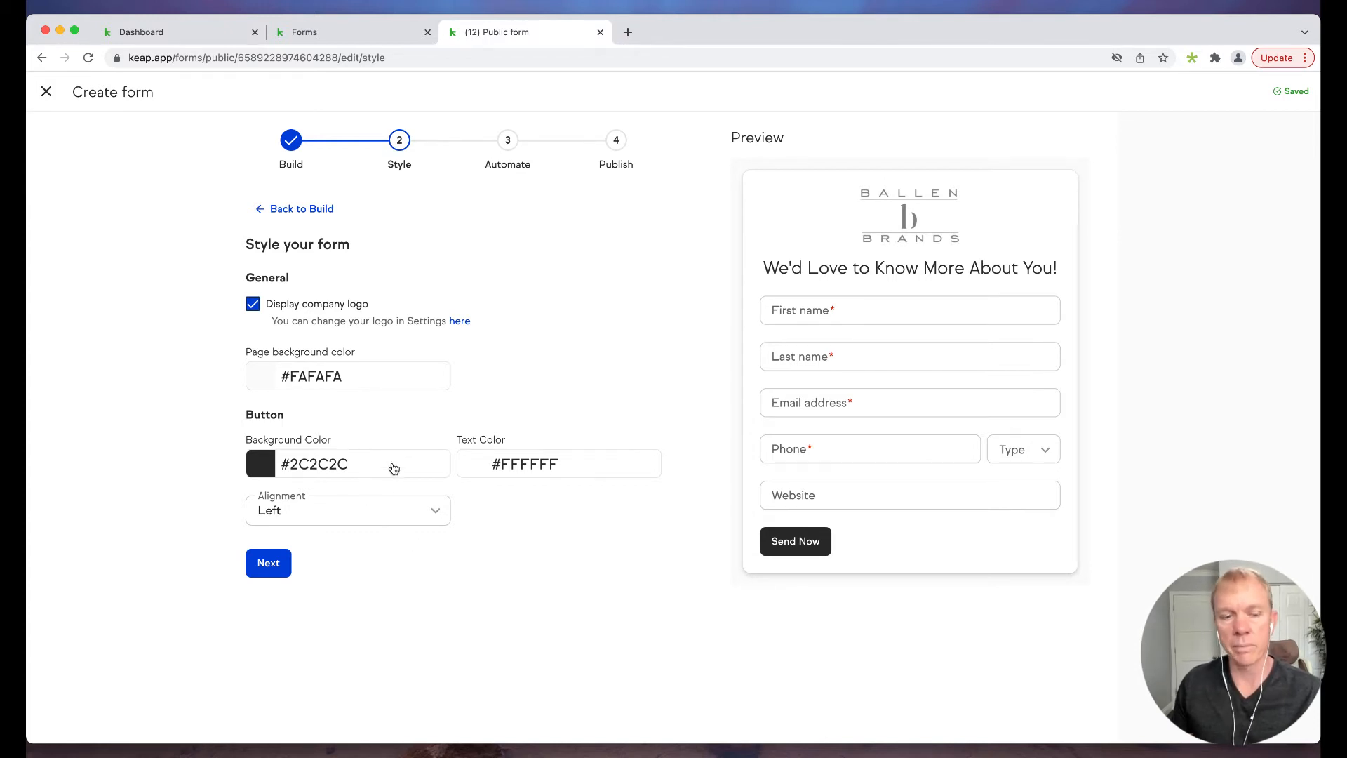
pyautogui.moveTo(300, 524)
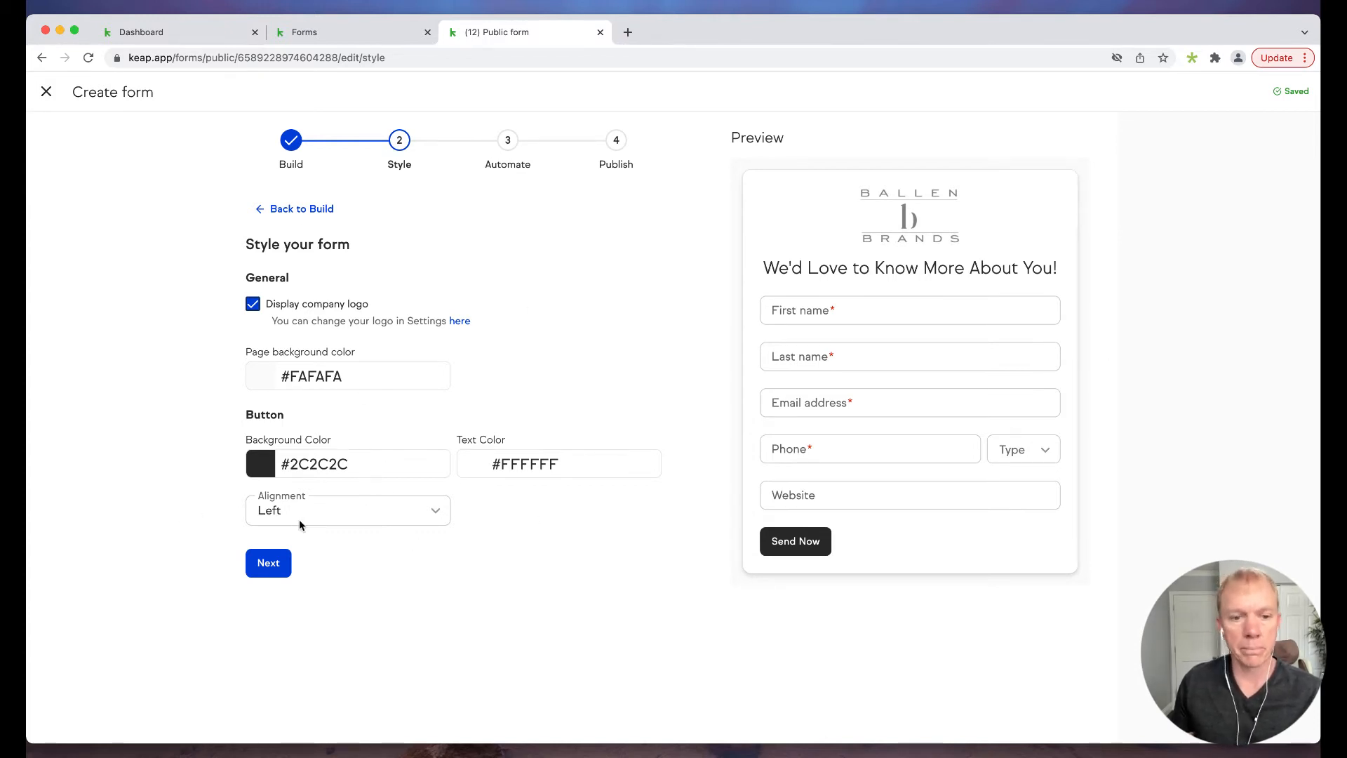
pyautogui.moveTo(334, 540)
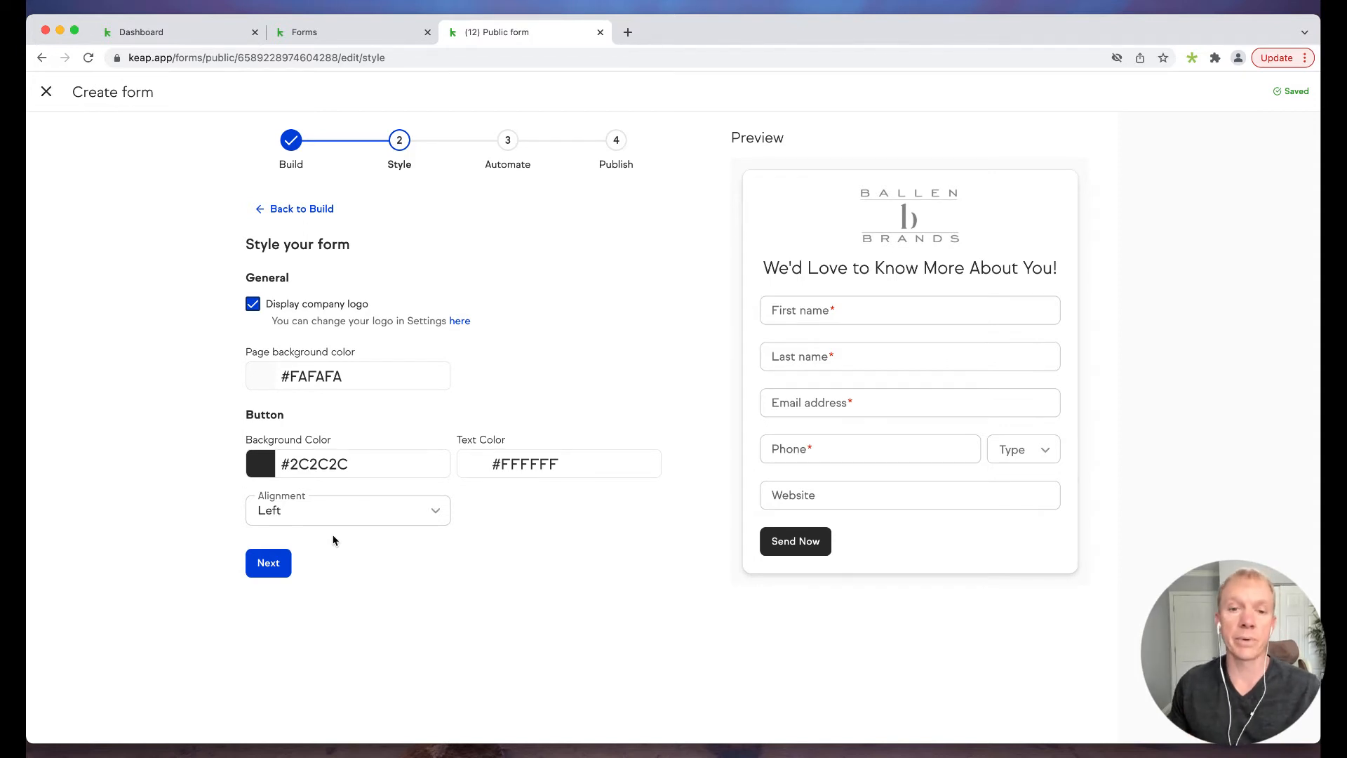
pyautogui.click(266, 562)
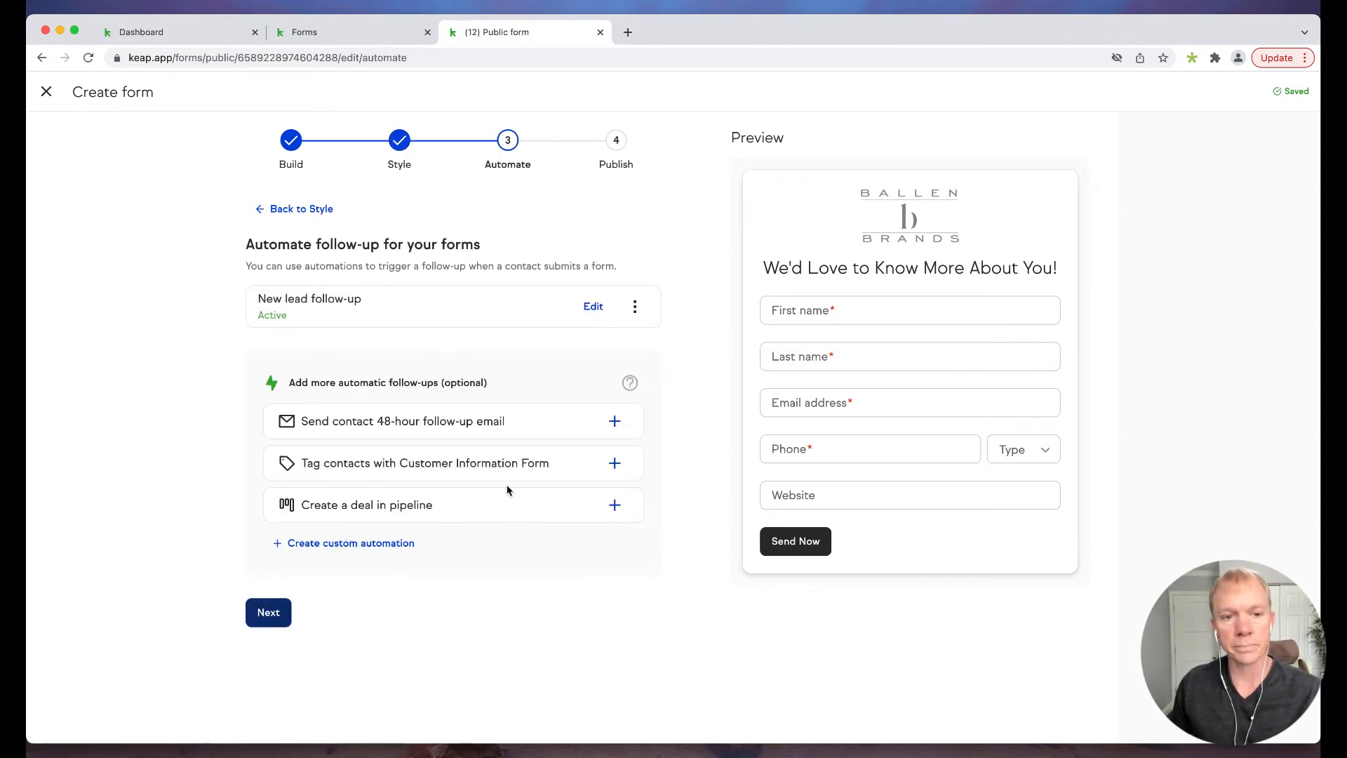
pyautogui.moveTo(212, 342)
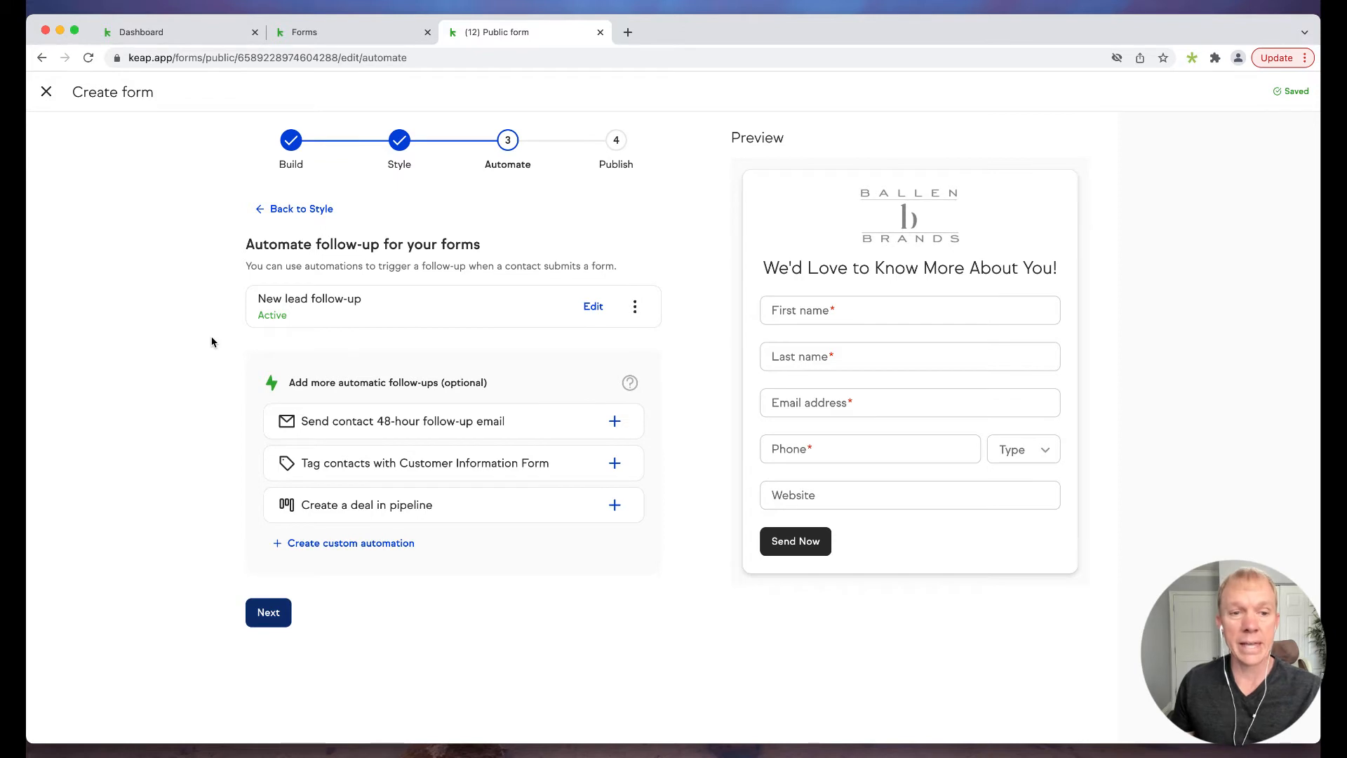
pyautogui.moveTo(338, 312)
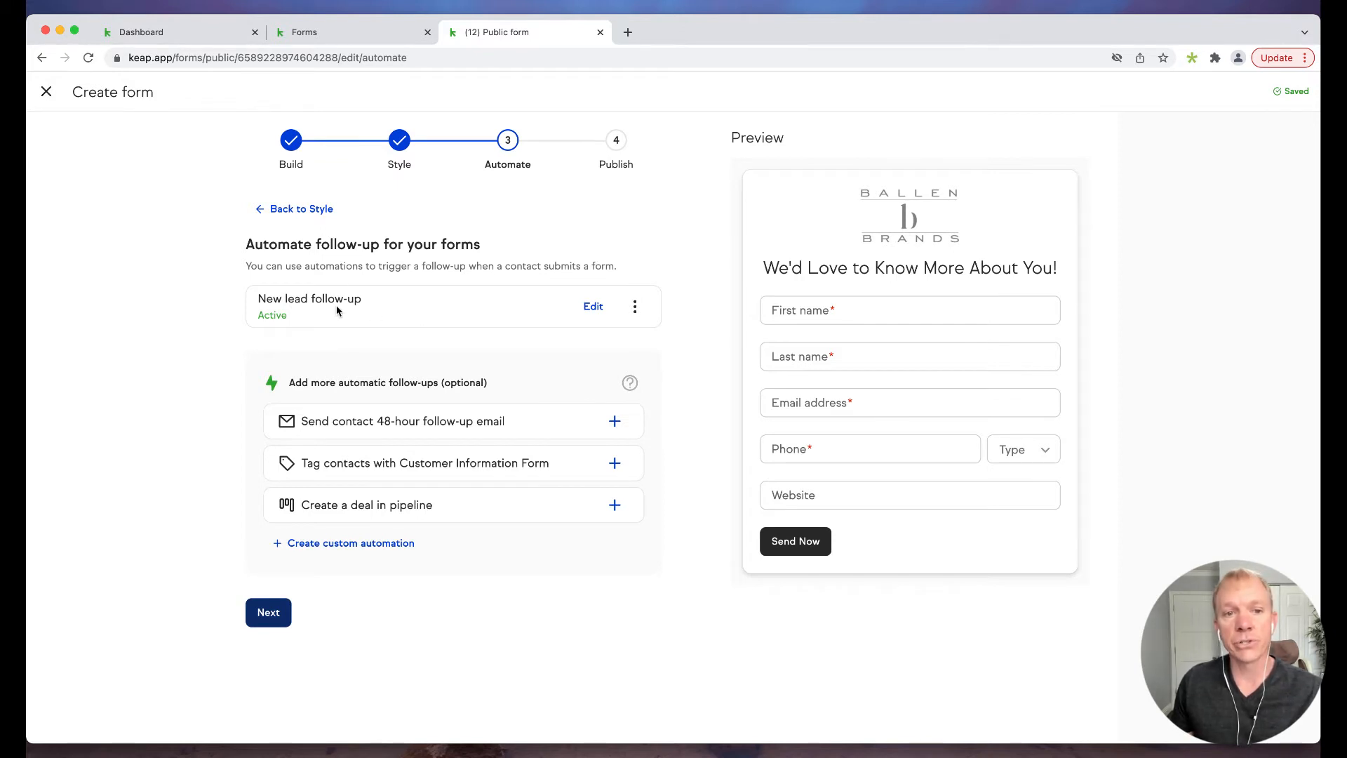
pyautogui.moveTo(557, 311)
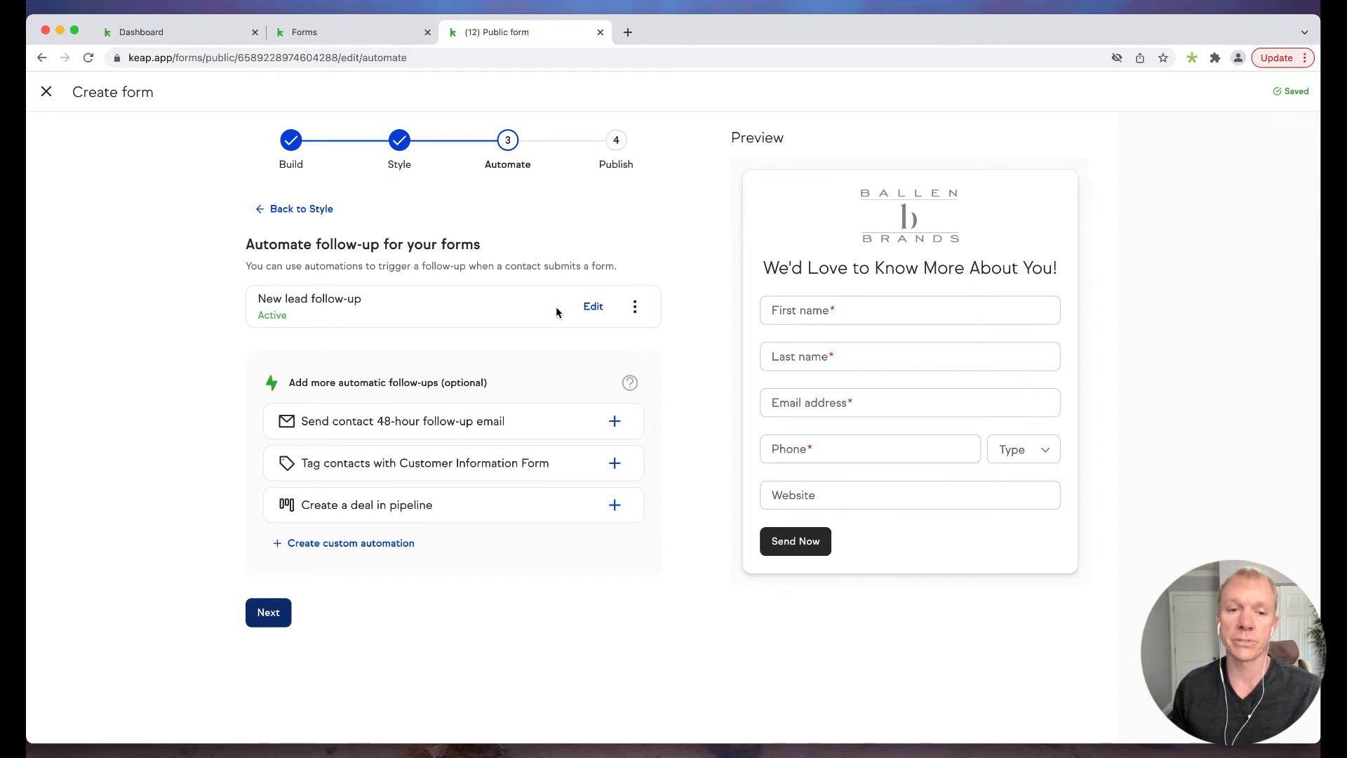
pyautogui.moveTo(355, 443)
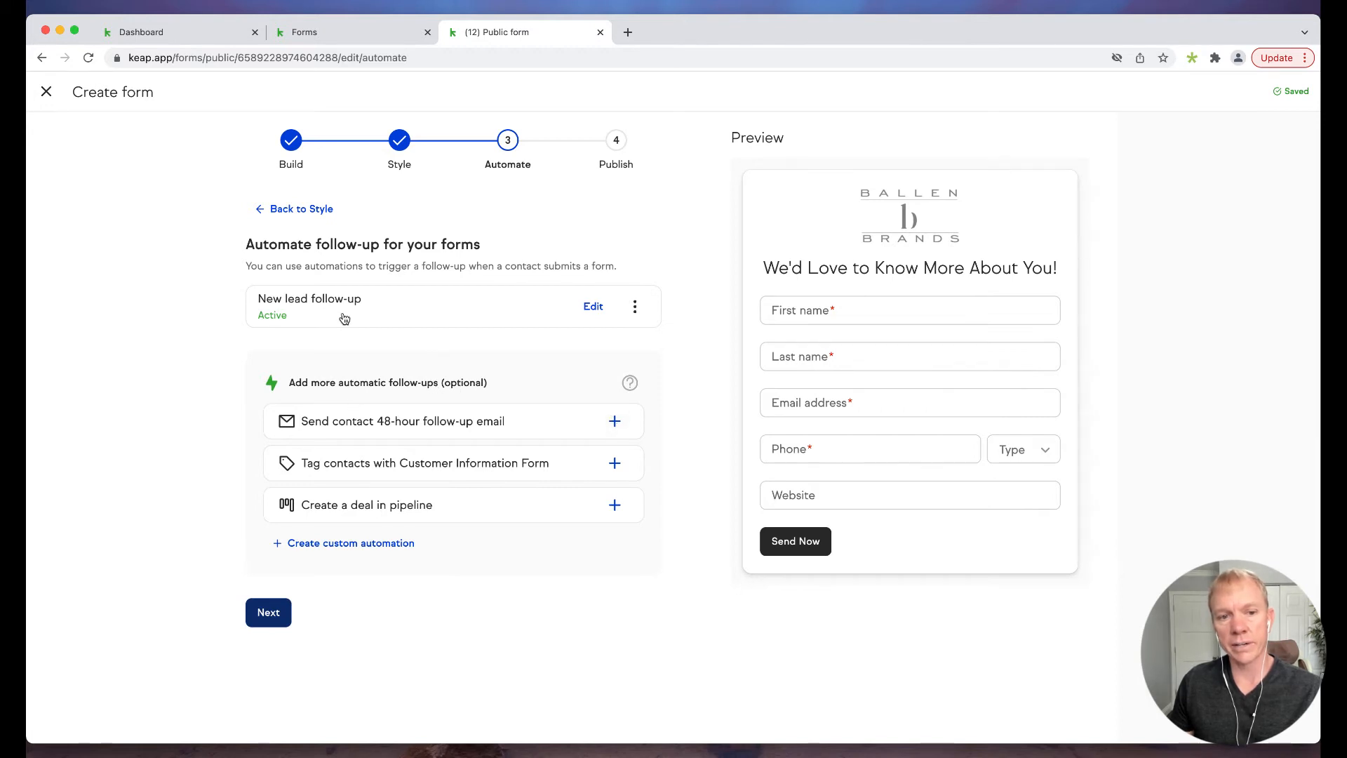
pyautogui.moveTo(509, 299)
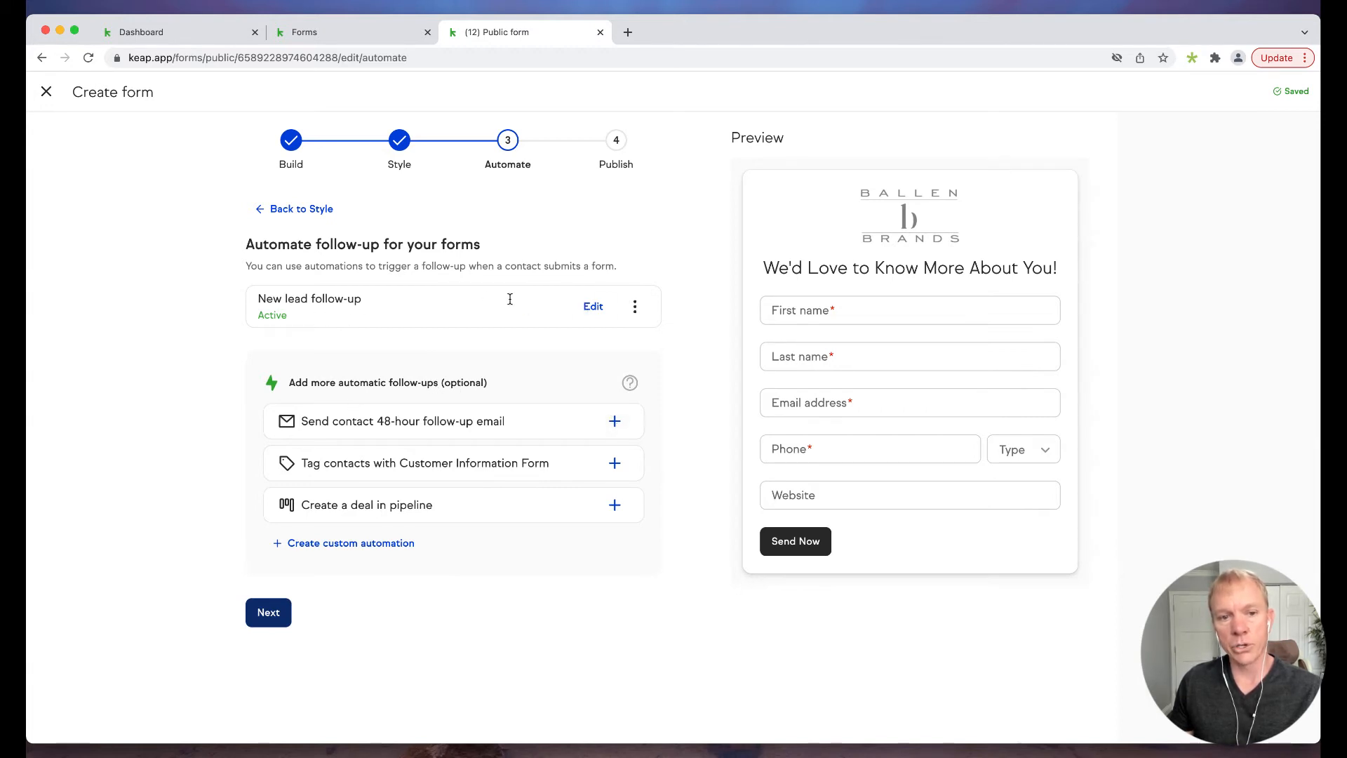
# - Edit the New lead follow-up automation attached to the form
pyautogui.click(592, 307)
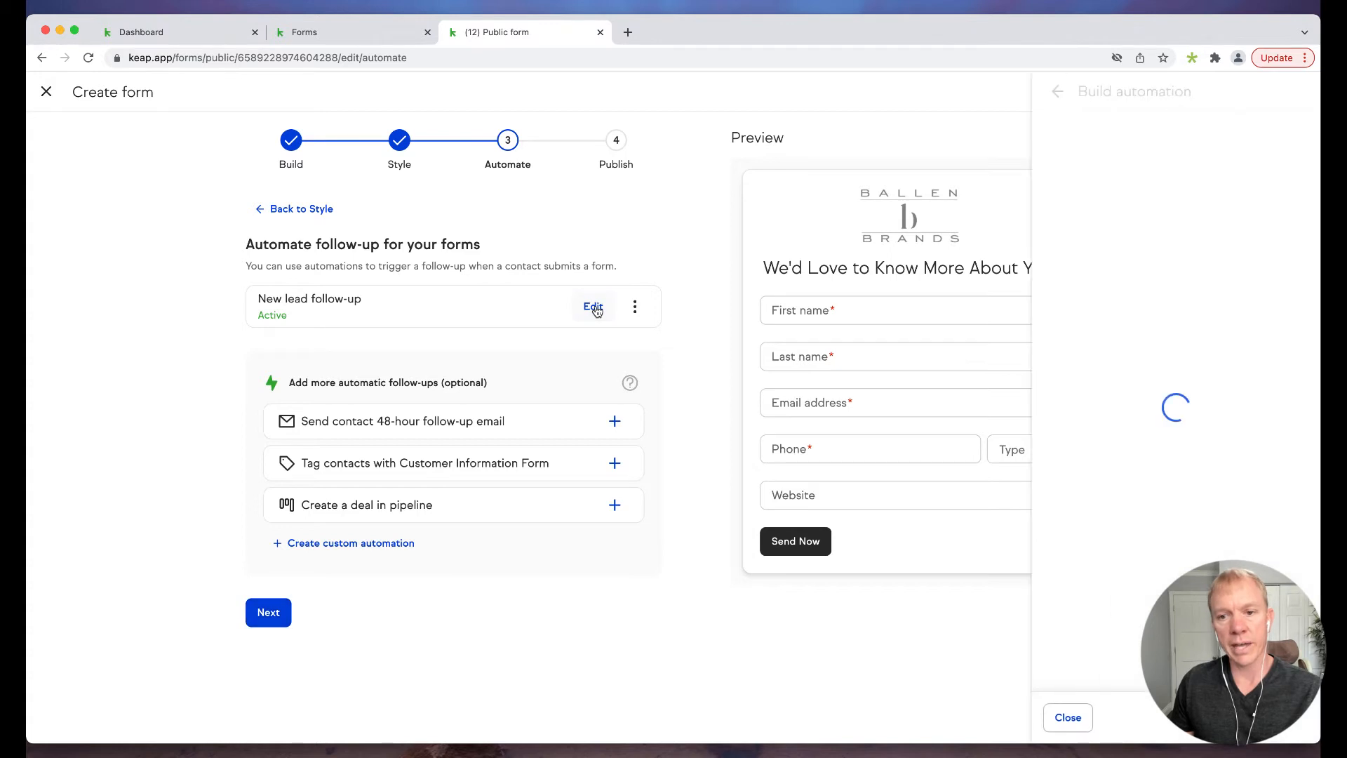
# - Review the automation's form-submitted trigger and steps, close it, and continue to Publish
pyautogui.click(592, 307)
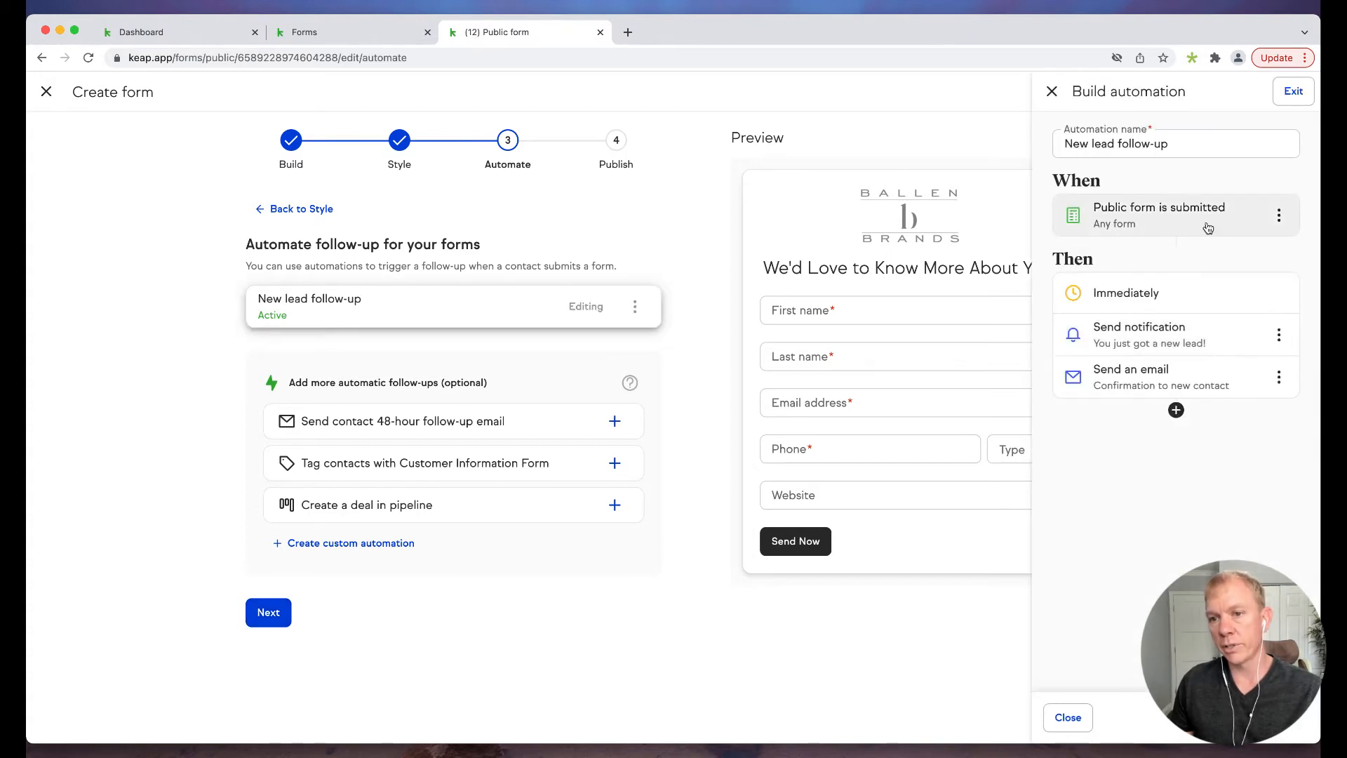
pyautogui.moveTo(1177, 336)
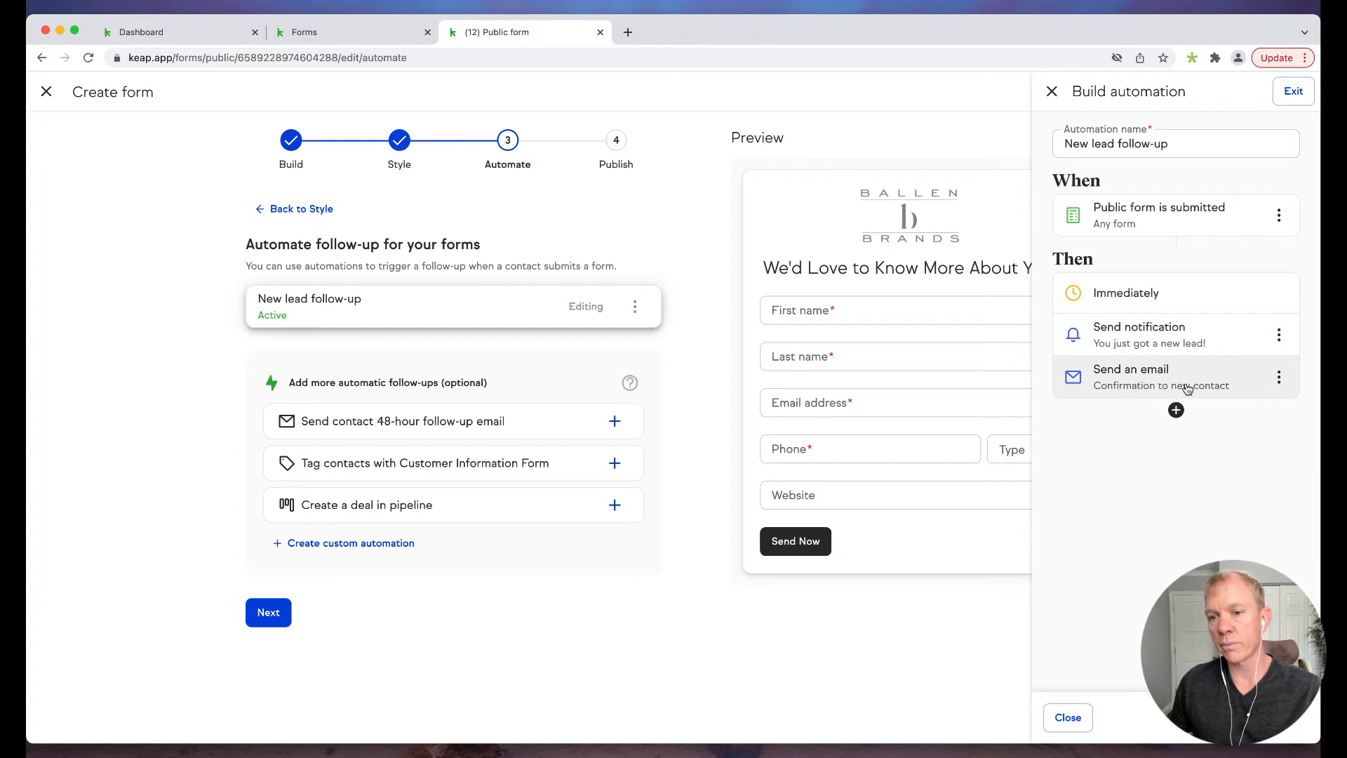
pyautogui.moveTo(1125, 292)
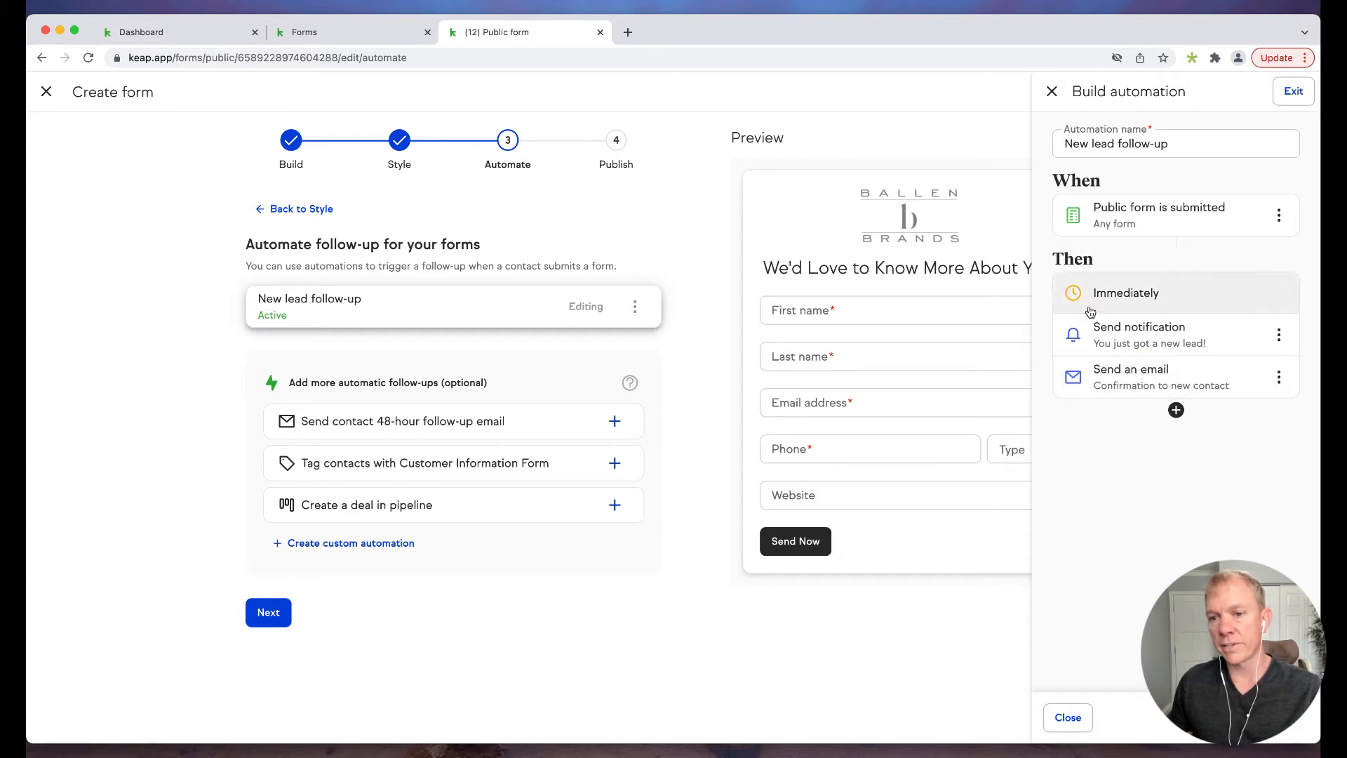
pyautogui.click(1131, 376)
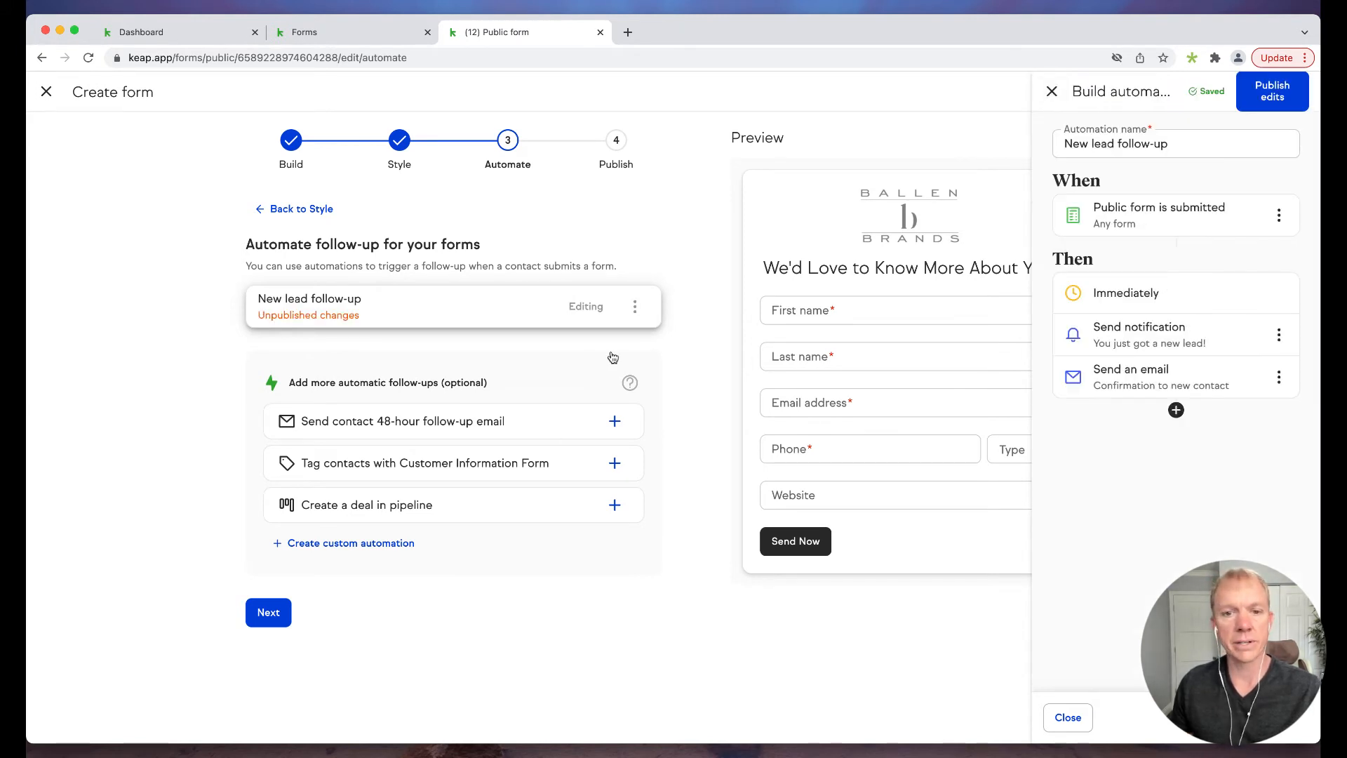
pyautogui.moveTo(683, 256)
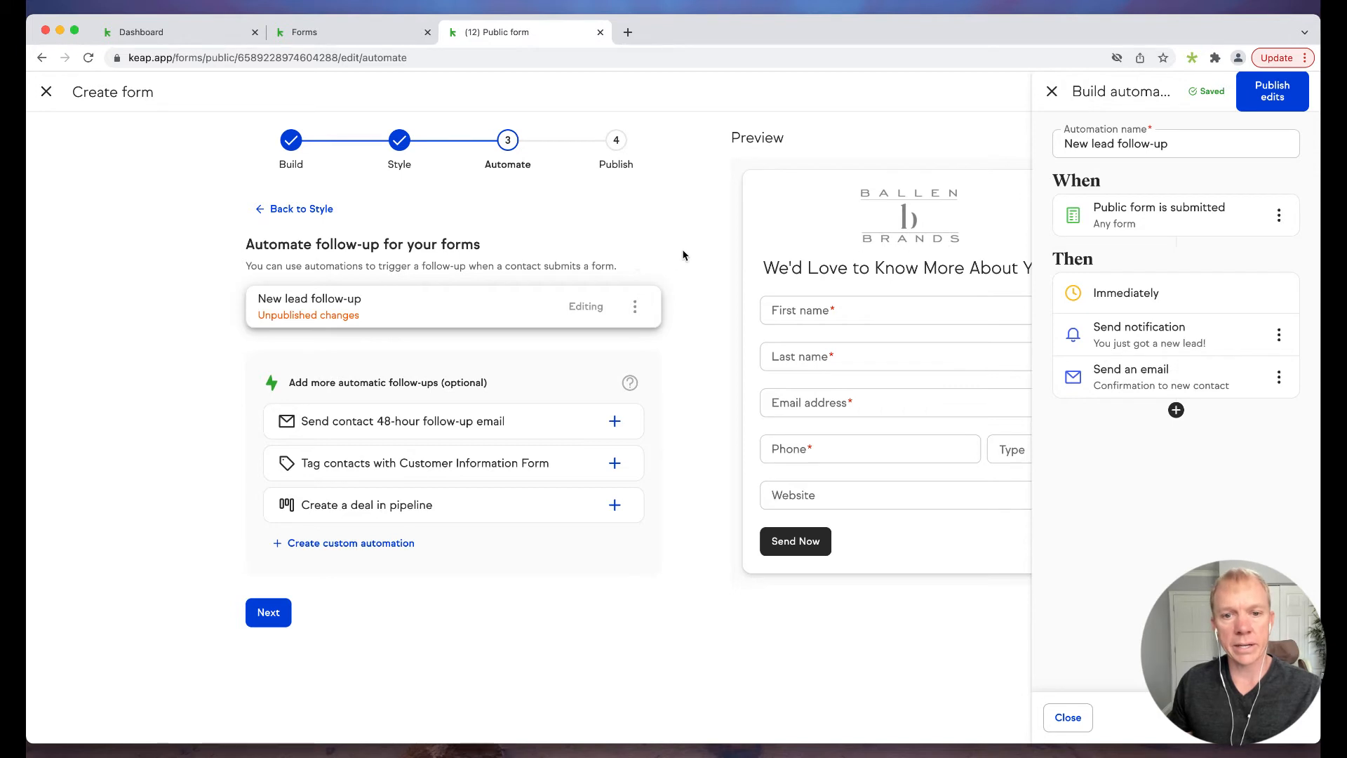
pyautogui.moveTo(555, 422)
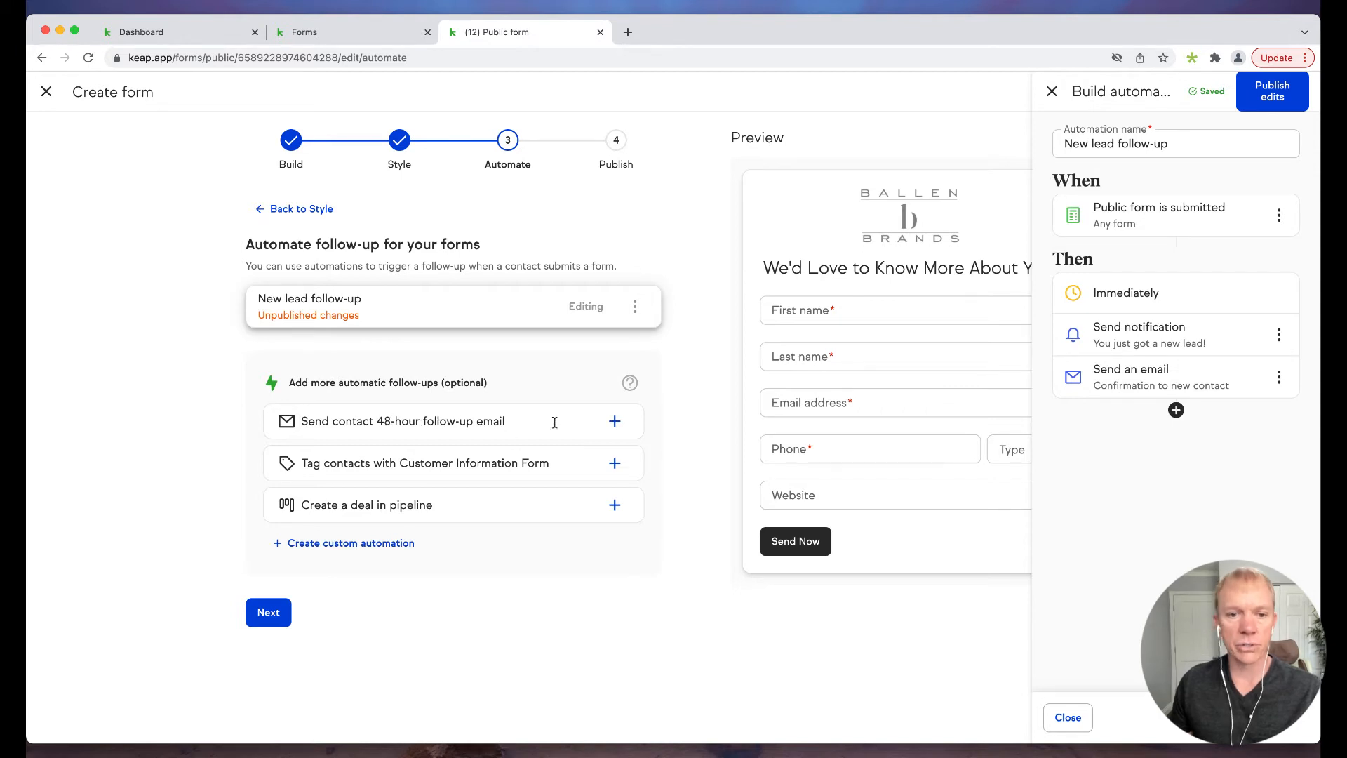
pyautogui.moveTo(550, 427)
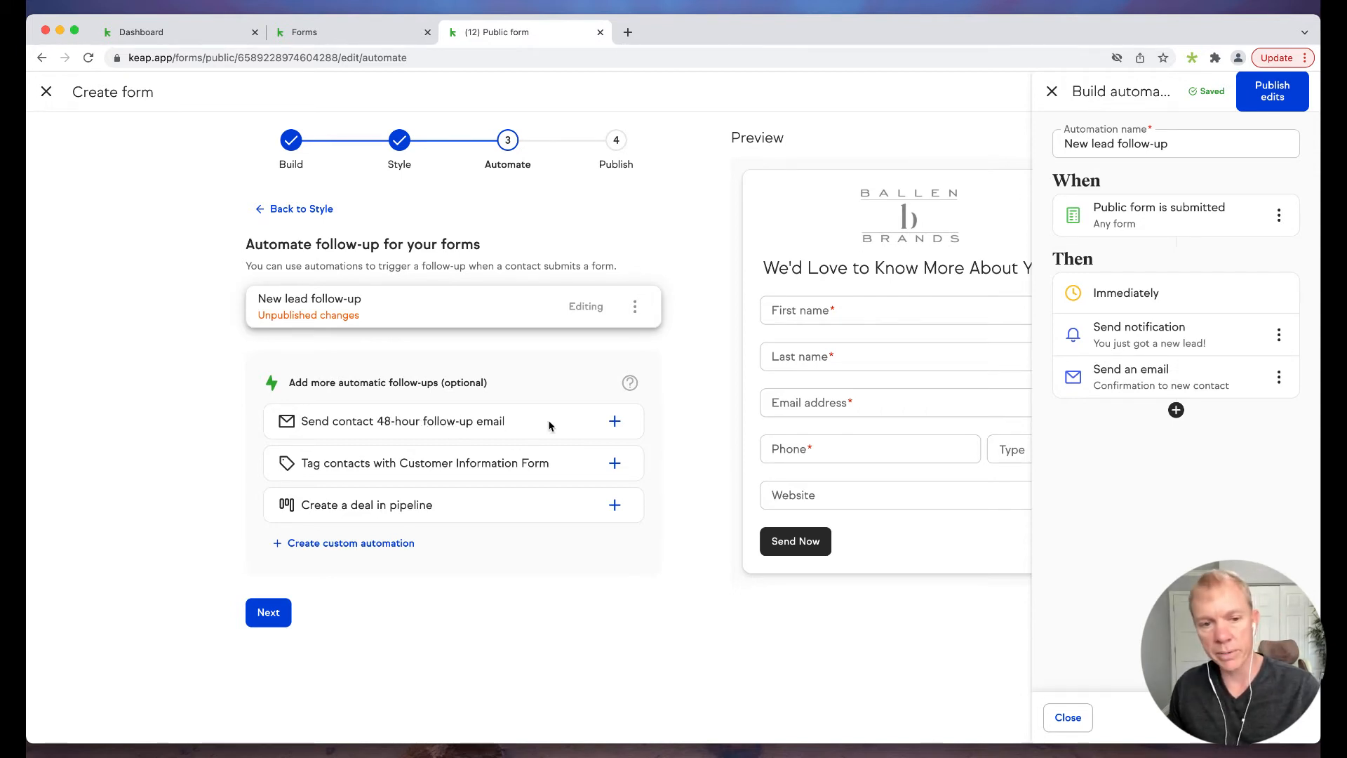
pyautogui.moveTo(450, 496)
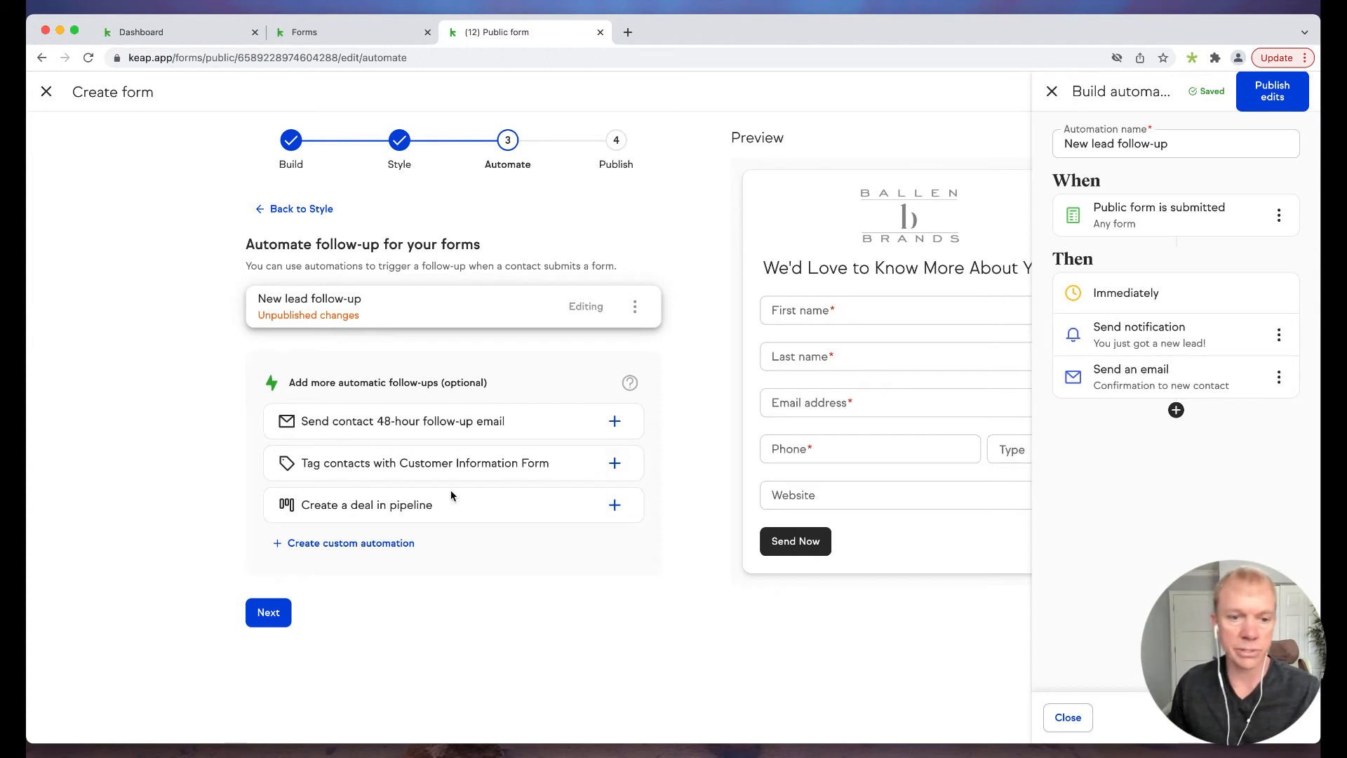
pyautogui.moveTo(513, 513)
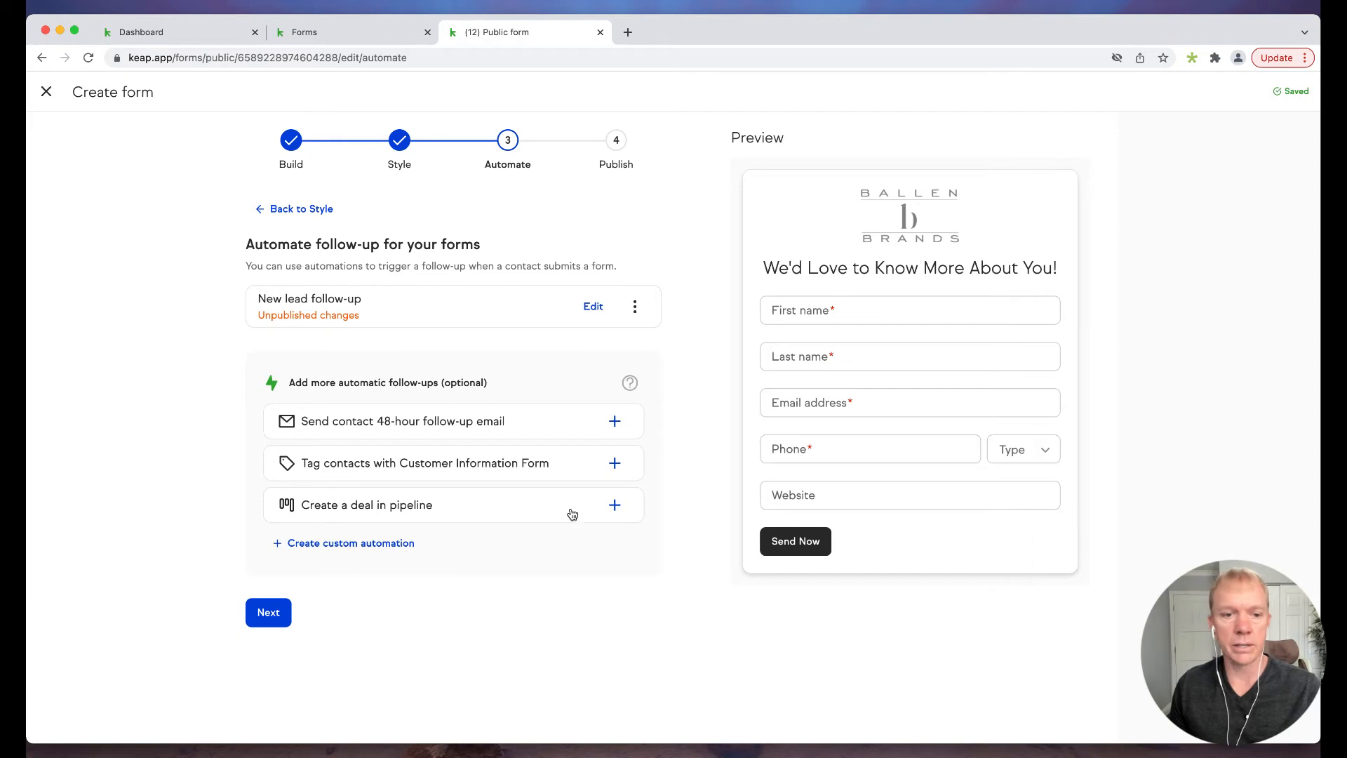
pyautogui.click(268, 612)
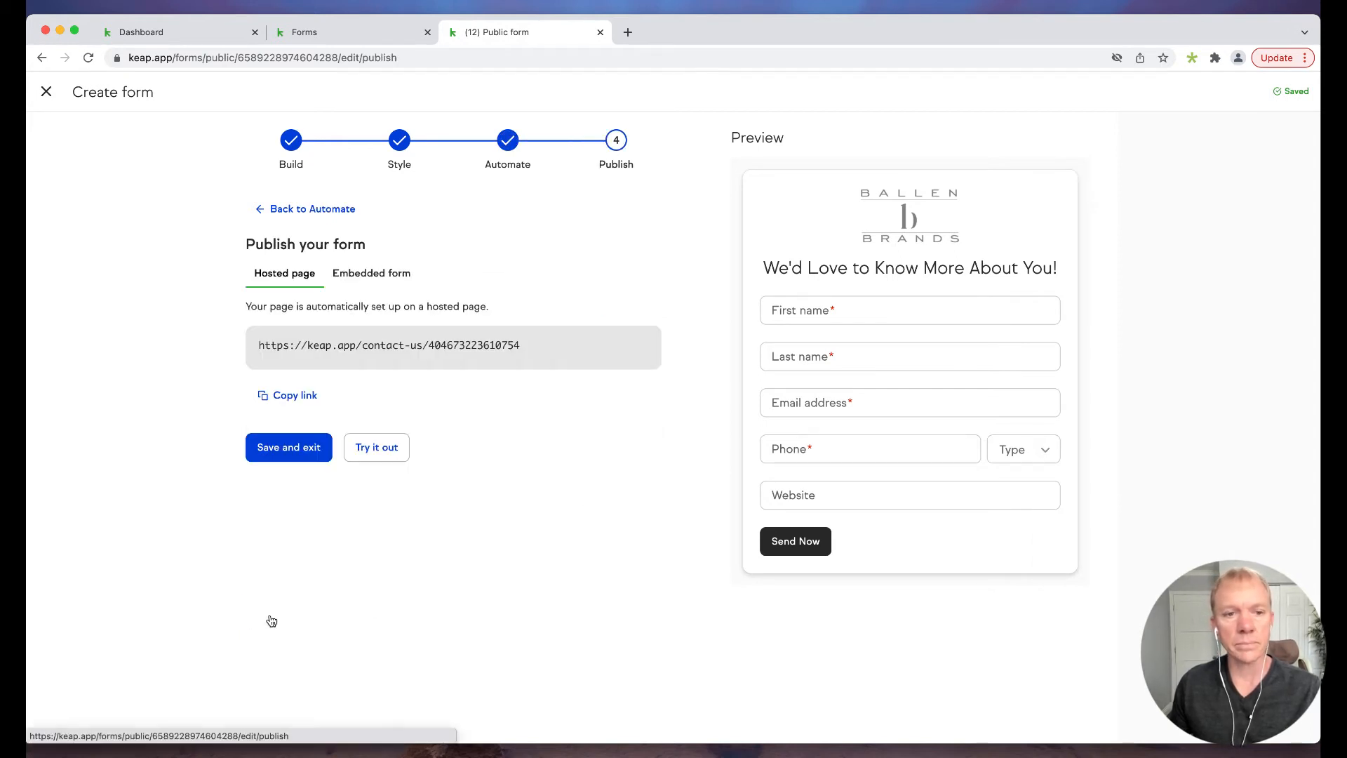
pyautogui.moveTo(356, 303)
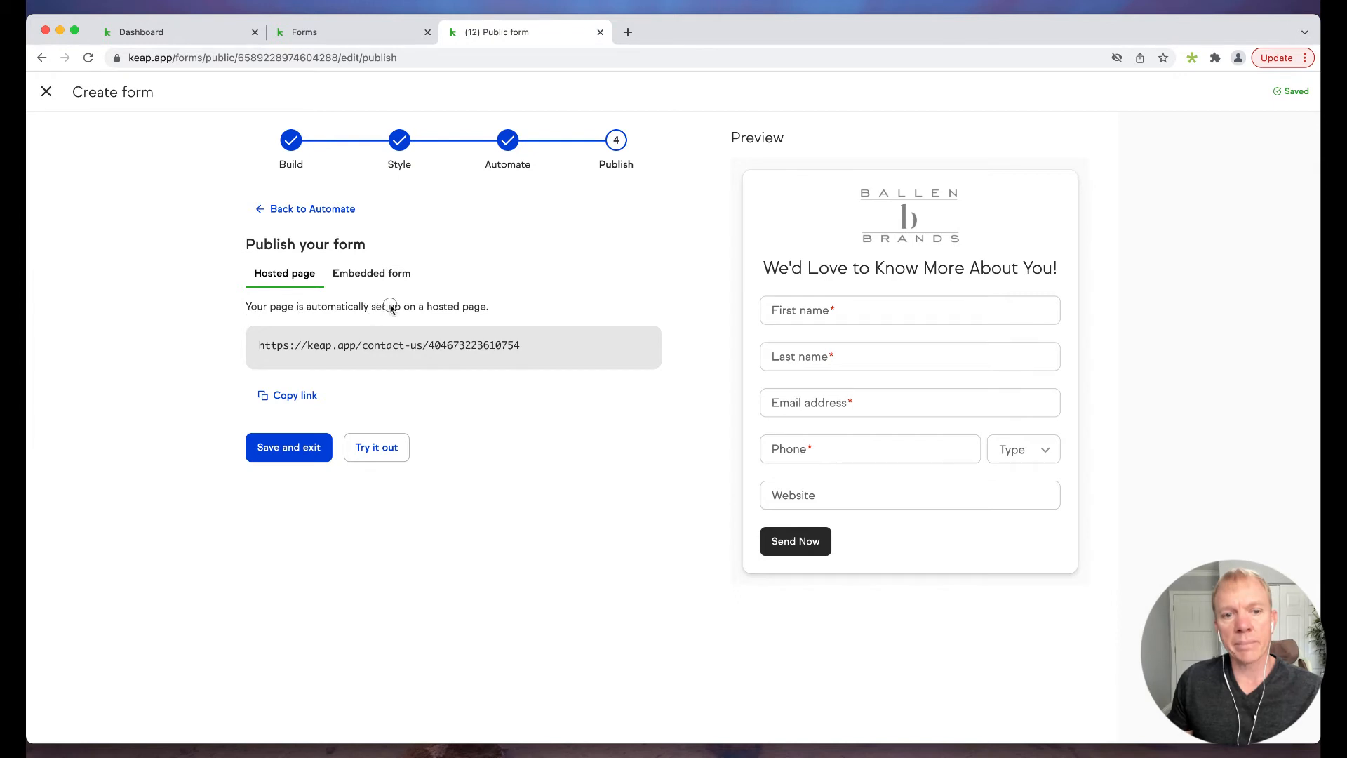
pyautogui.moveTo(392, 345)
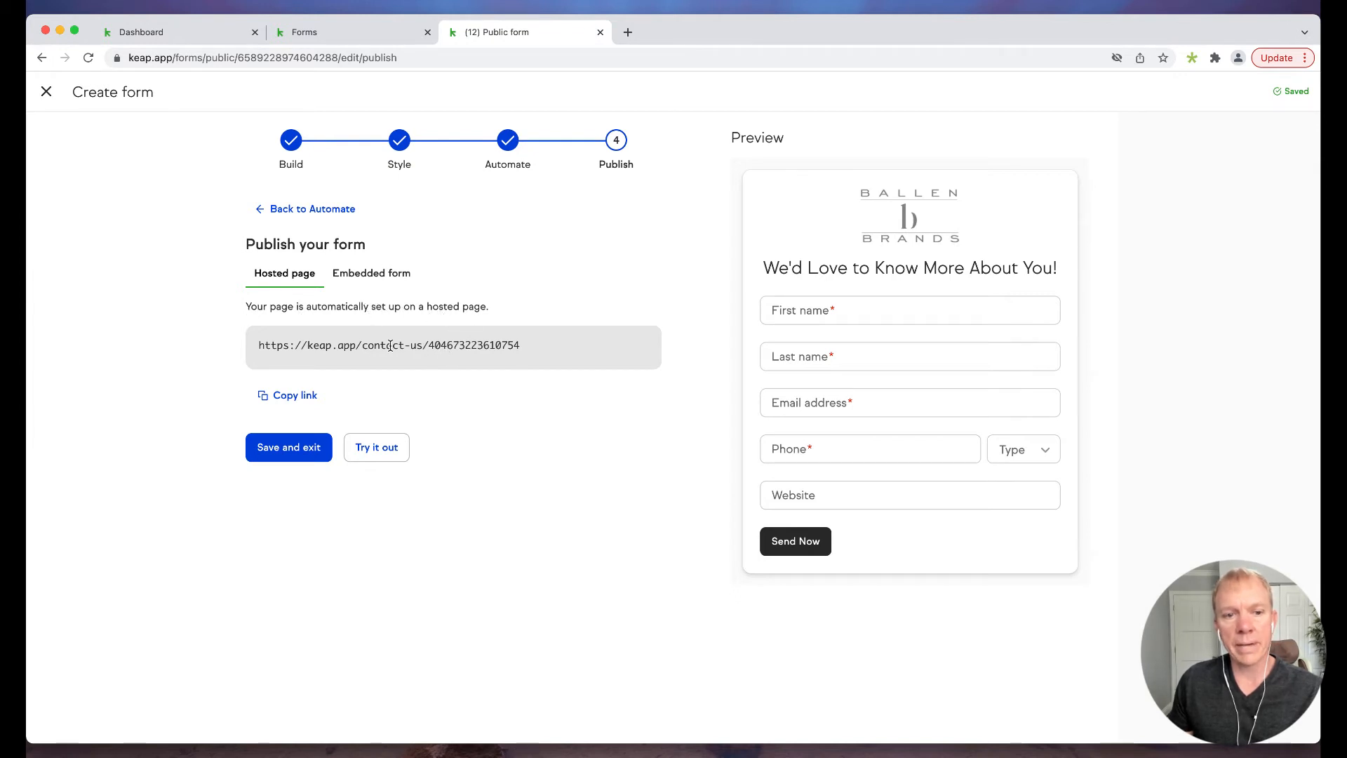
# - Copy the hosted page link and open the live hosted form in a new tab
pyautogui.click(295, 396)
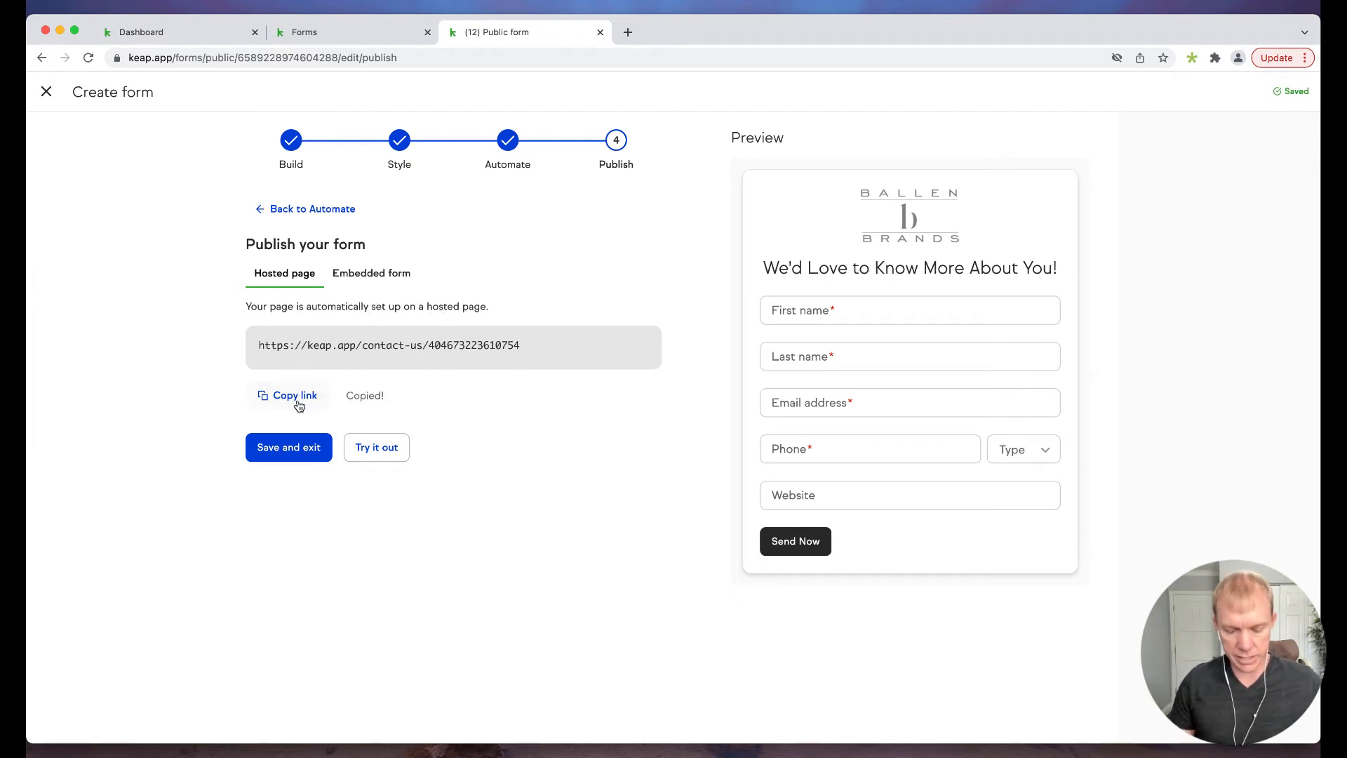
pyautogui.click(376, 446)
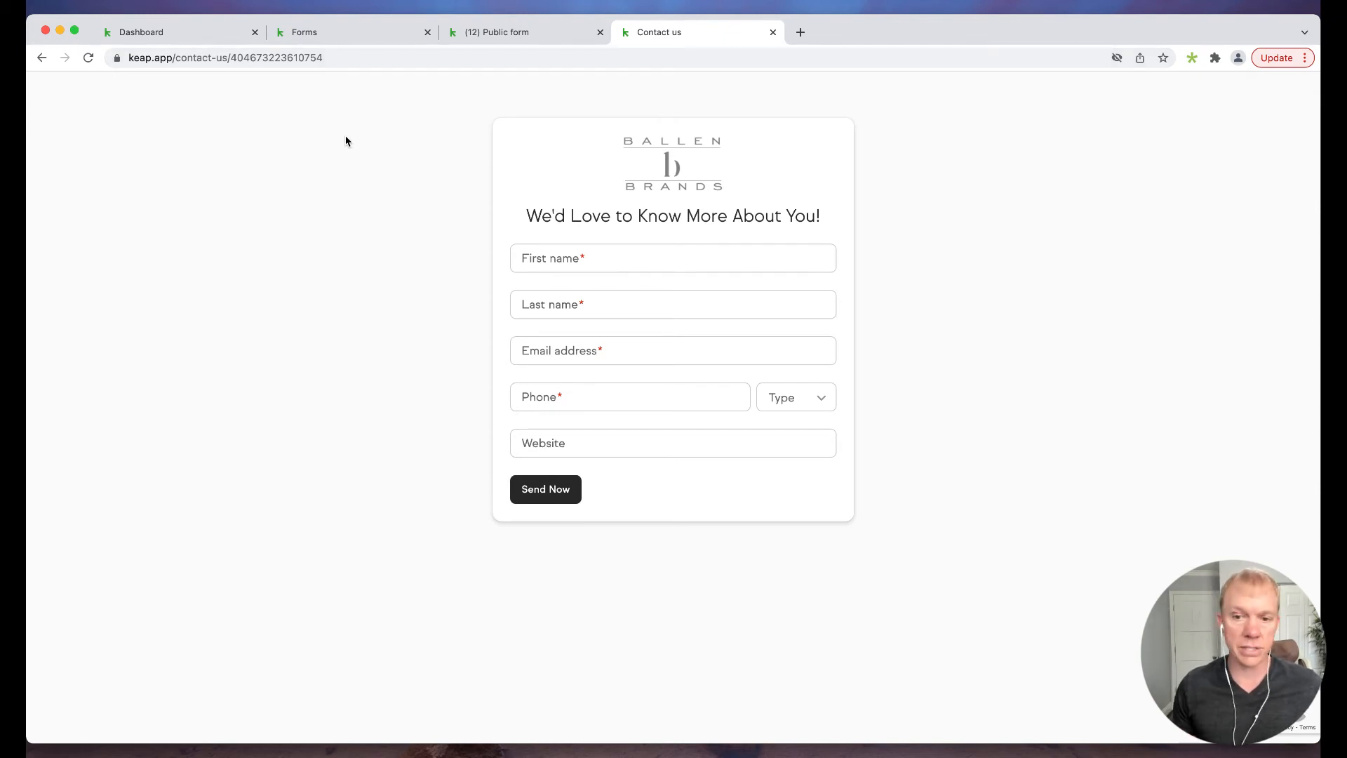
pyautogui.moveTo(380, 149)
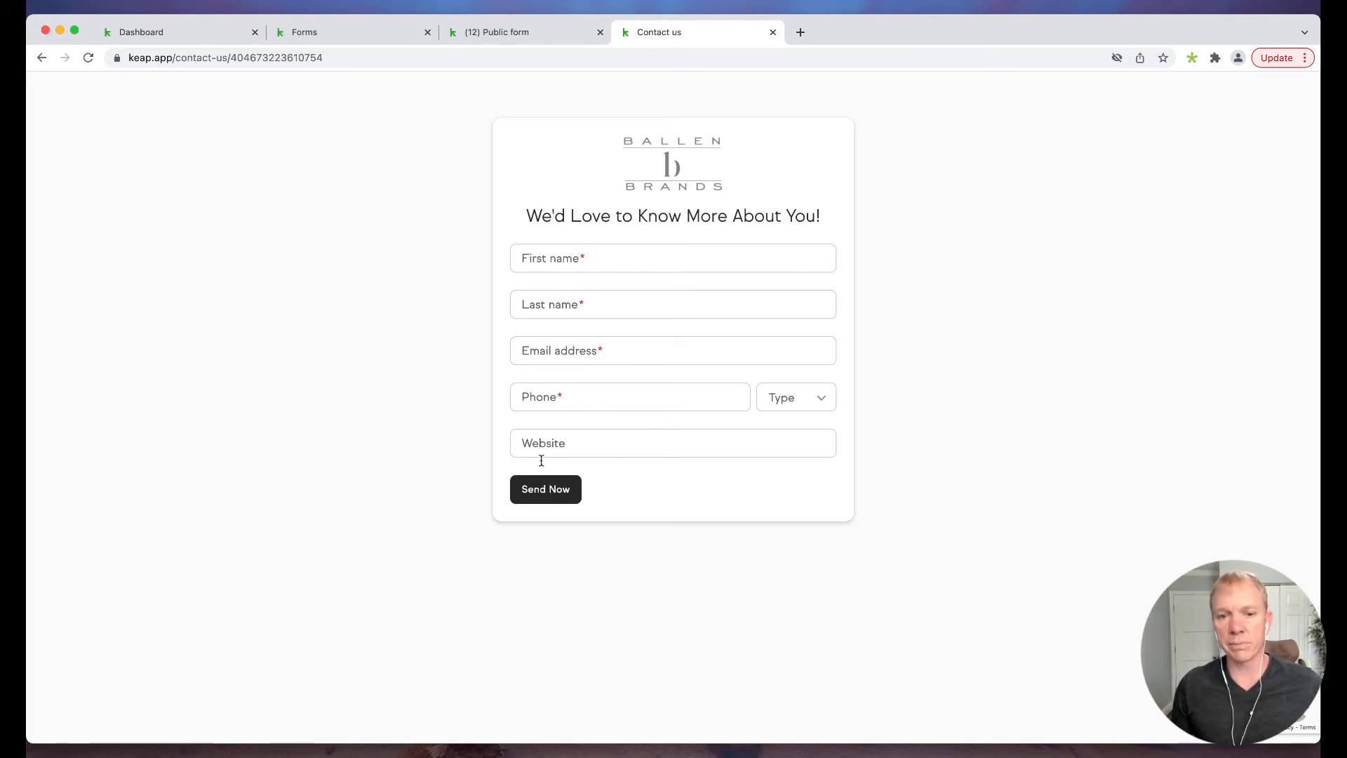
pyautogui.moveTo(445, 422)
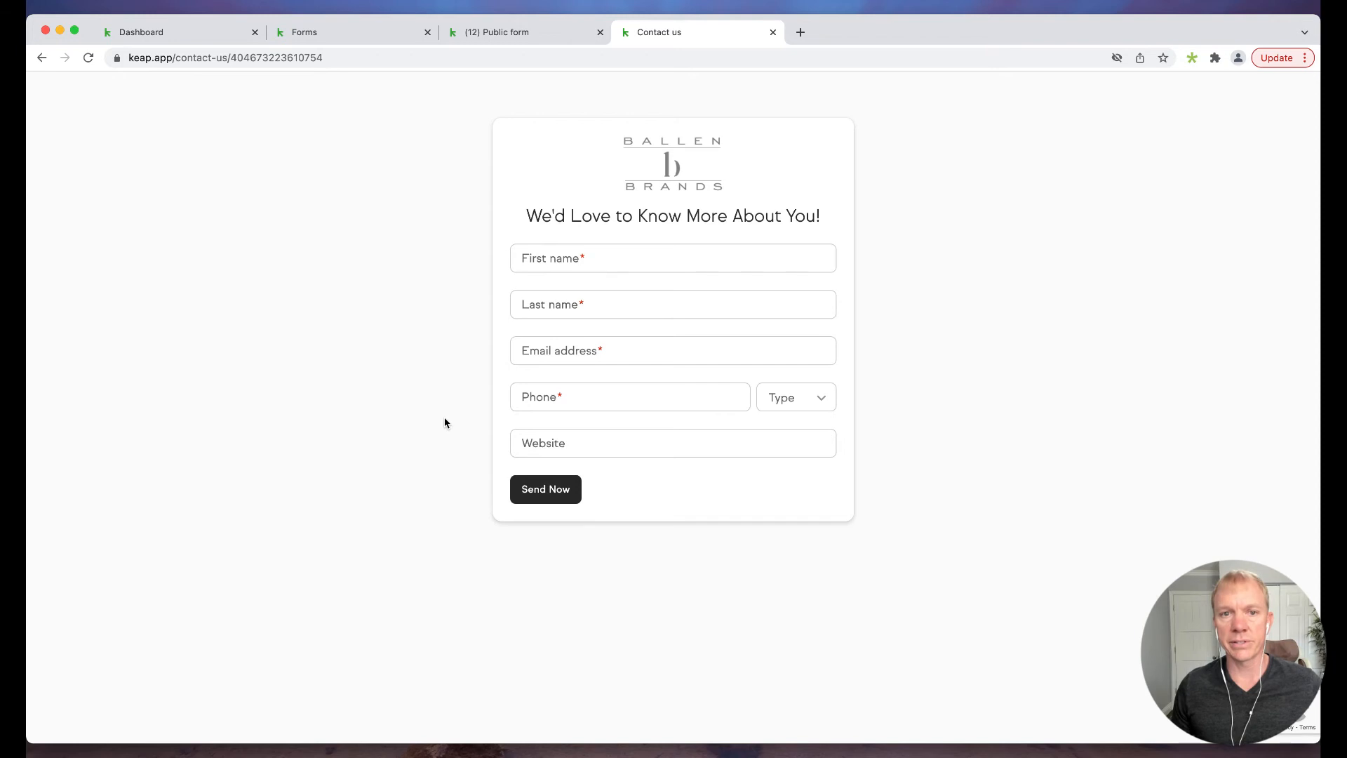
# - Back in the editor, select the Embedded form code, then save and exit
pyautogui.click(771, 33)
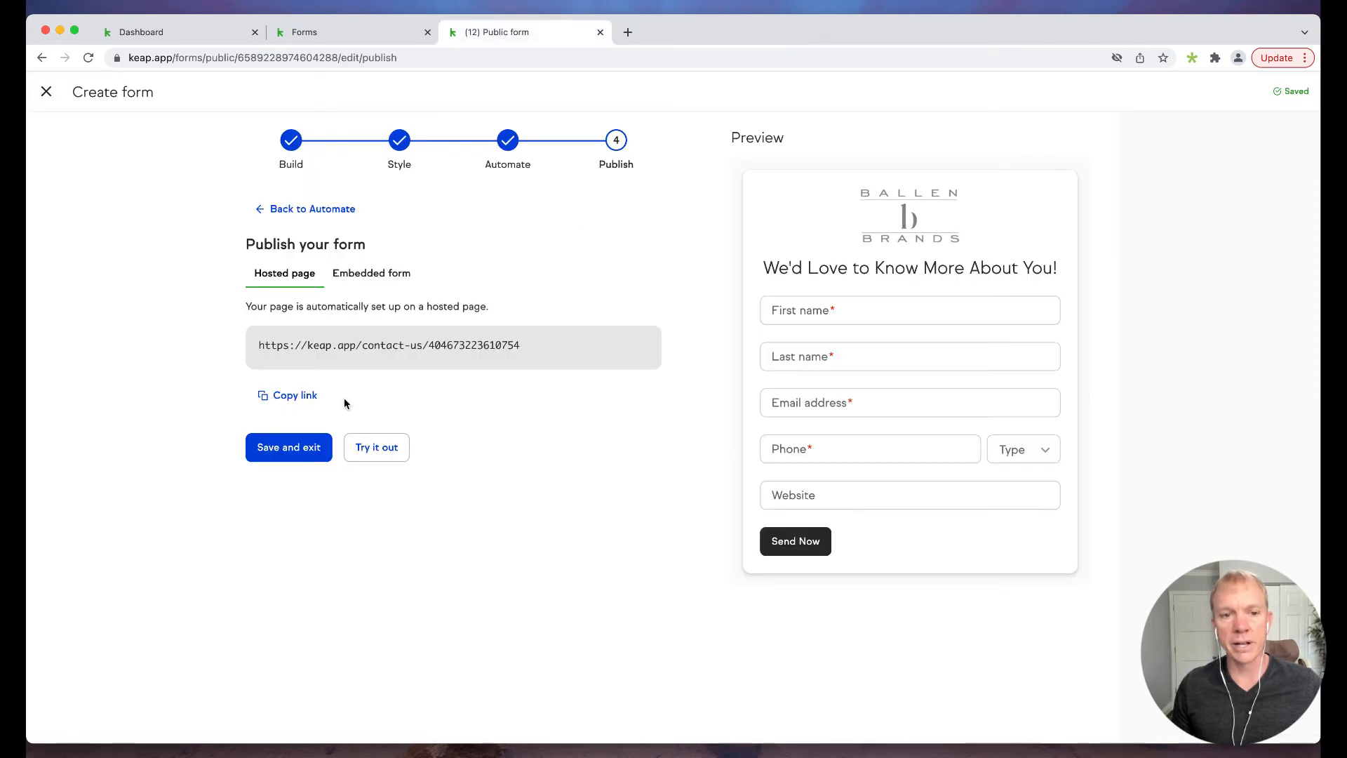
pyautogui.click(371, 274)
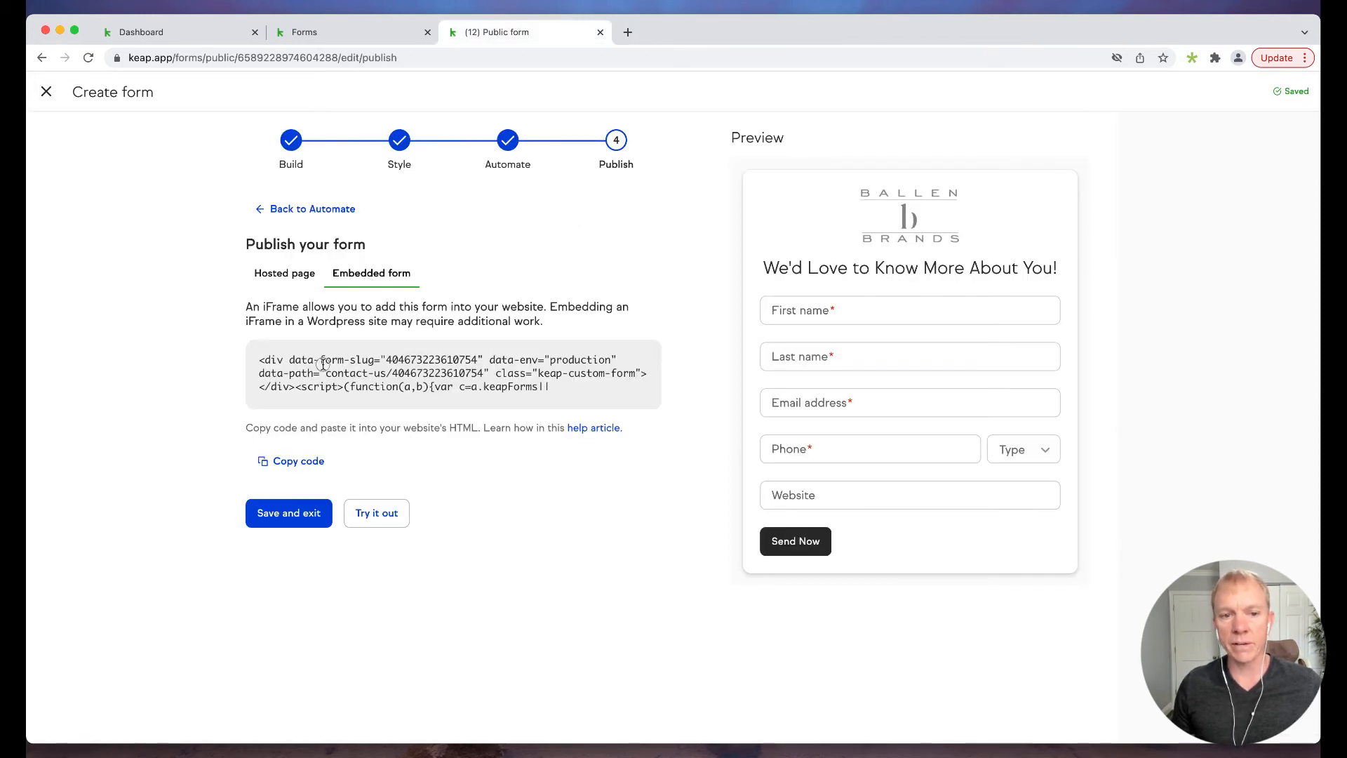
pyautogui.tripleClick(453, 373)
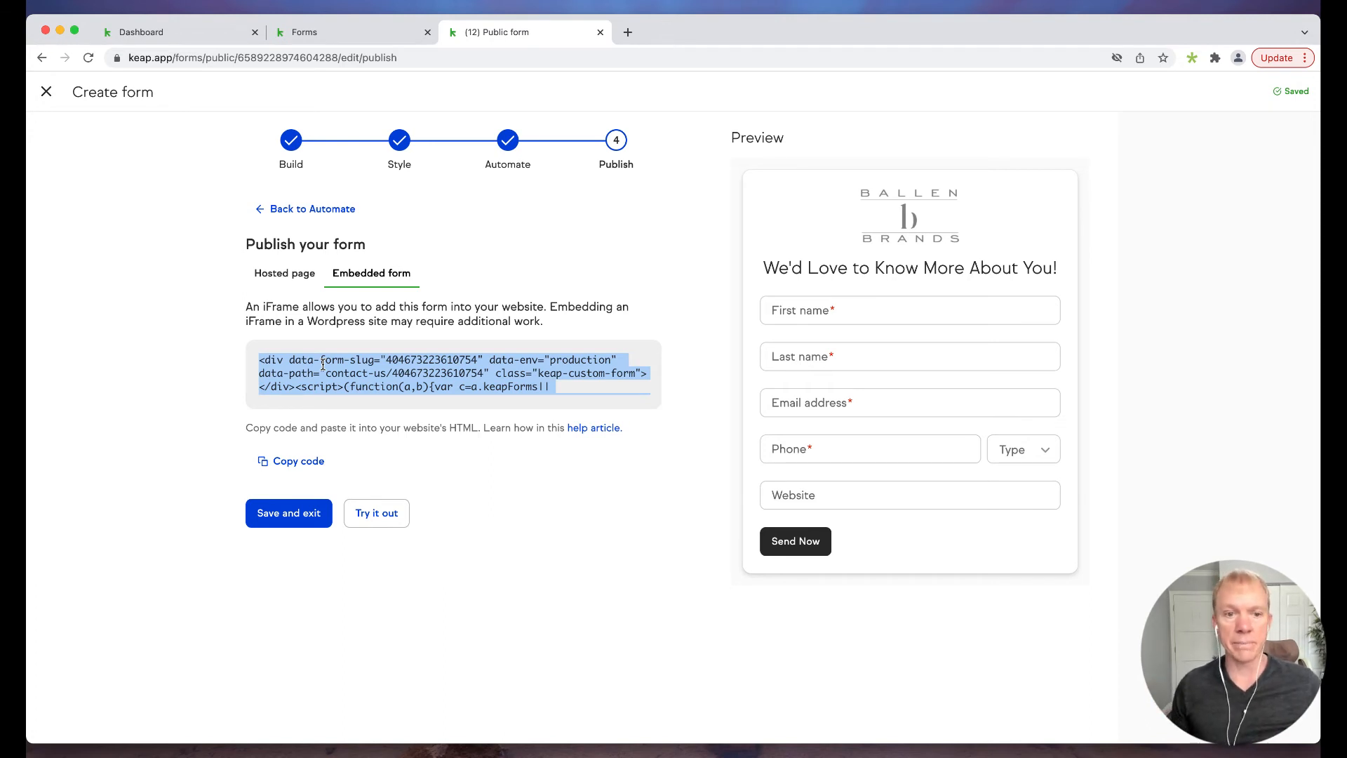
pyautogui.moveTo(429, 459)
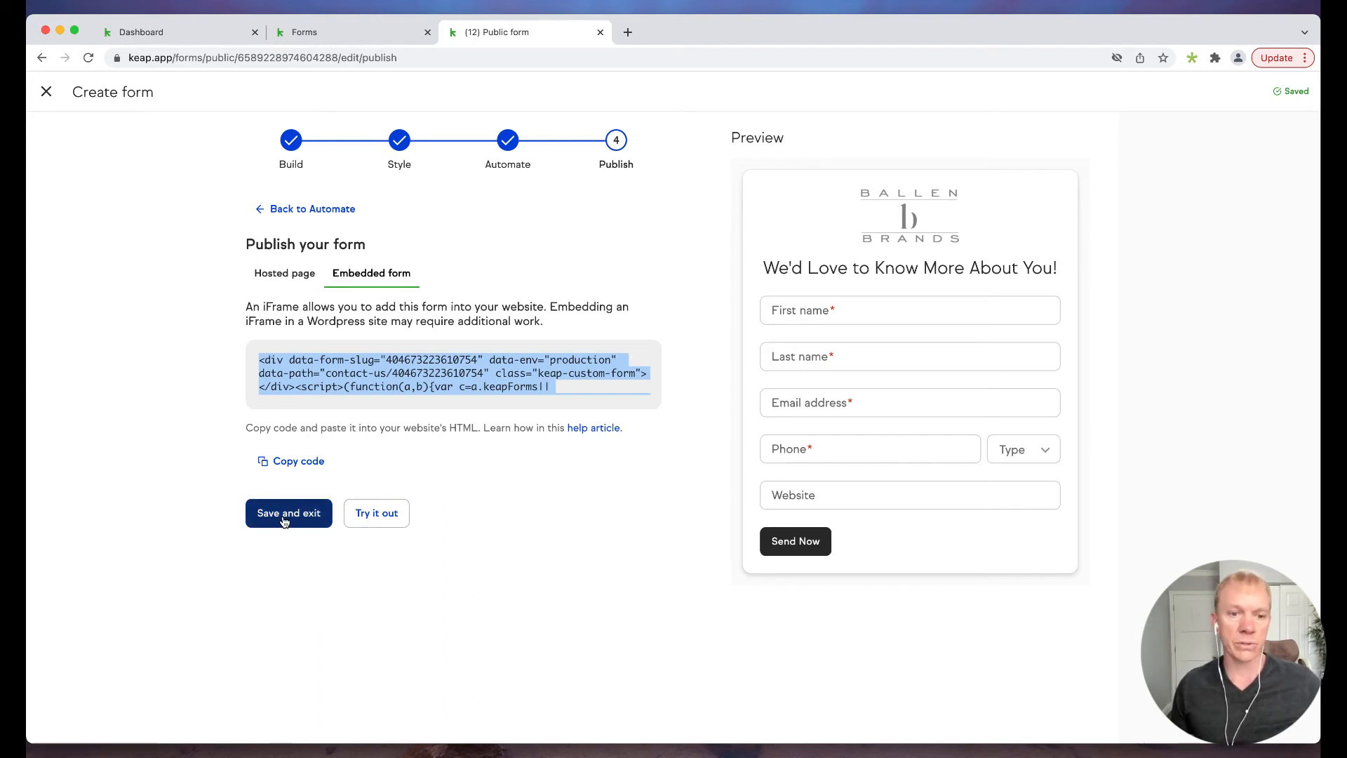
pyautogui.click(287, 514)
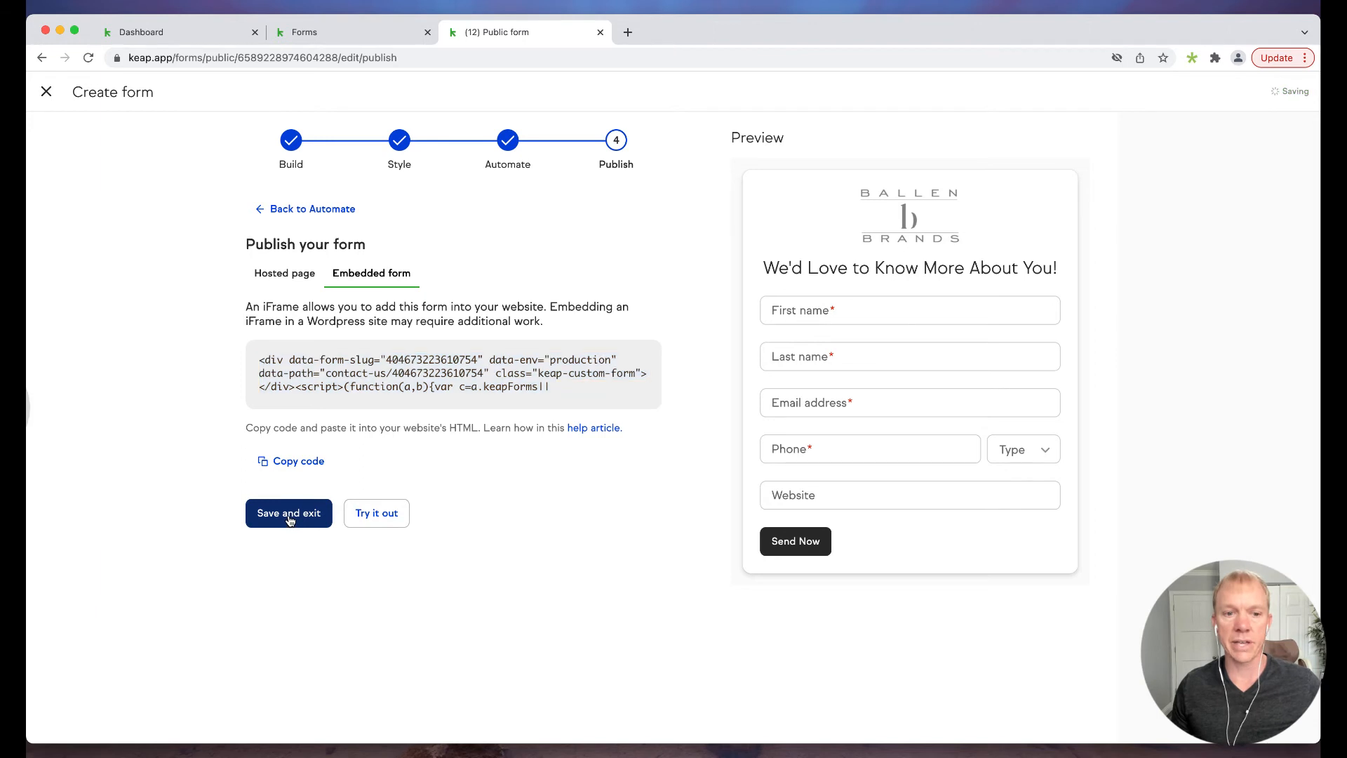
# - Return to the Public forms list and copy the new Customer Information Form's embed code
pyautogui.click(288, 513)
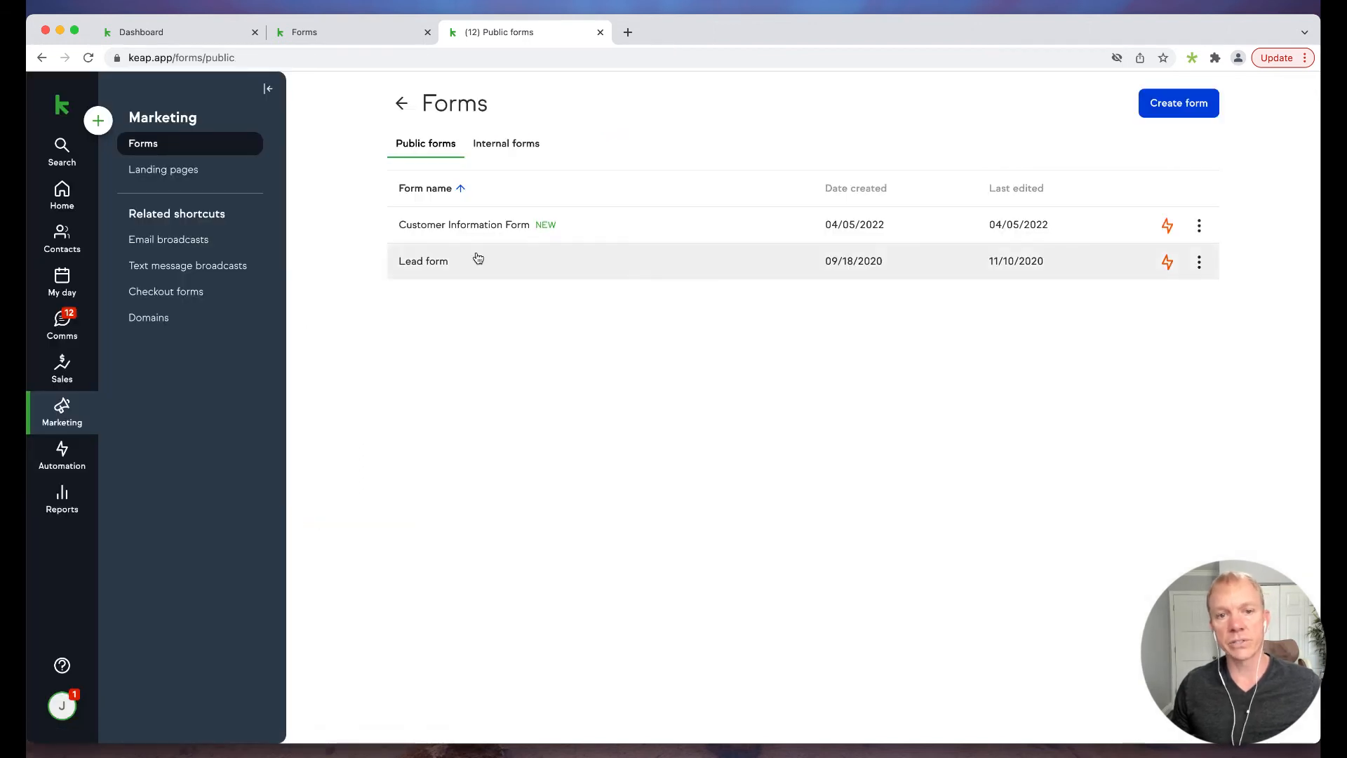
pyautogui.moveTo(486, 163)
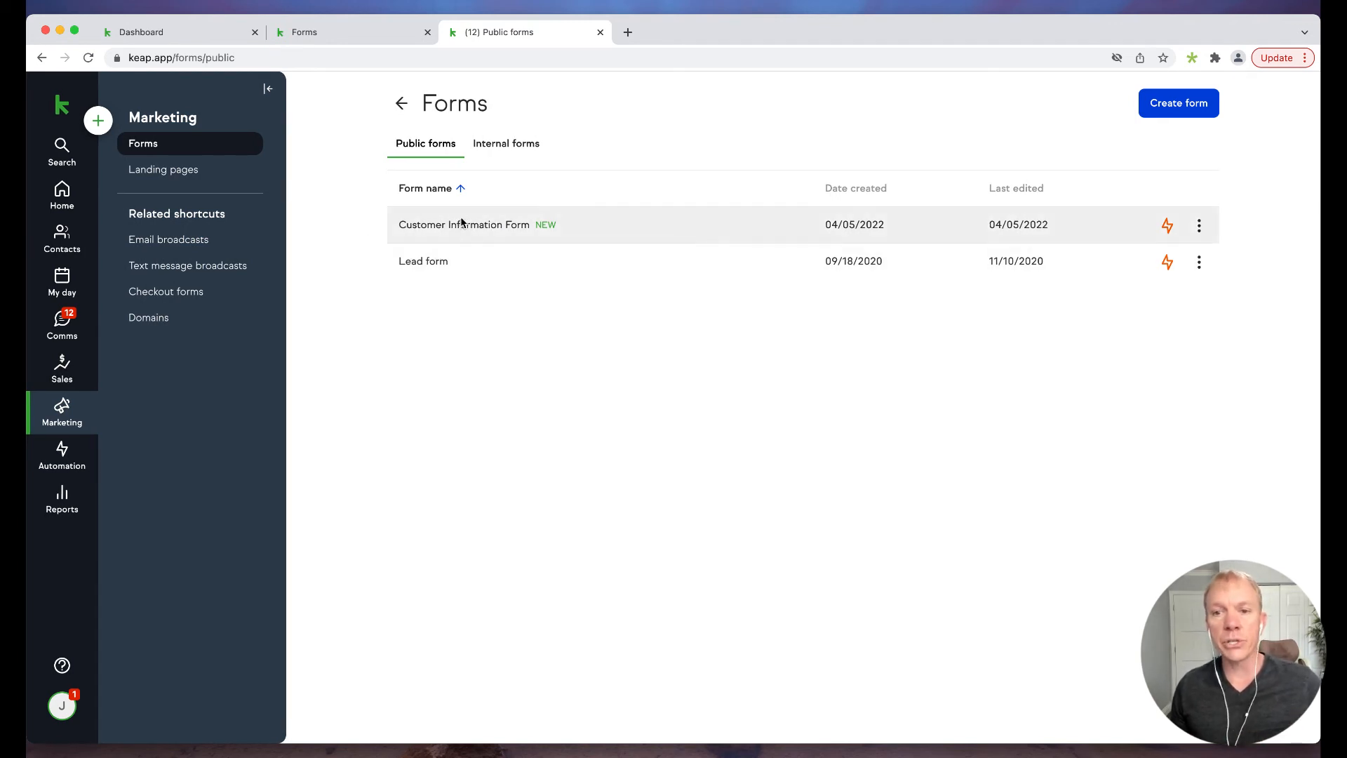
pyautogui.moveTo(1166, 213)
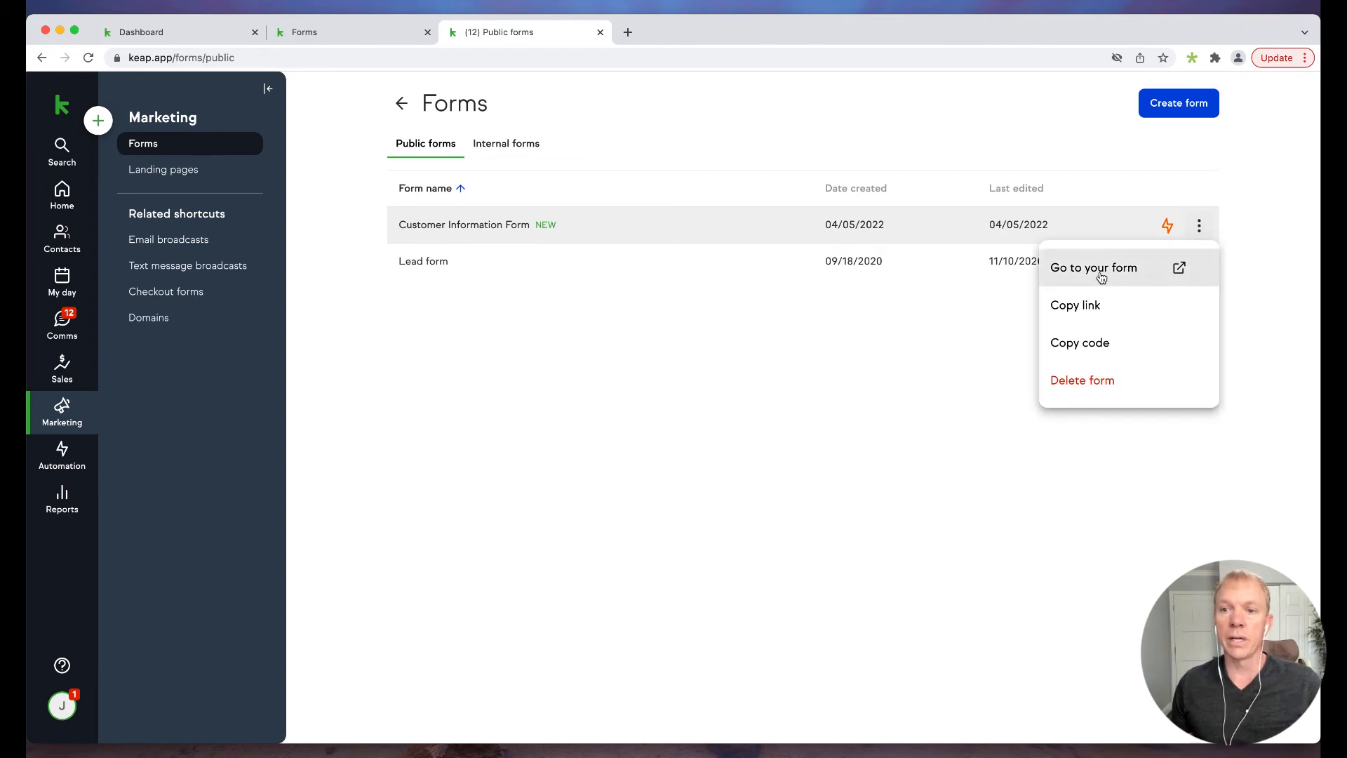
pyautogui.moveTo(1086, 335)
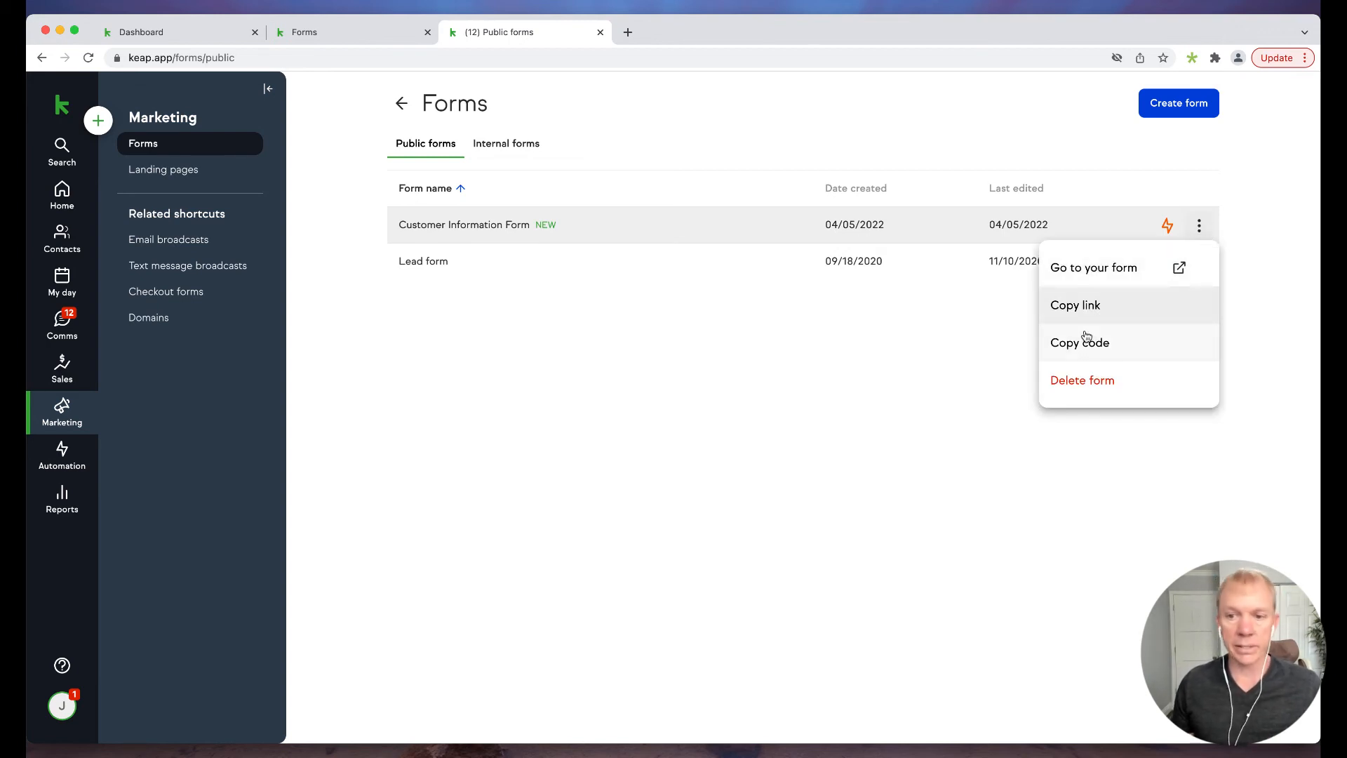
pyautogui.click(807, 333)
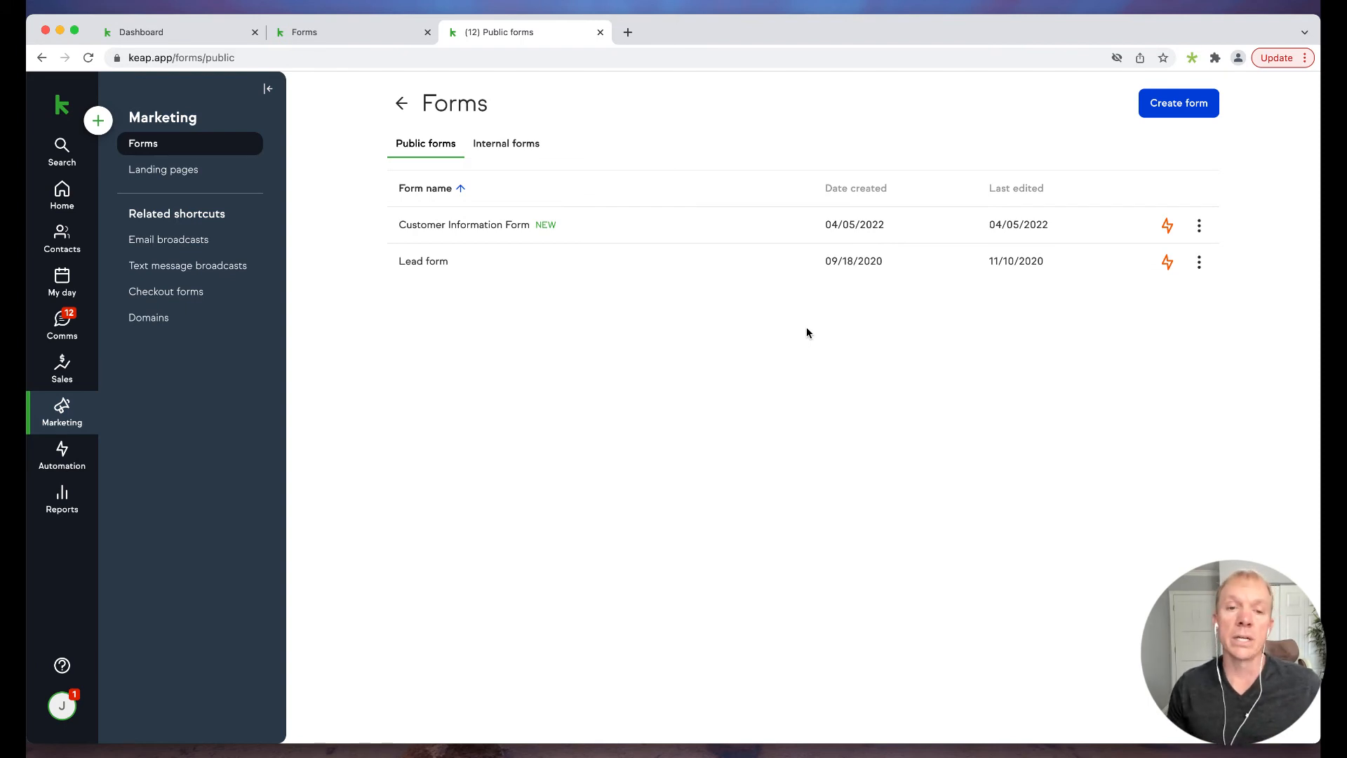
pyautogui.moveTo(727, 297)
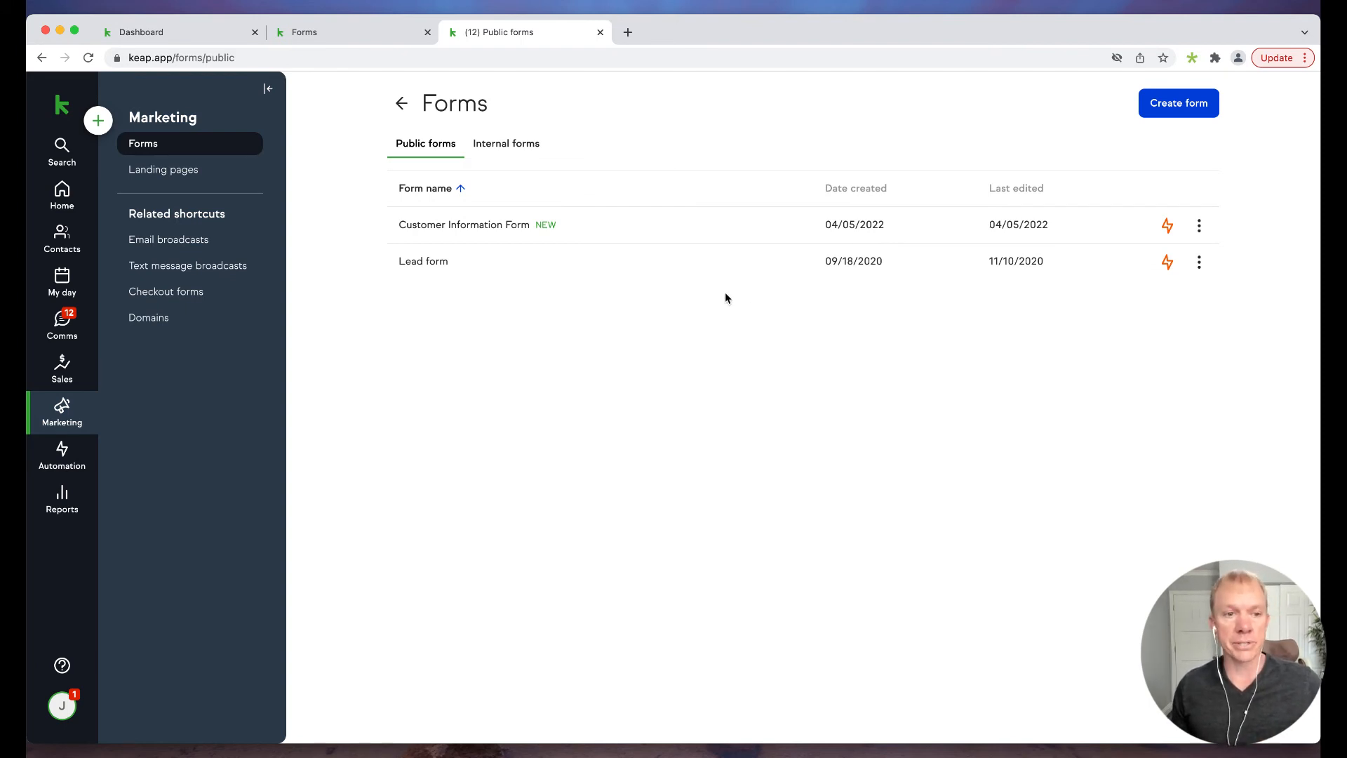
pyautogui.moveTo(326, 252)
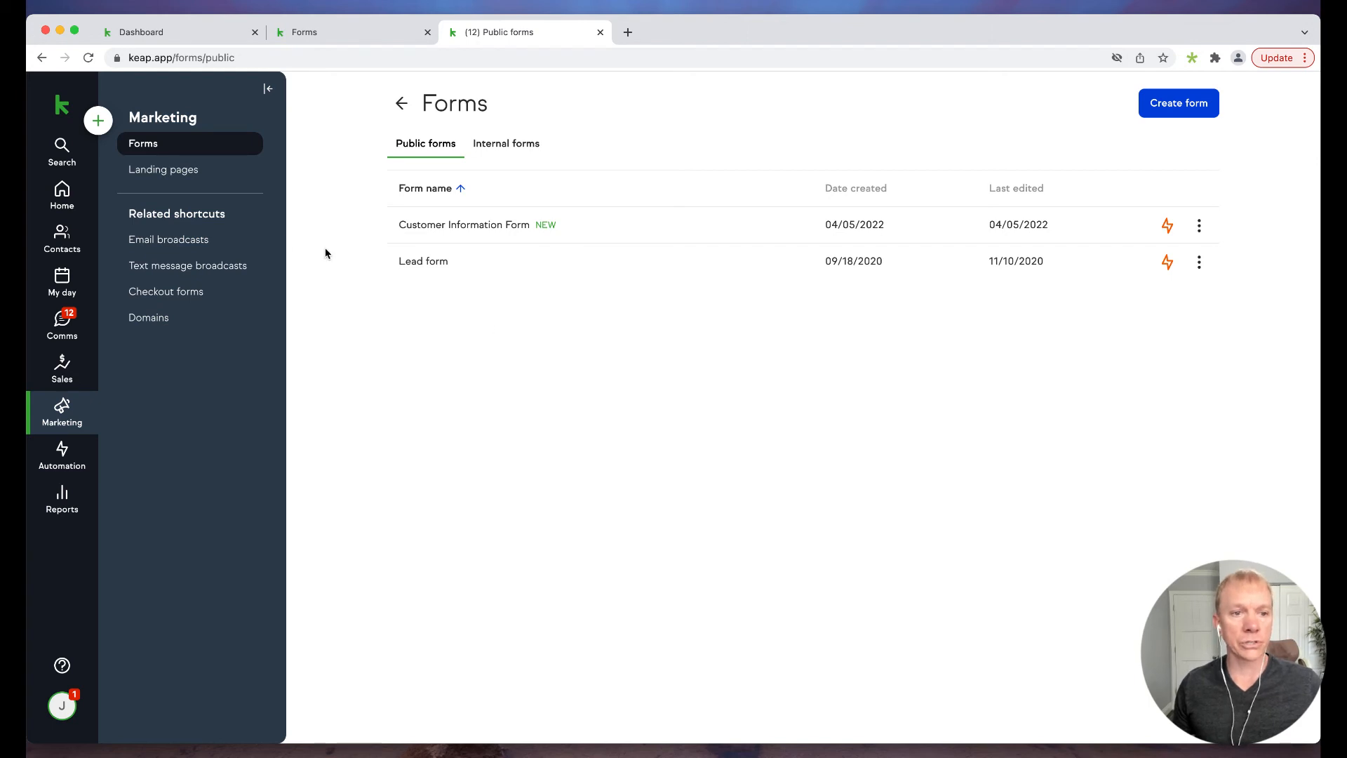
pyautogui.moveTo(212, 225)
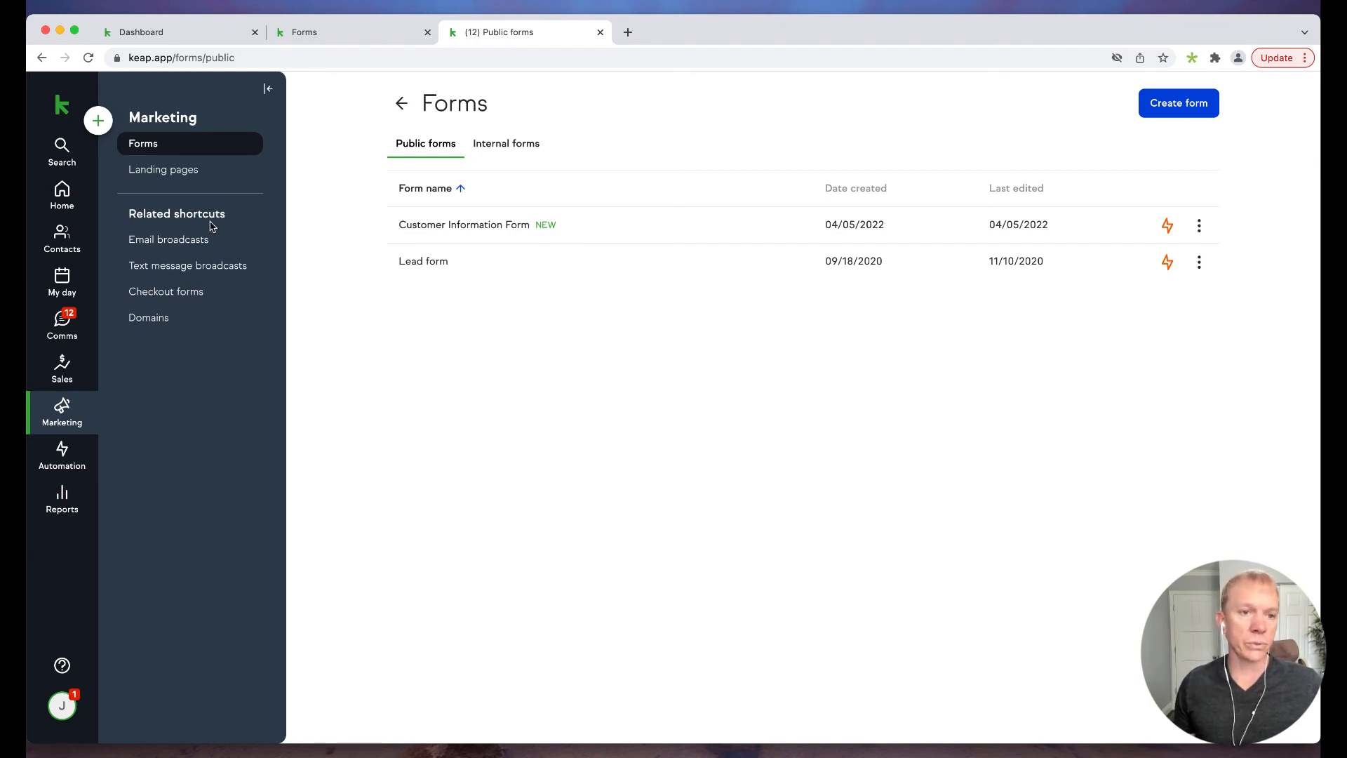
# - Open the draft Untitled Campaign from Advanced automations and finish setup in the campaign builder
pyautogui.click(60, 453)
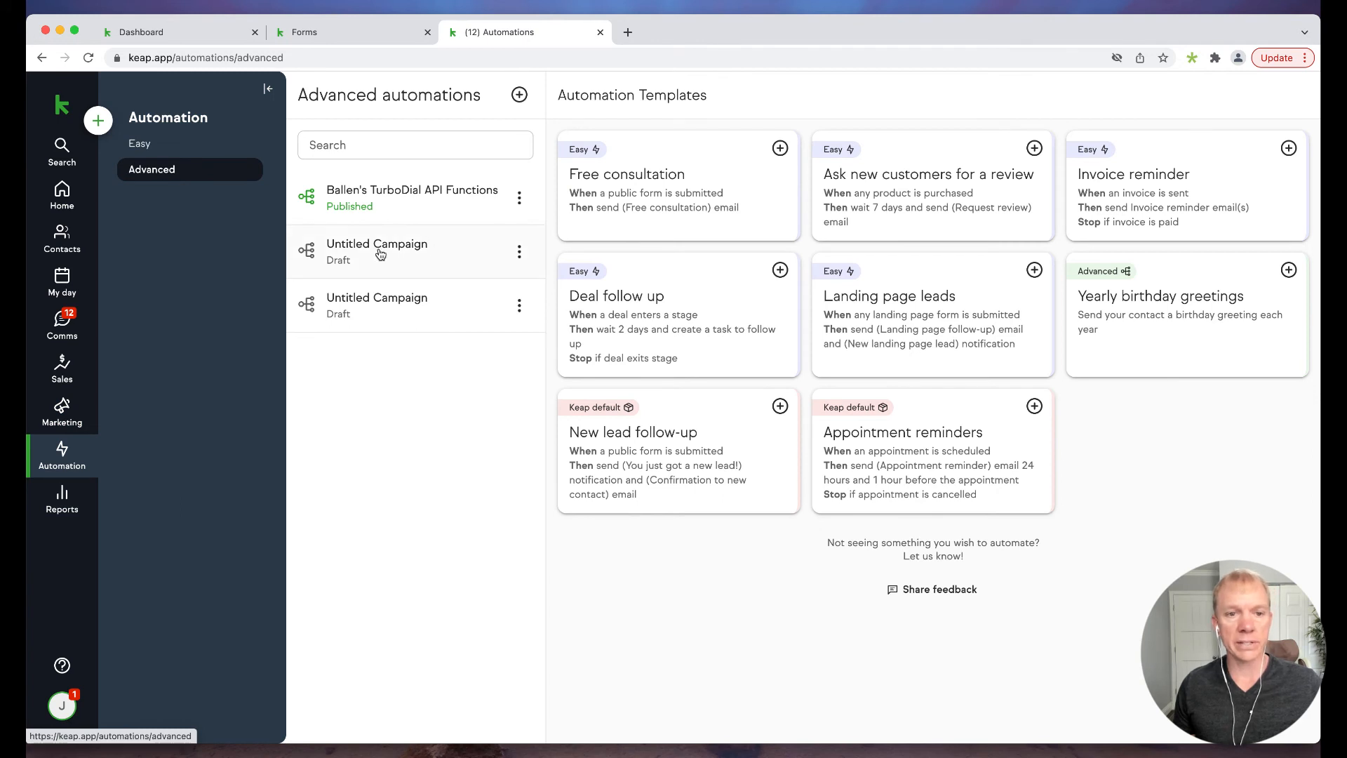
pyautogui.click(376, 252)
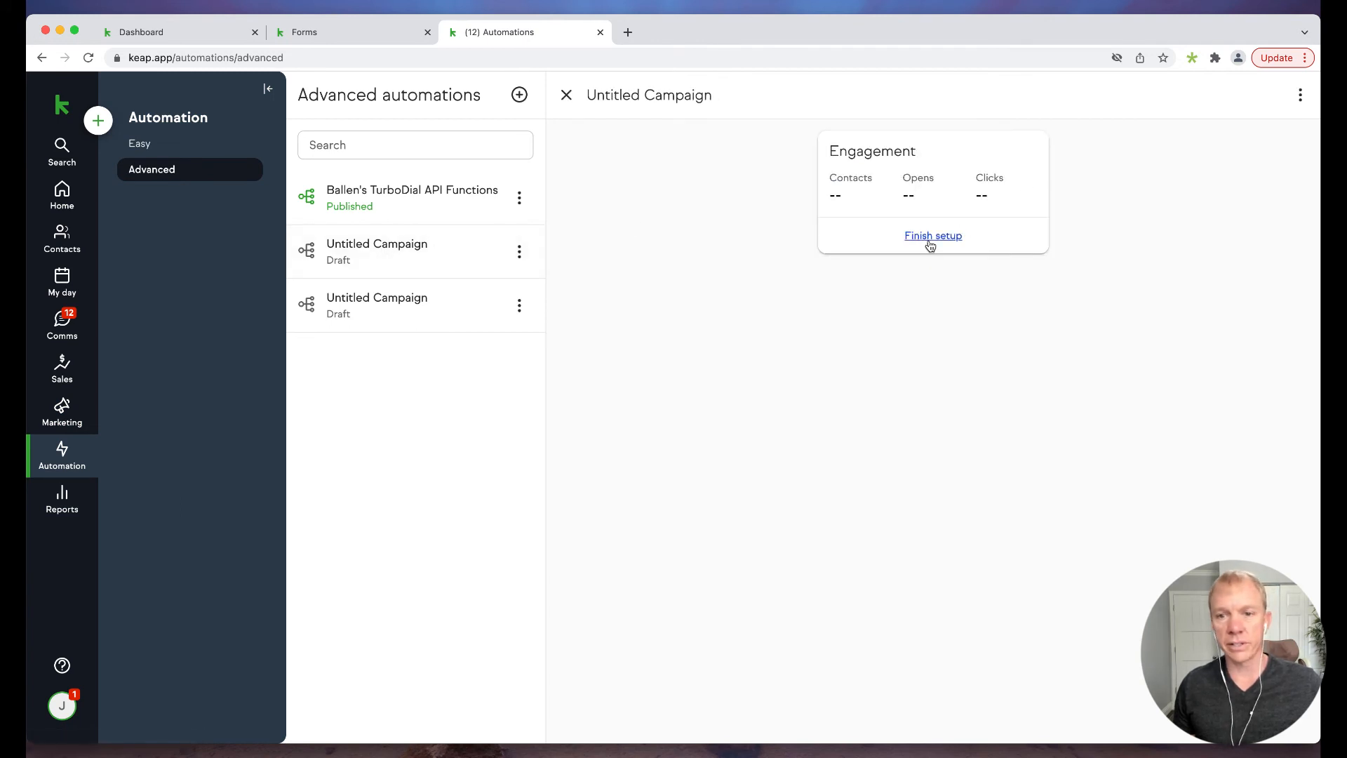
pyautogui.click(932, 235)
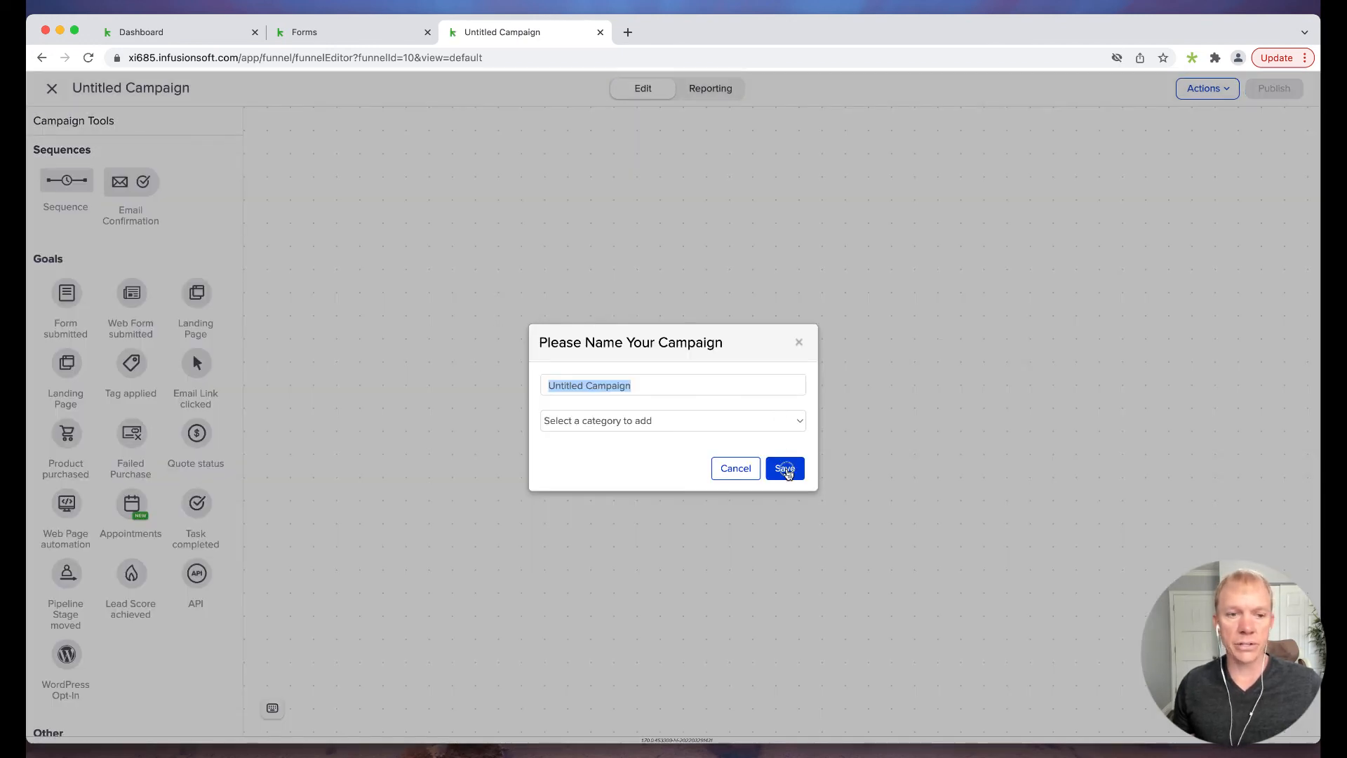
# - Keep the campaign name and set the Form submitted goal to the public Customer Information Form
pyautogui.click(783, 469)
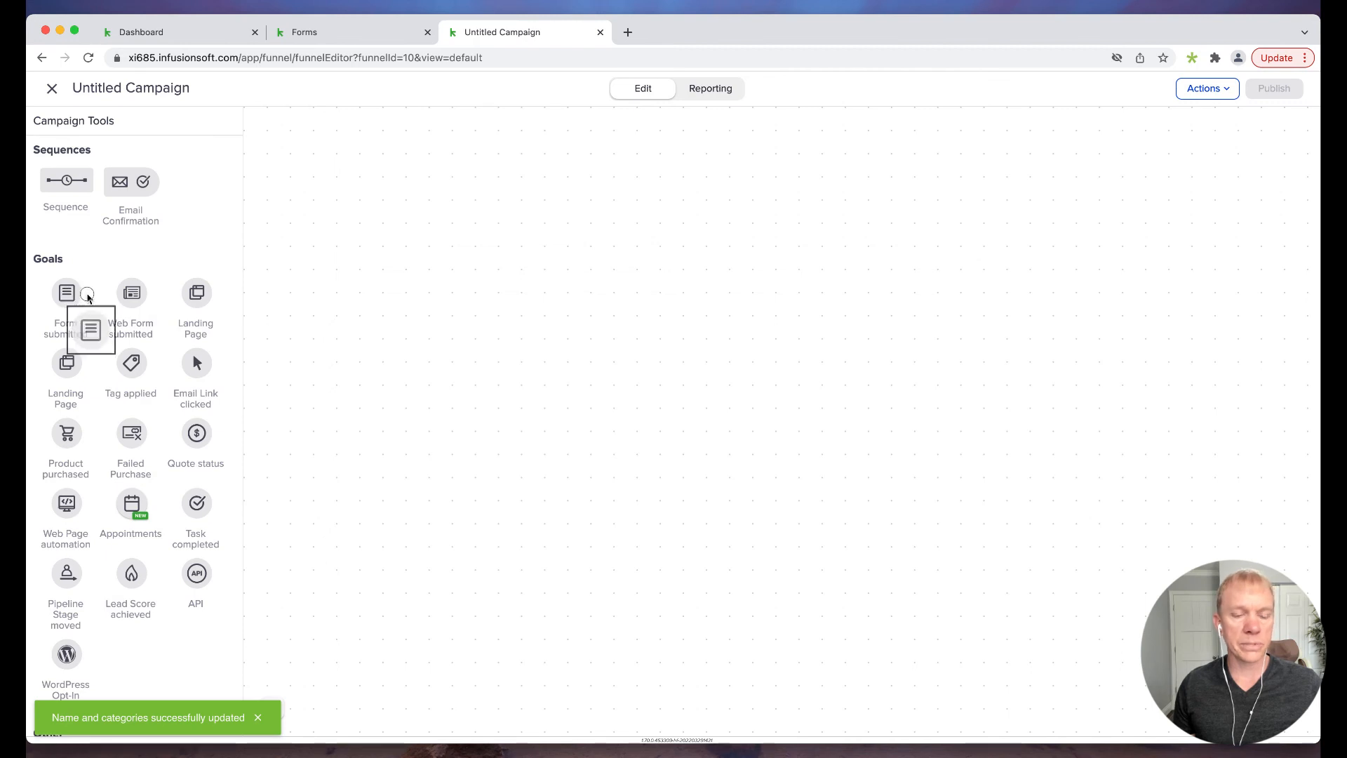
pyautogui.rightClick(352, 292)
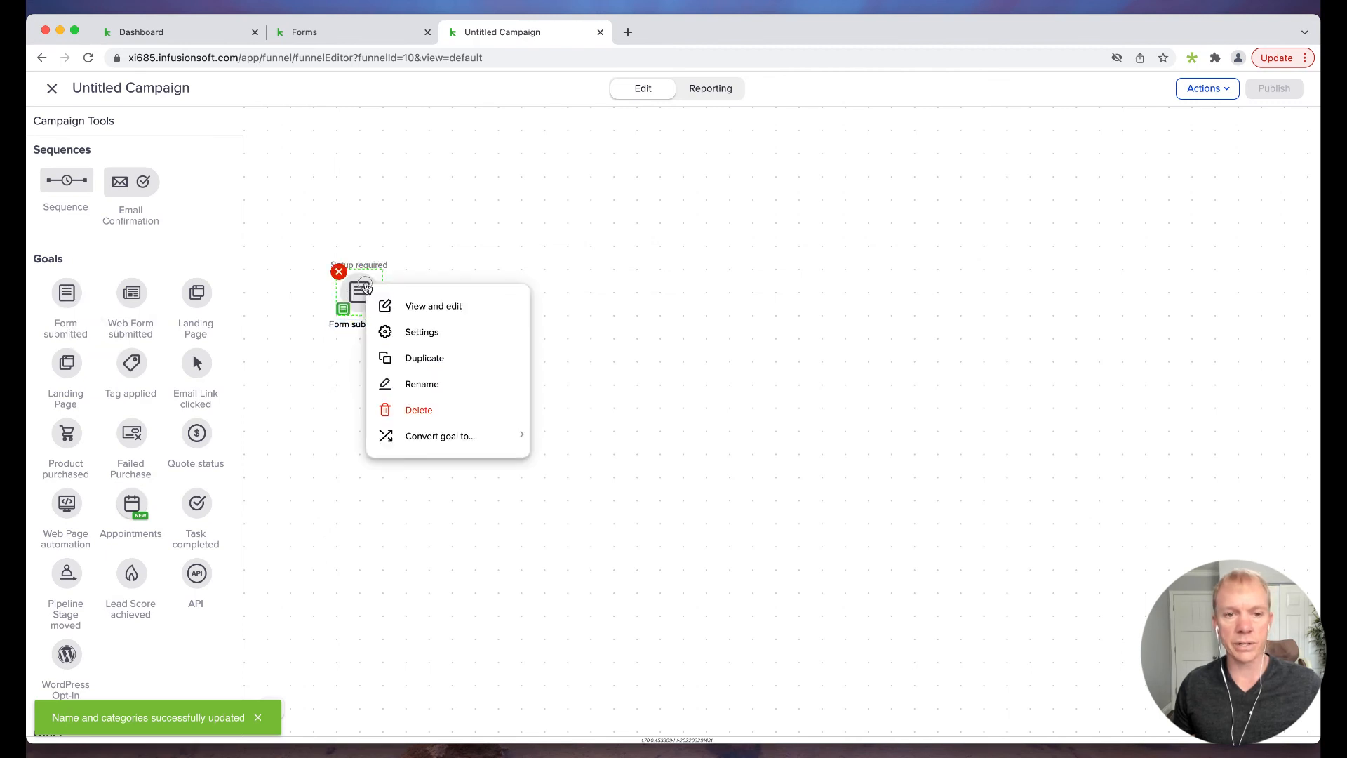
pyautogui.click(423, 331)
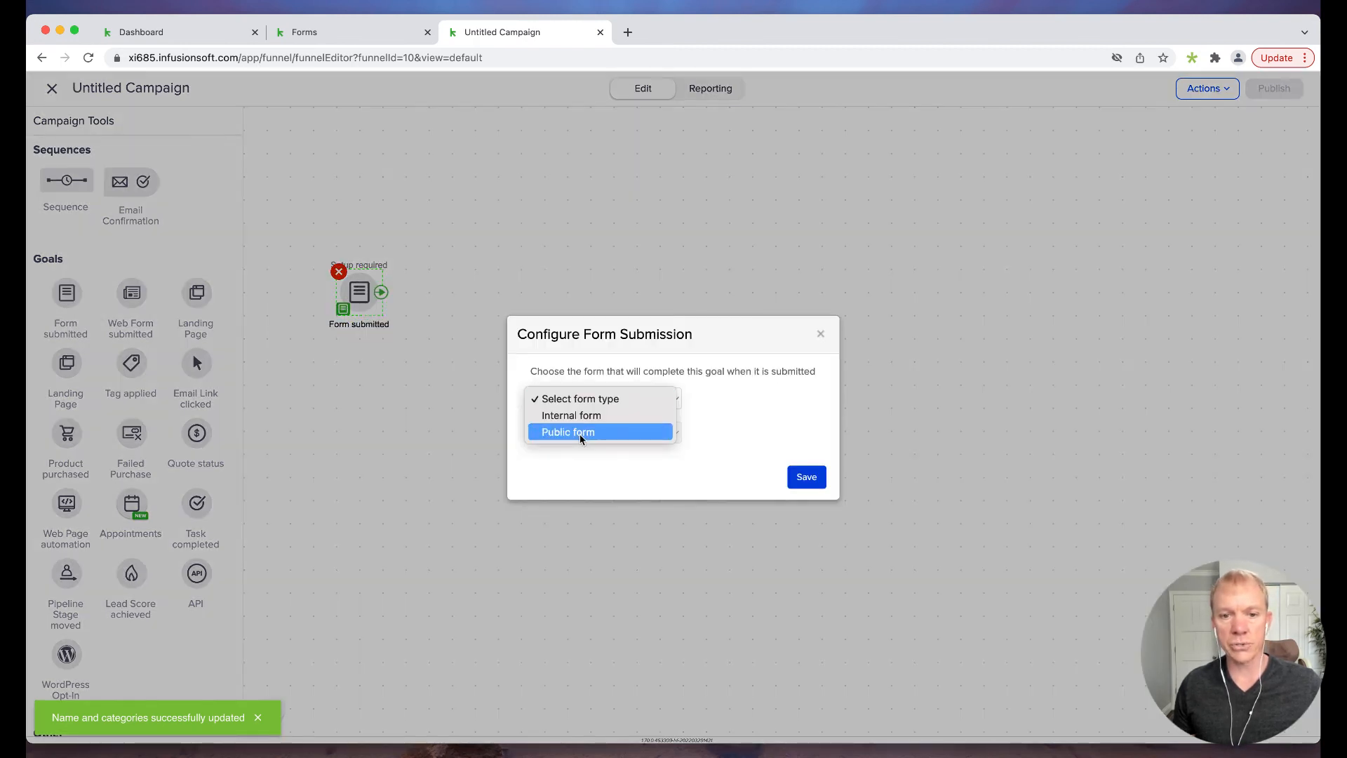
pyautogui.click(567, 431)
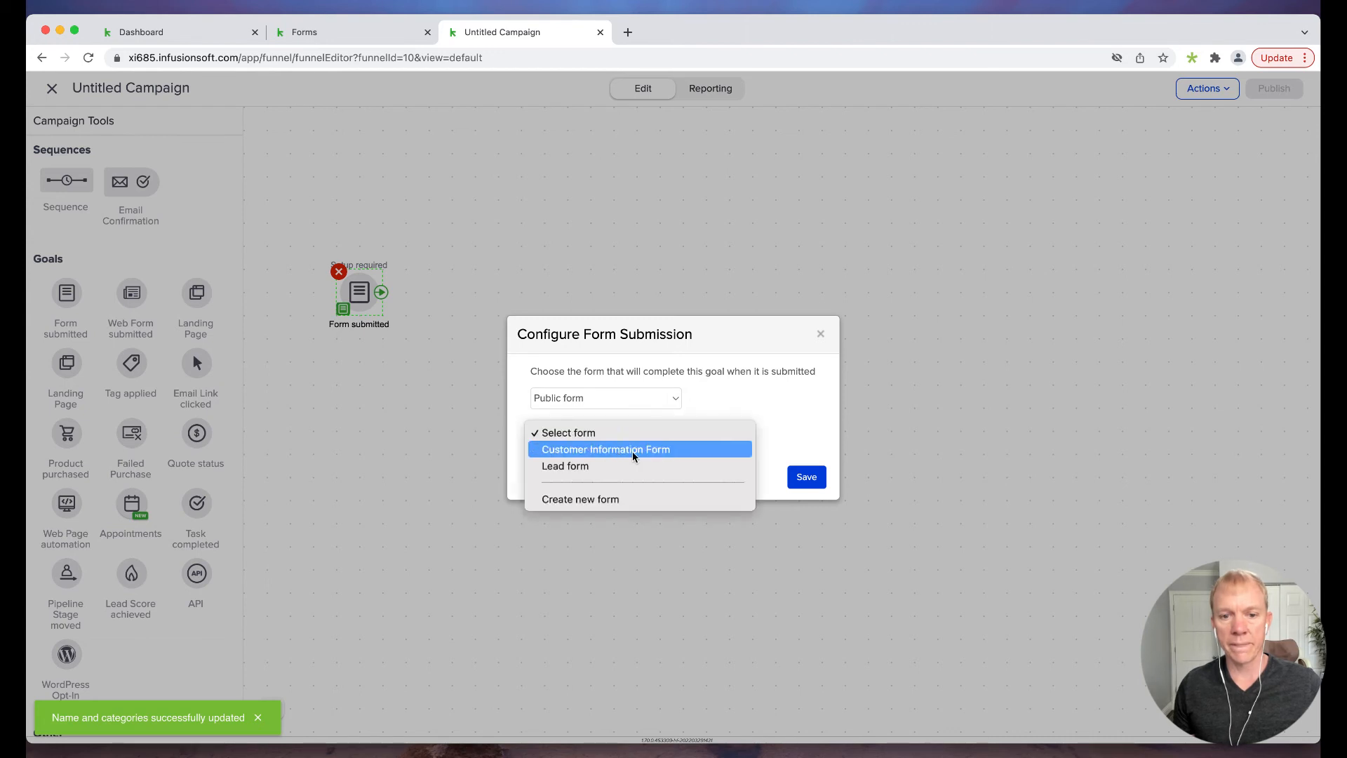
pyautogui.click(605, 449)
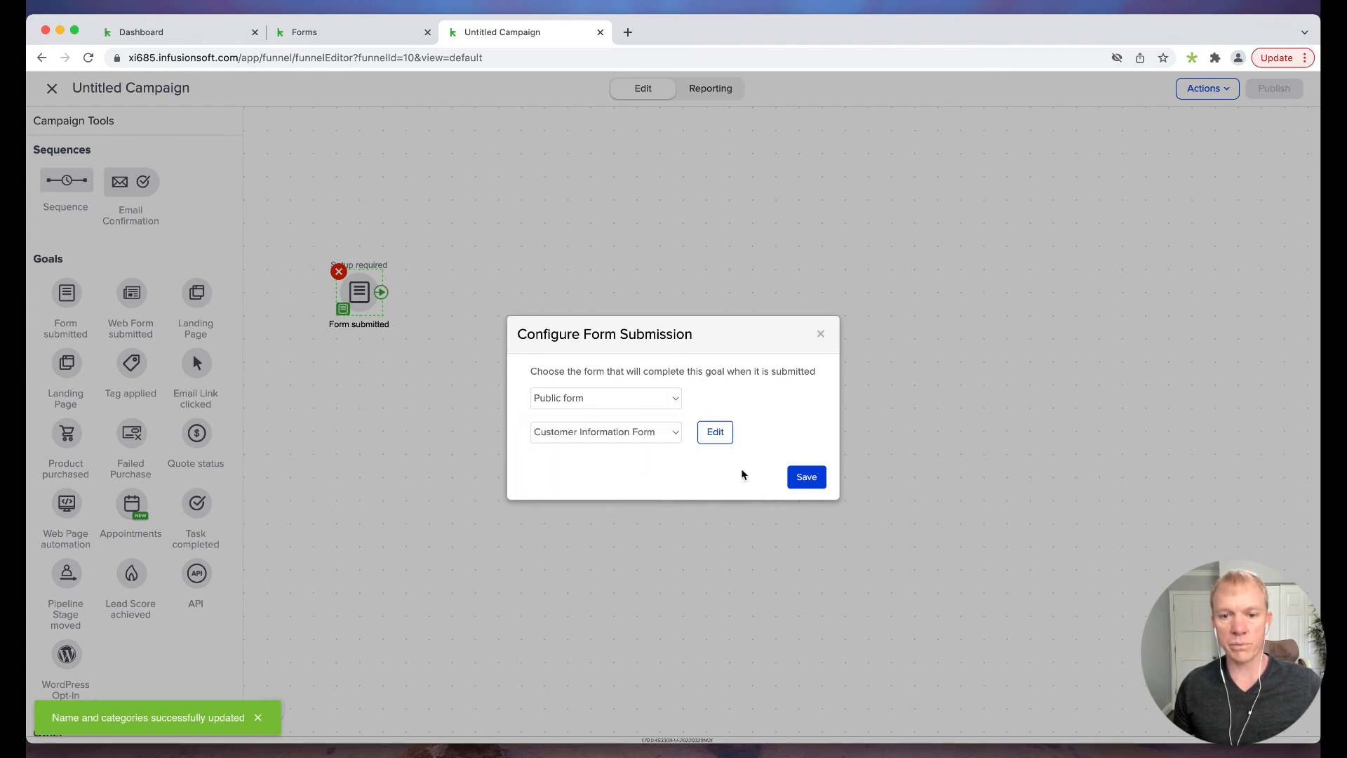
pyautogui.click(805, 477)
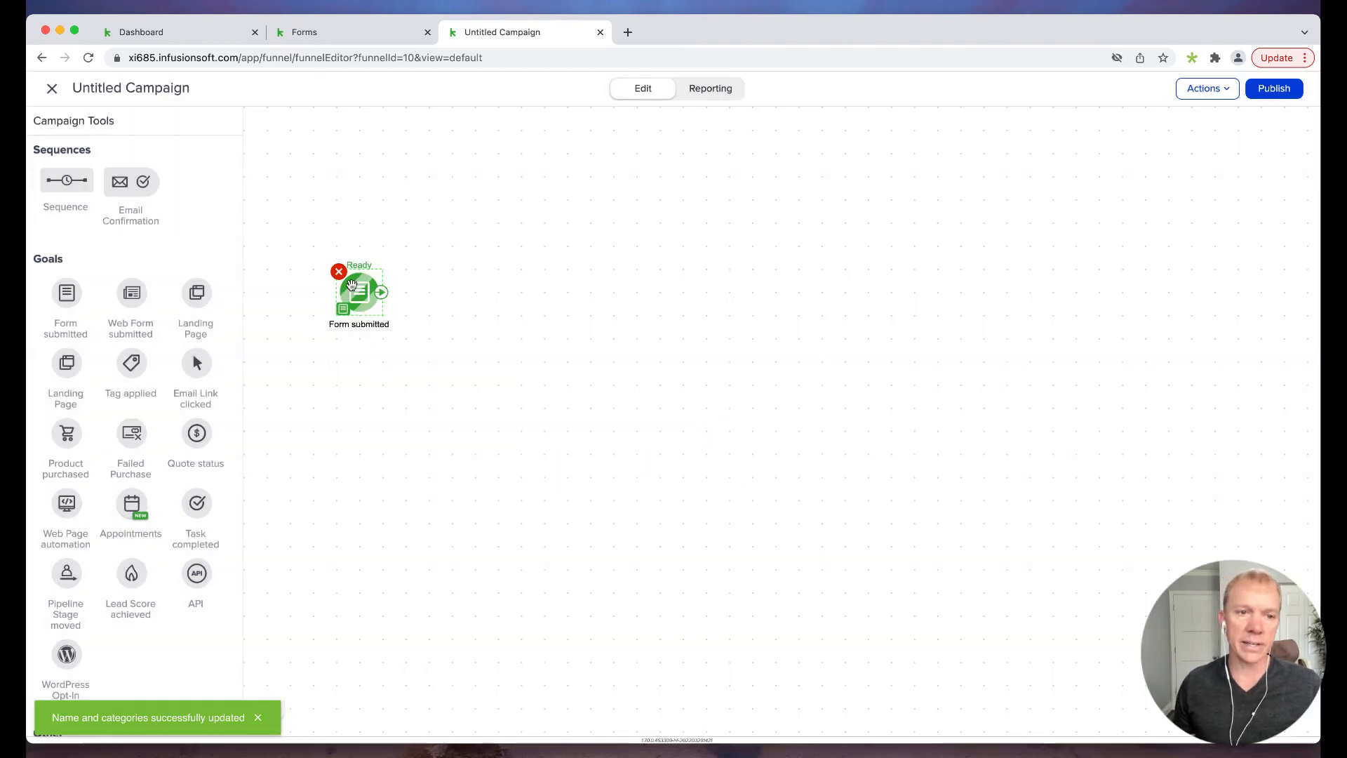
# - Add a sequence after the form-submitted goal and close the campaign builder
pyautogui.moveTo(66, 179); pyautogui.dragTo(521, 291)
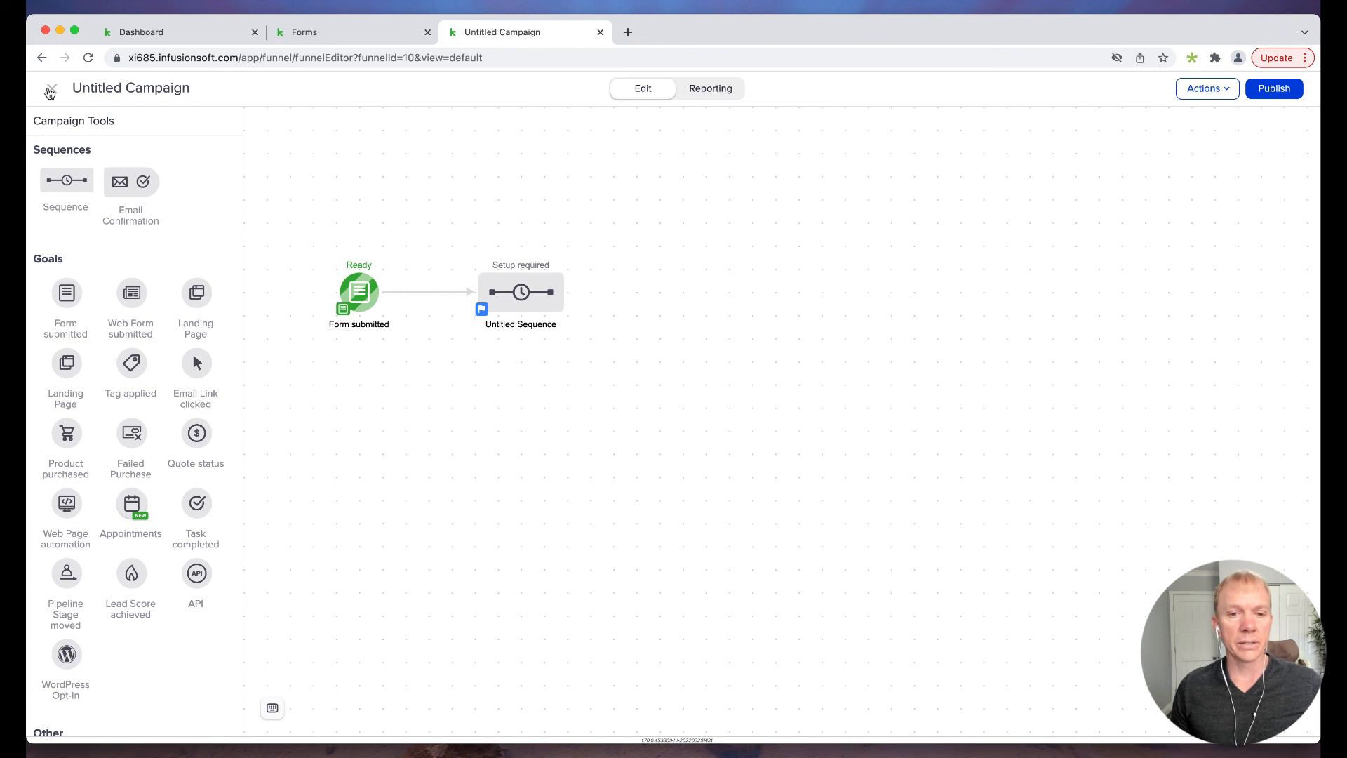
pyautogui.click(50, 88)
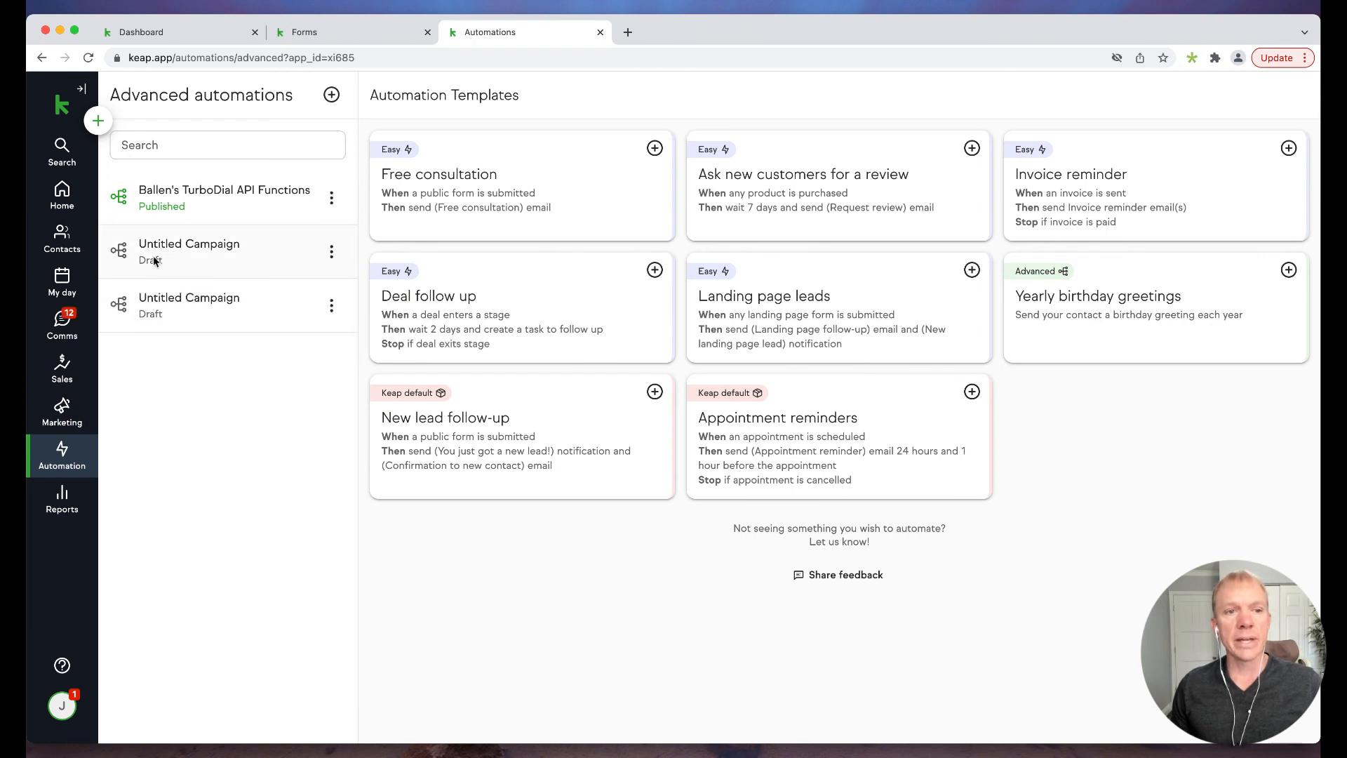
pyautogui.click(96, 121)
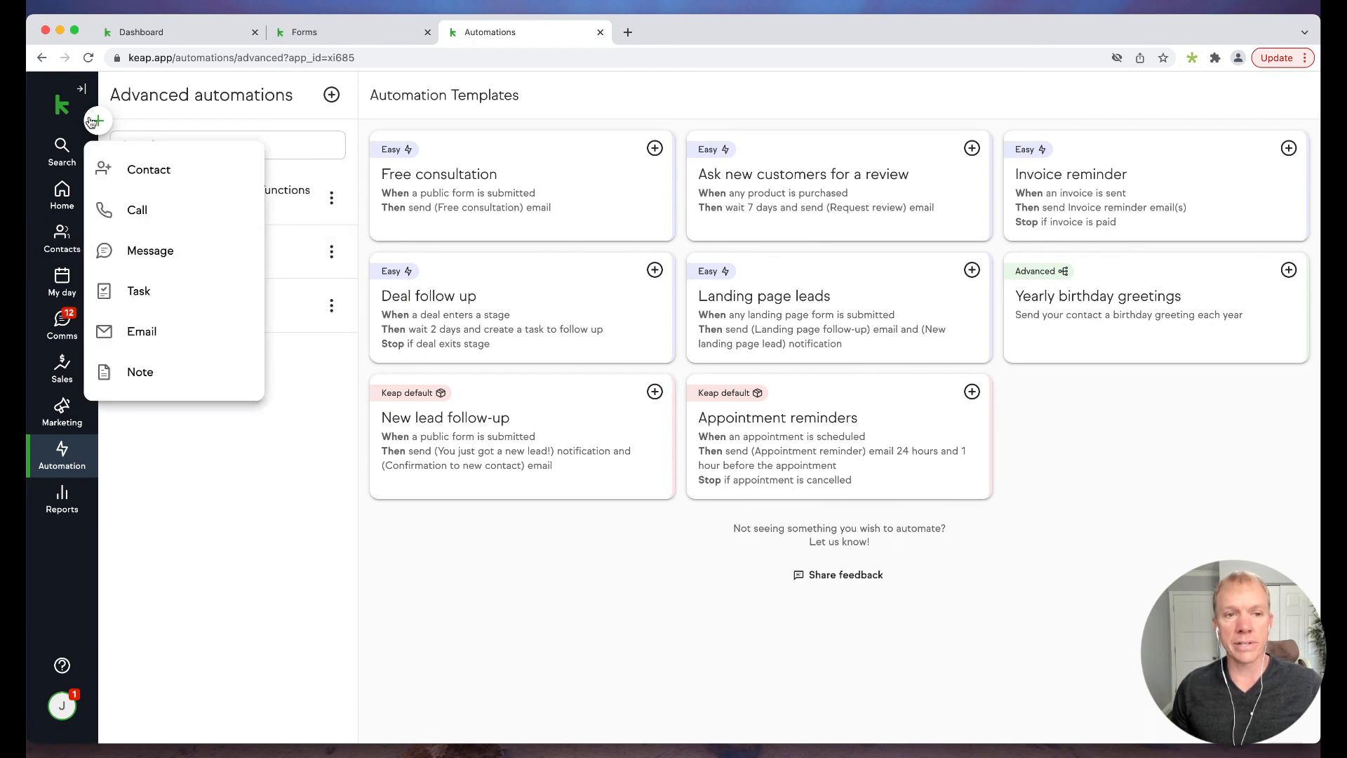
pyautogui.click(149, 170)
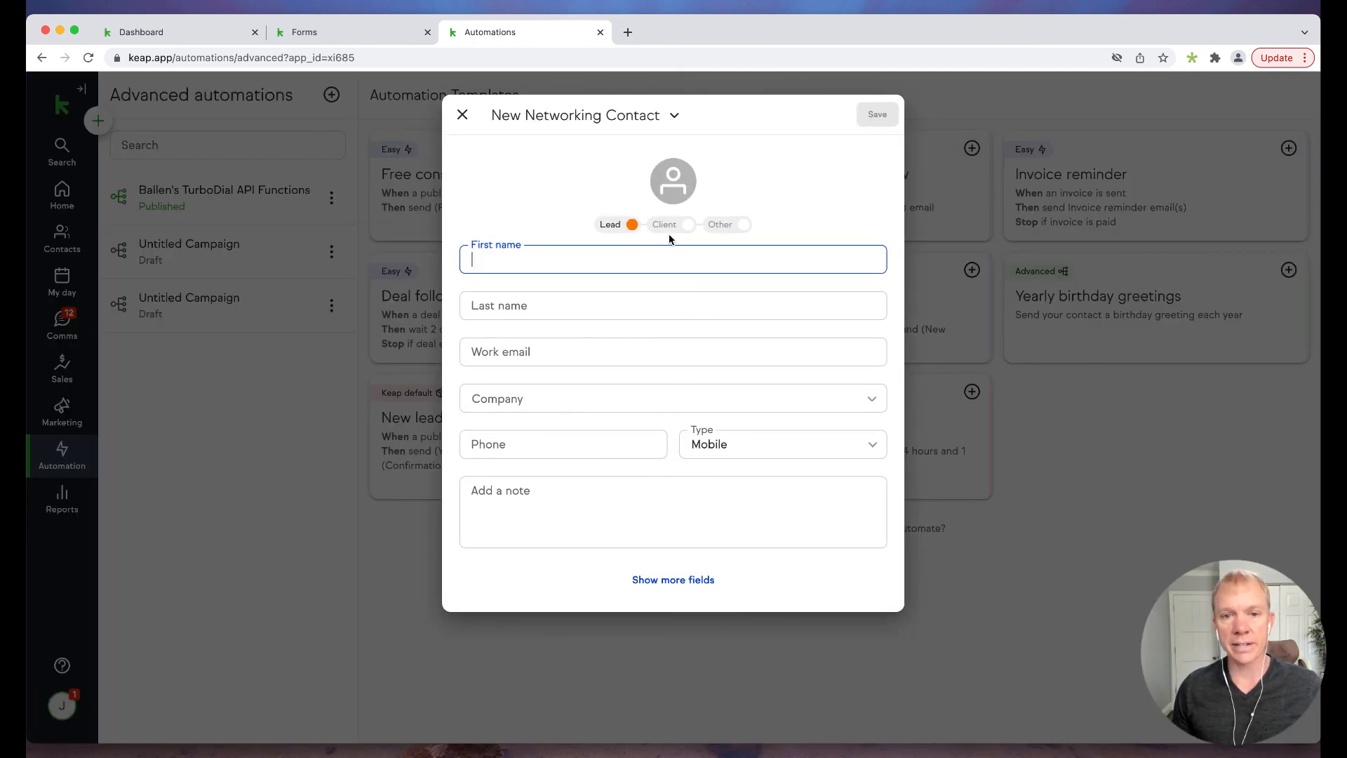
pyautogui.click(674, 113)
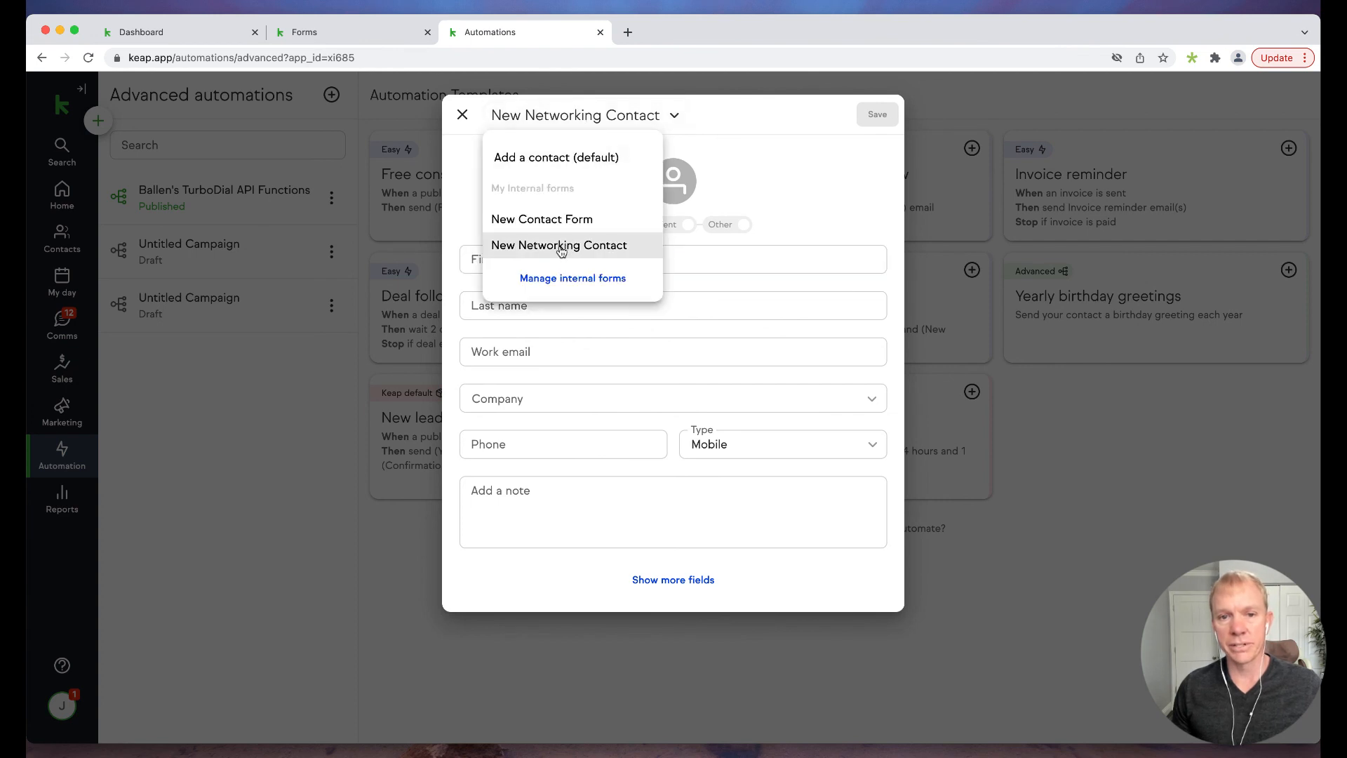
pyautogui.moveTo(542, 219)
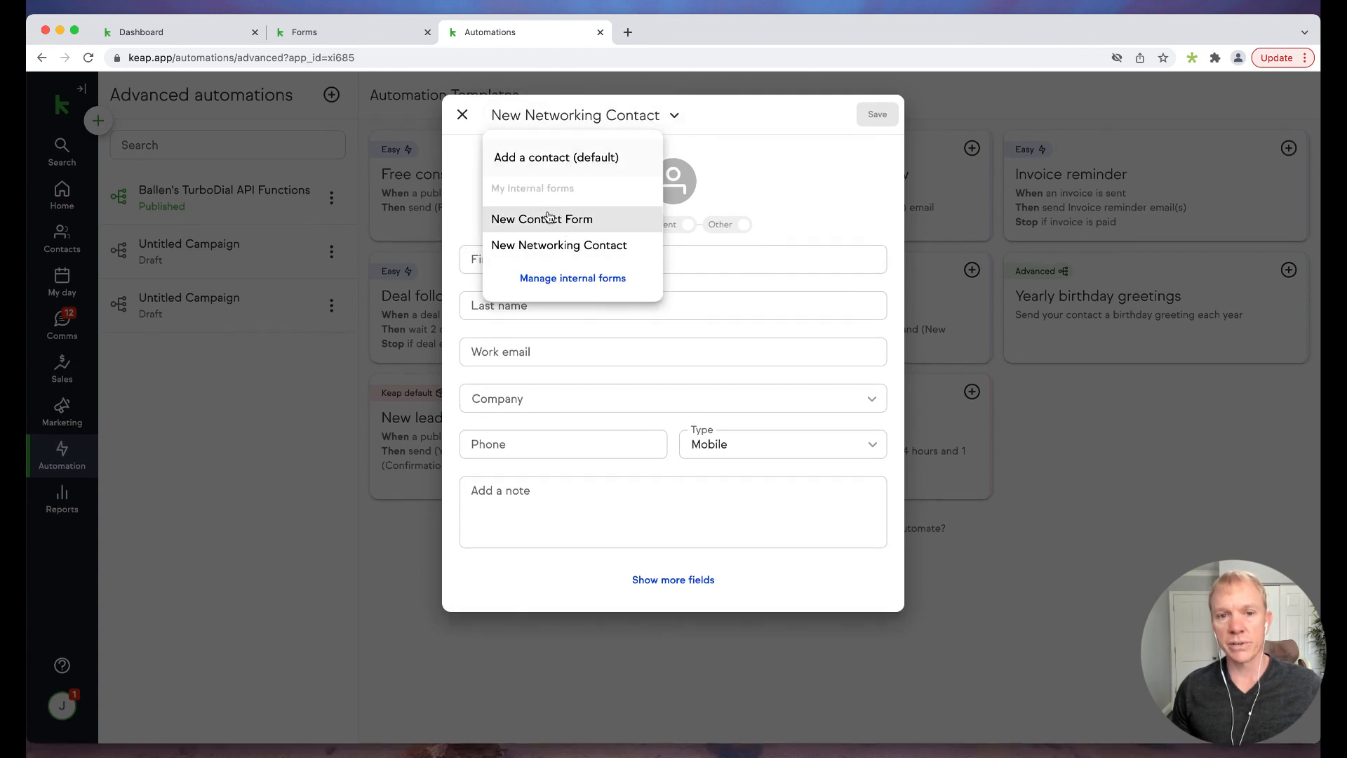
pyautogui.moveTo(558, 192)
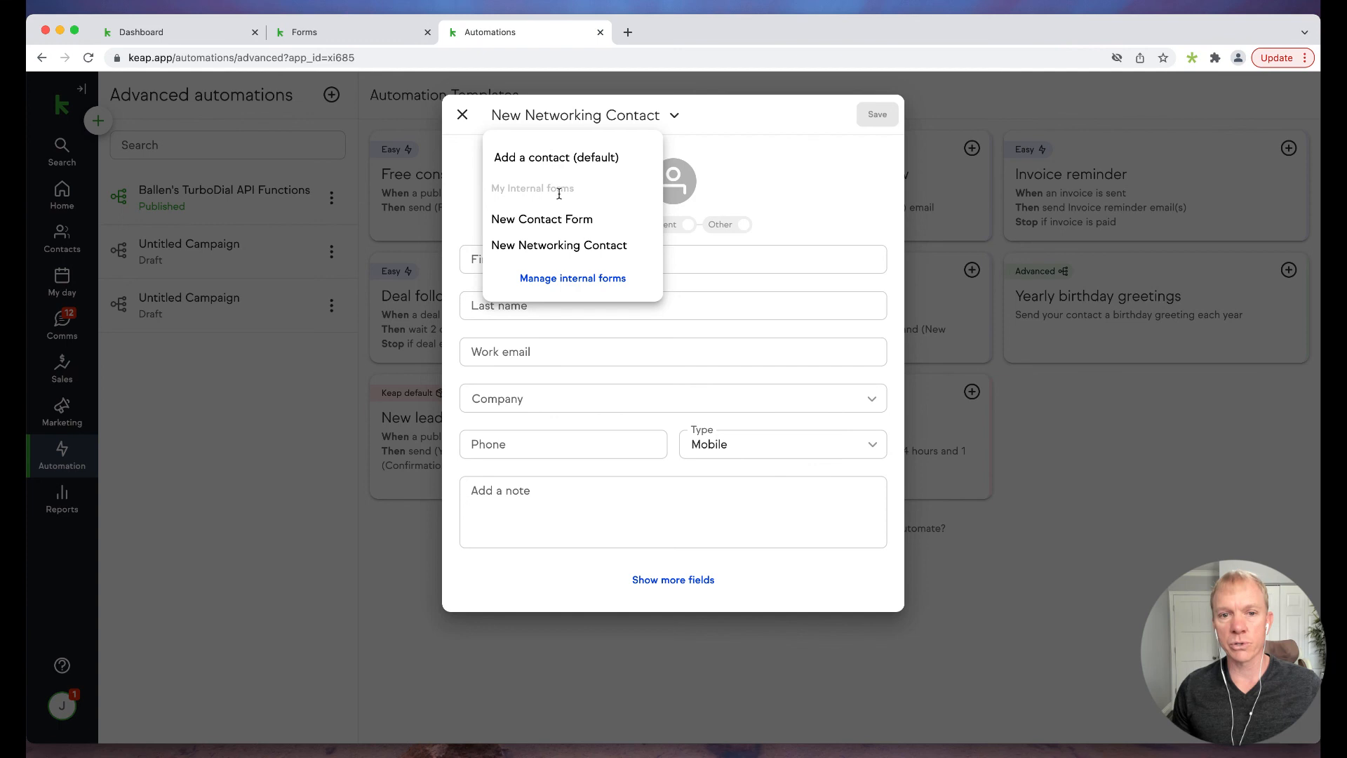
pyautogui.moveTo(559, 244)
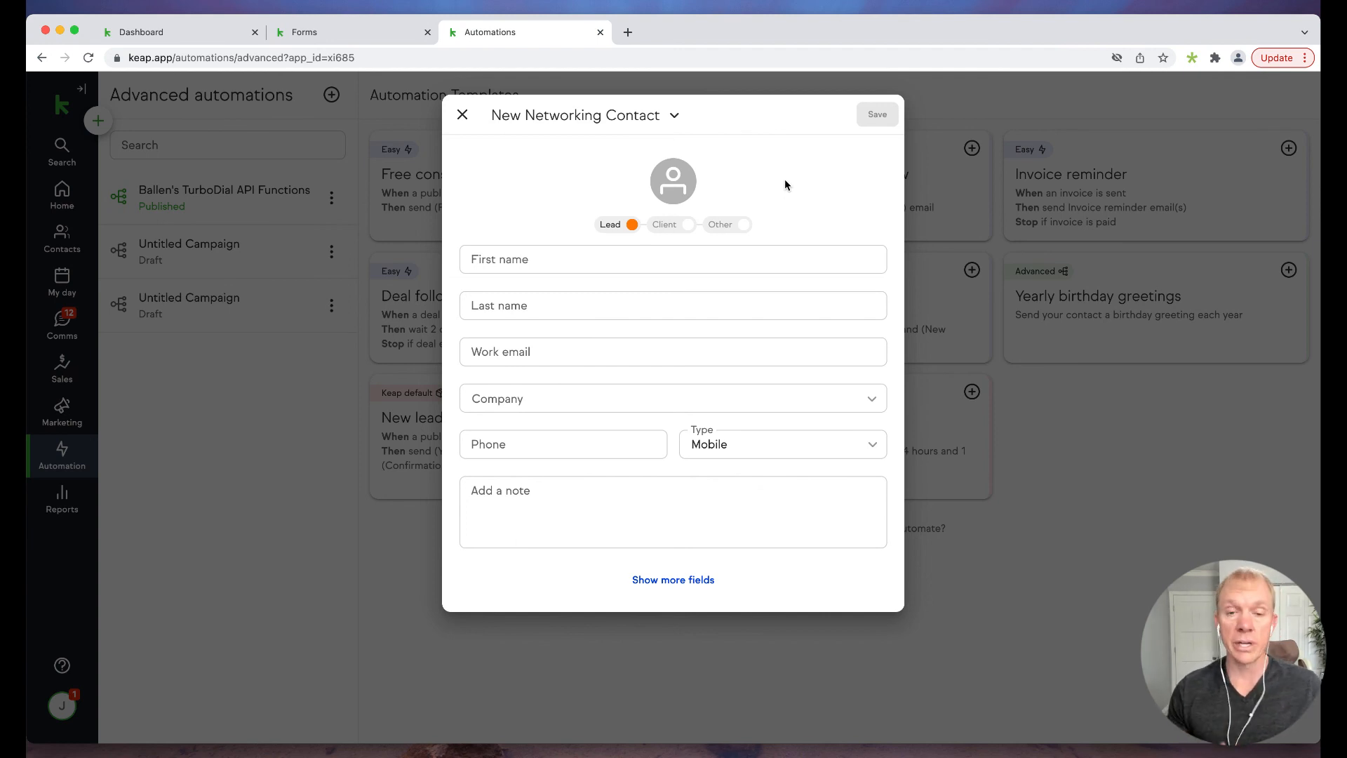
pyautogui.click(674, 114)
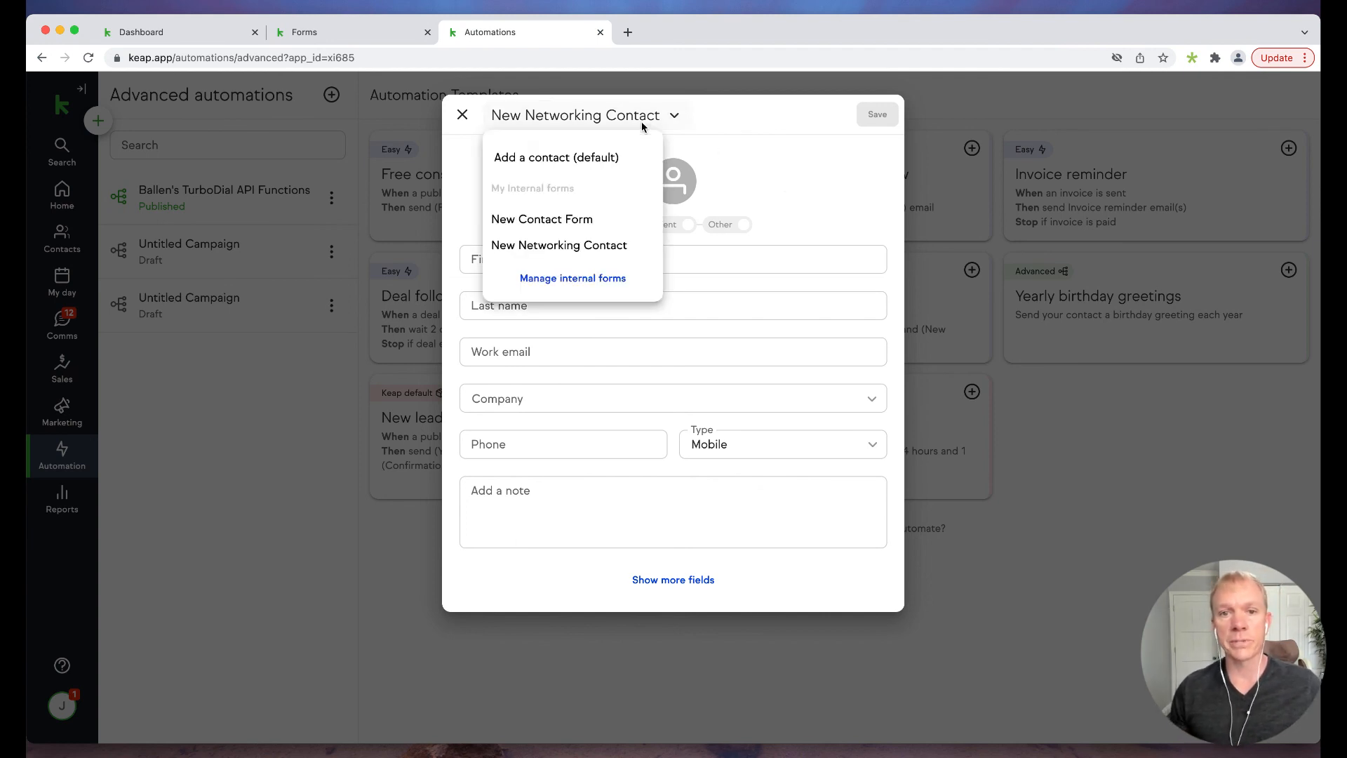
pyautogui.moveTo(572, 278)
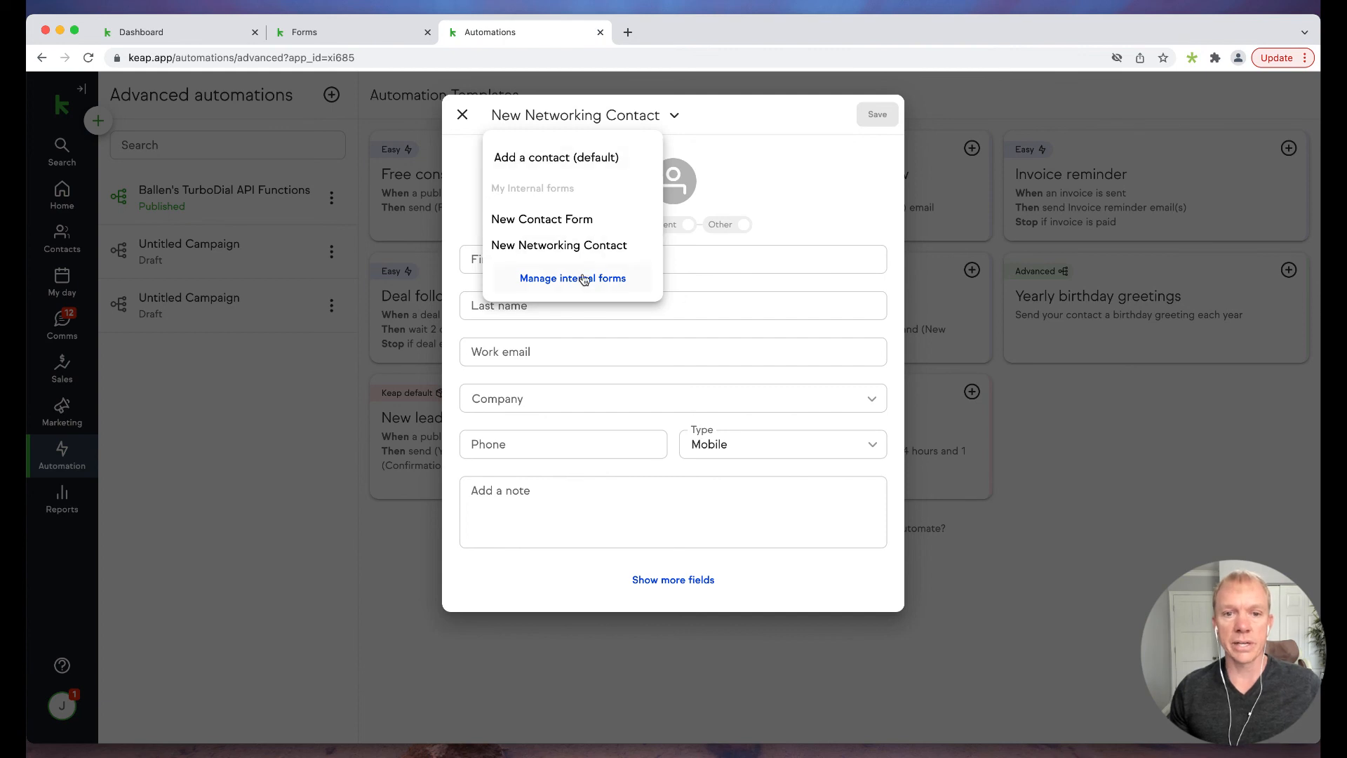
pyautogui.click(461, 113)
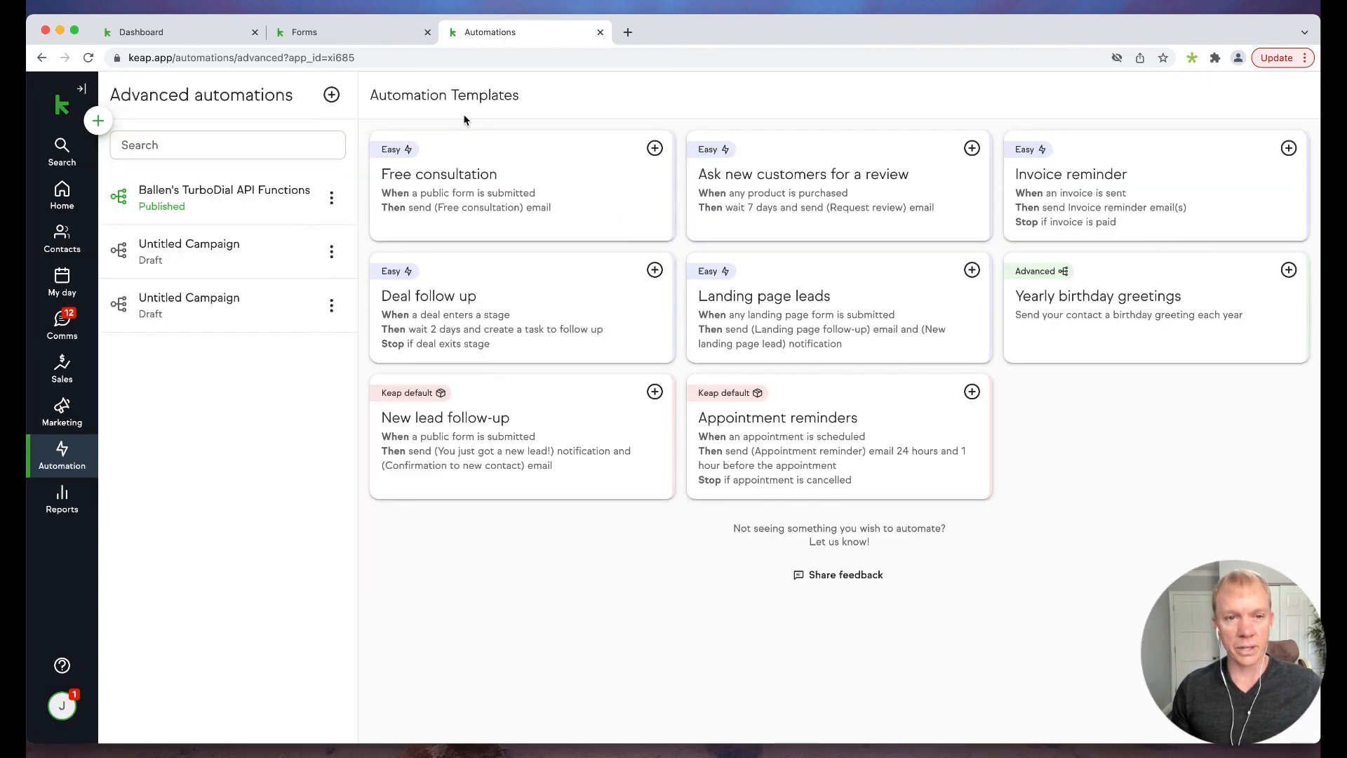
pyautogui.moveTo(171, 284)
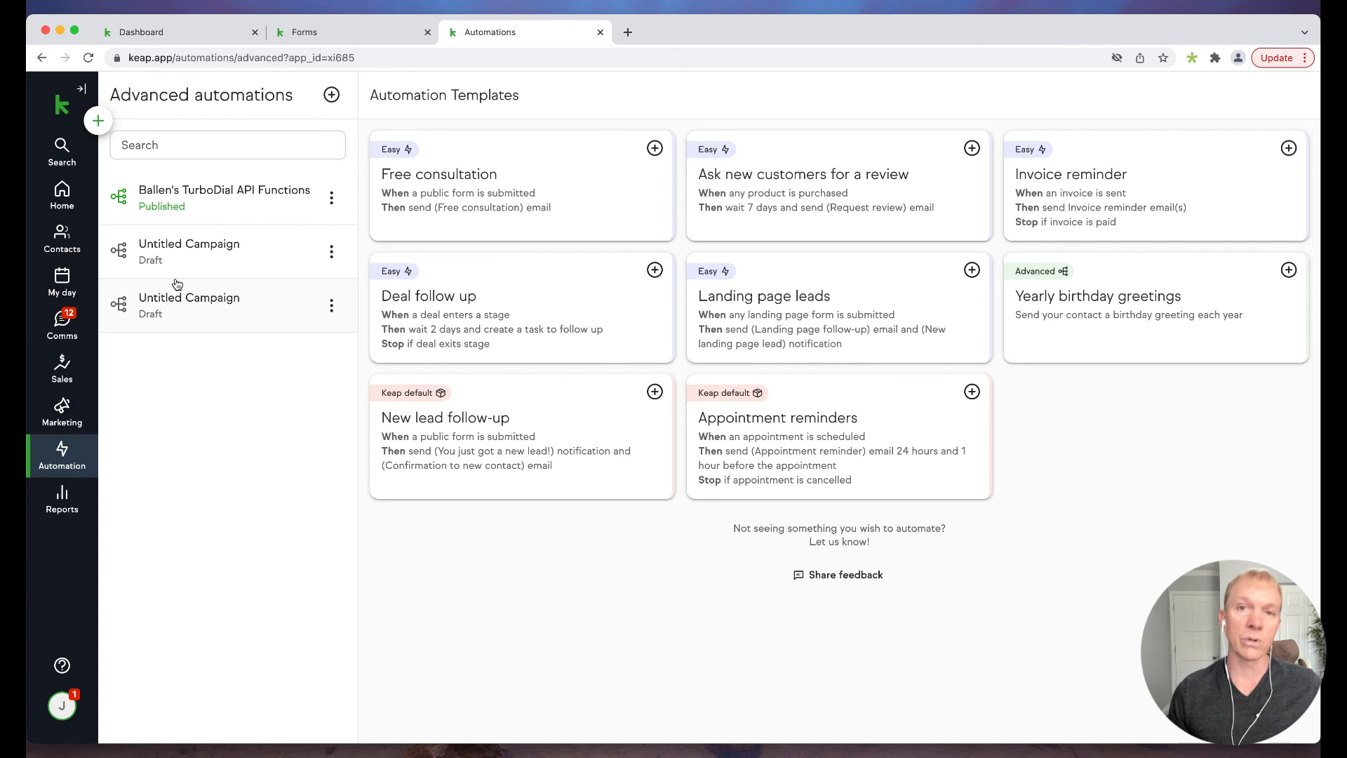
pyautogui.moveTo(61, 505)
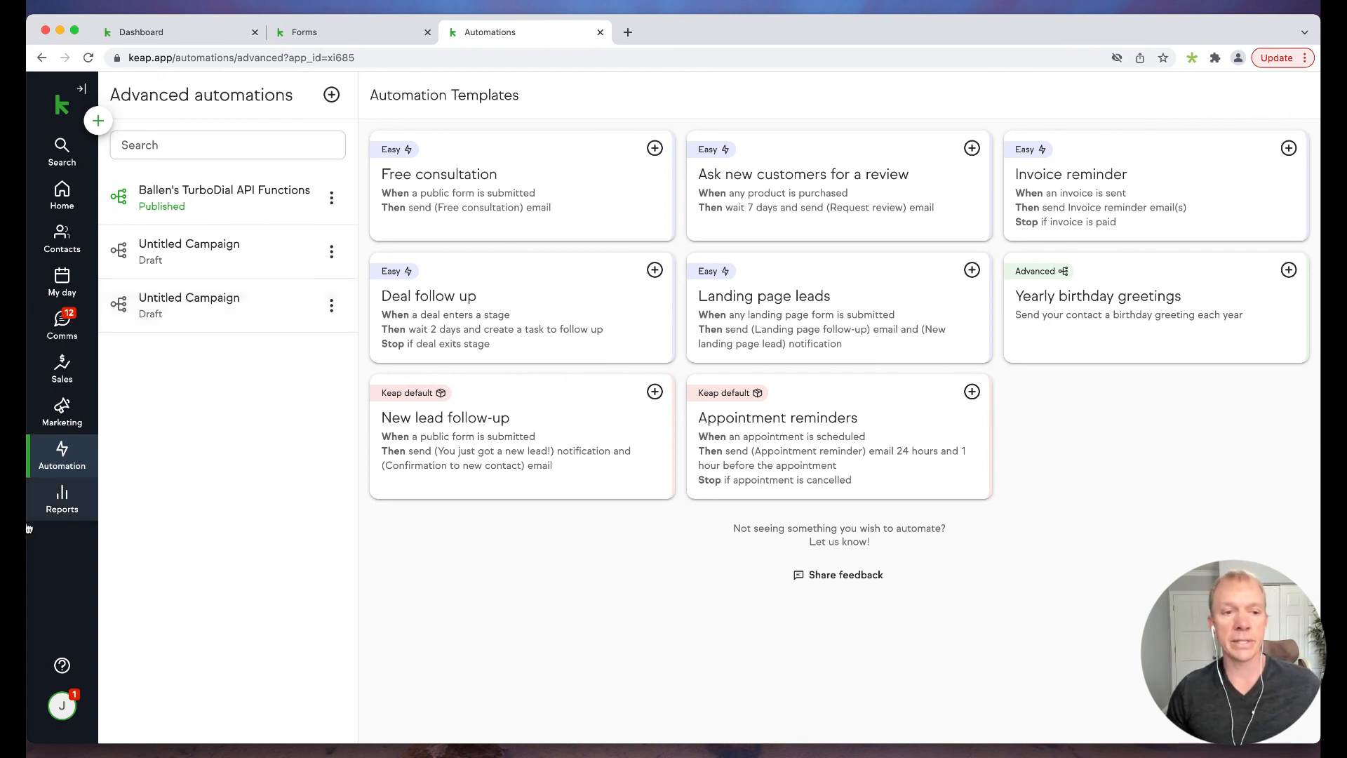
pyautogui.moveTo(60, 455)
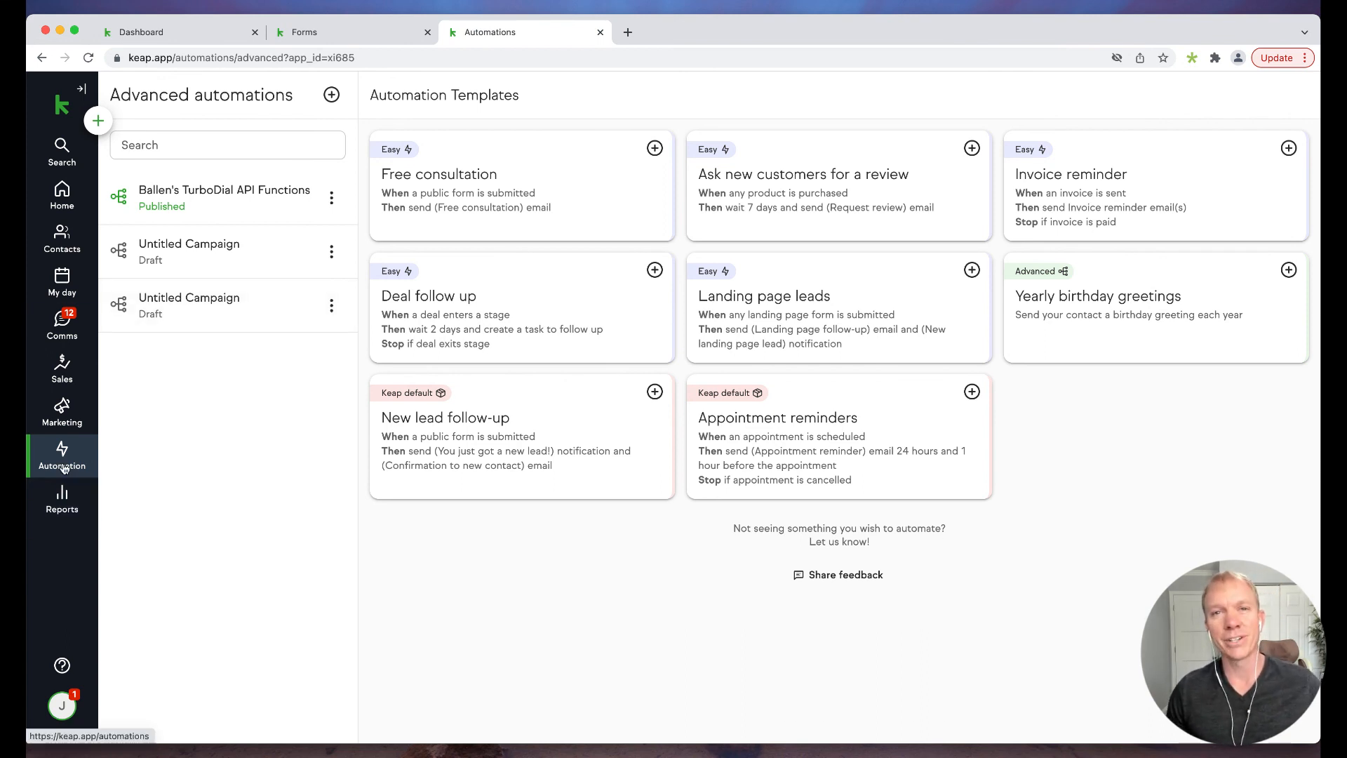